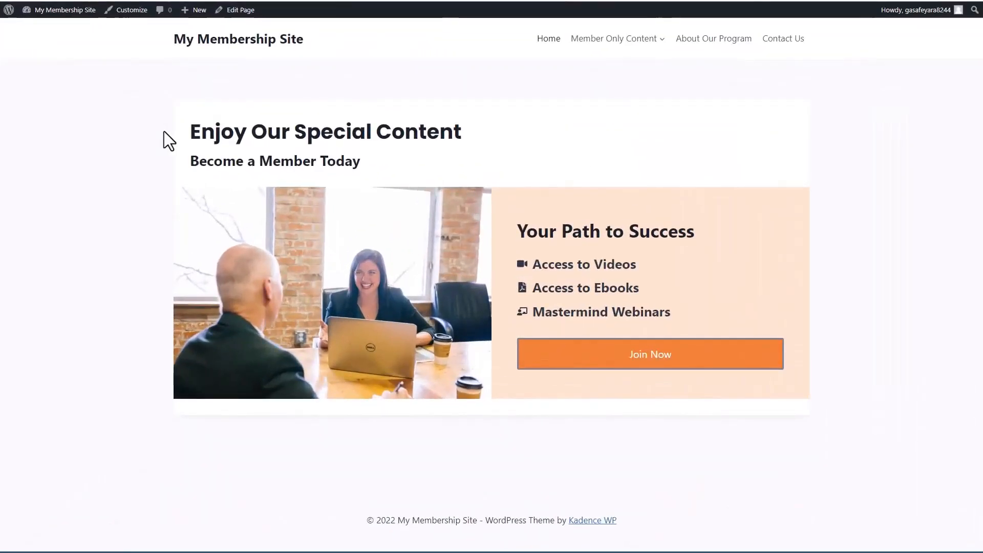
mouse_move(167, 129)
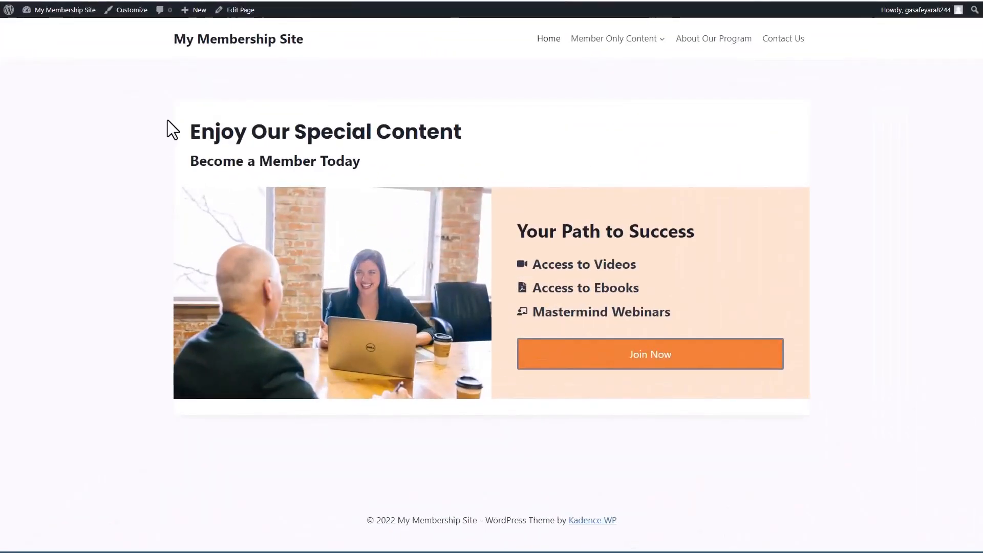
mouse_move(280, 74)
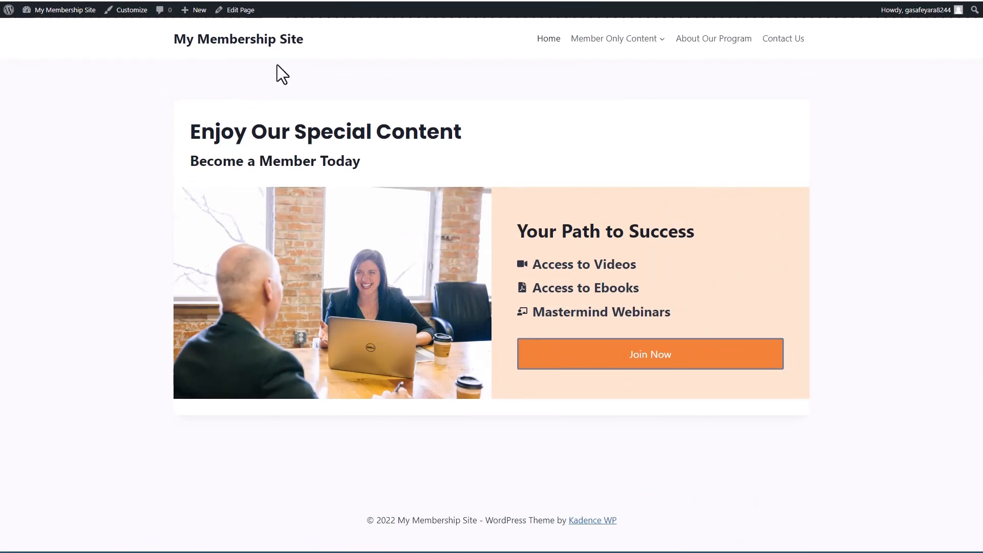
mouse_move(638, 363)
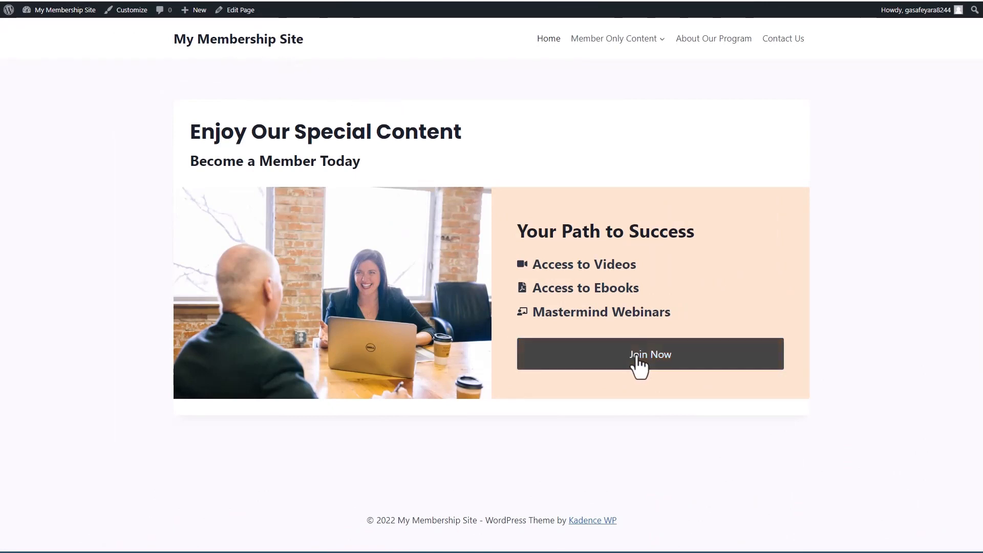
mouse_move(625, 262)
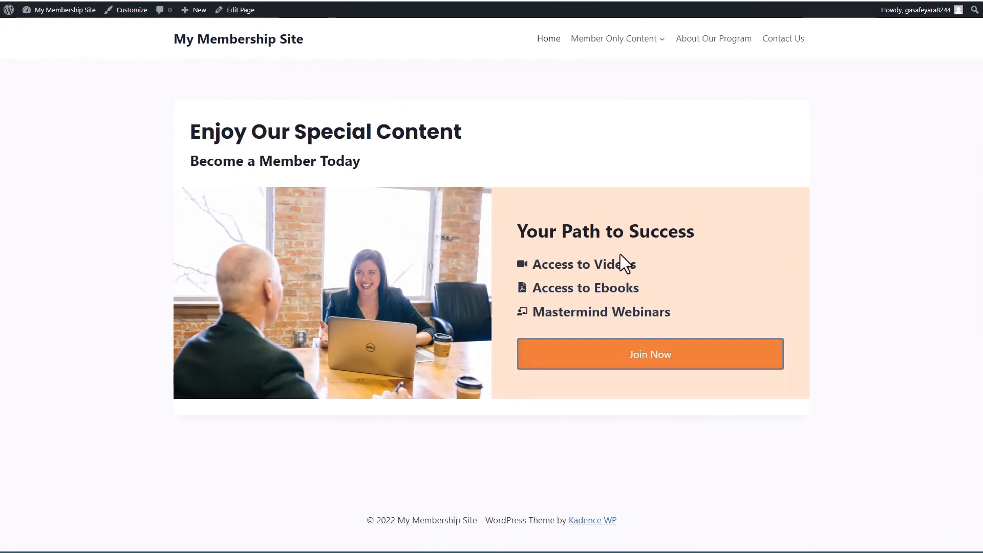
mouse_move(613, 318)
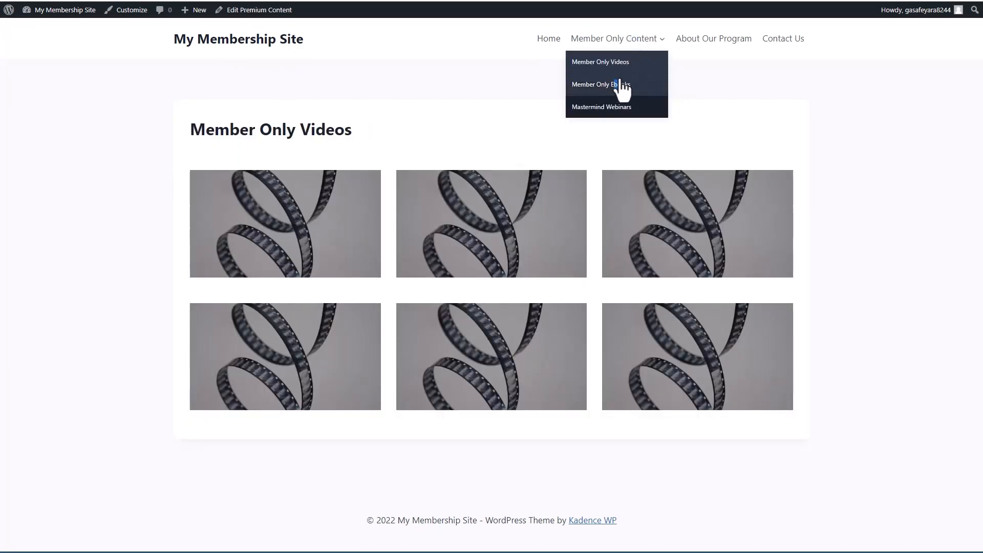
Step: View the Member Only Ebooks page, then the Mastermind Webinars page, from the menu
click(600, 84)
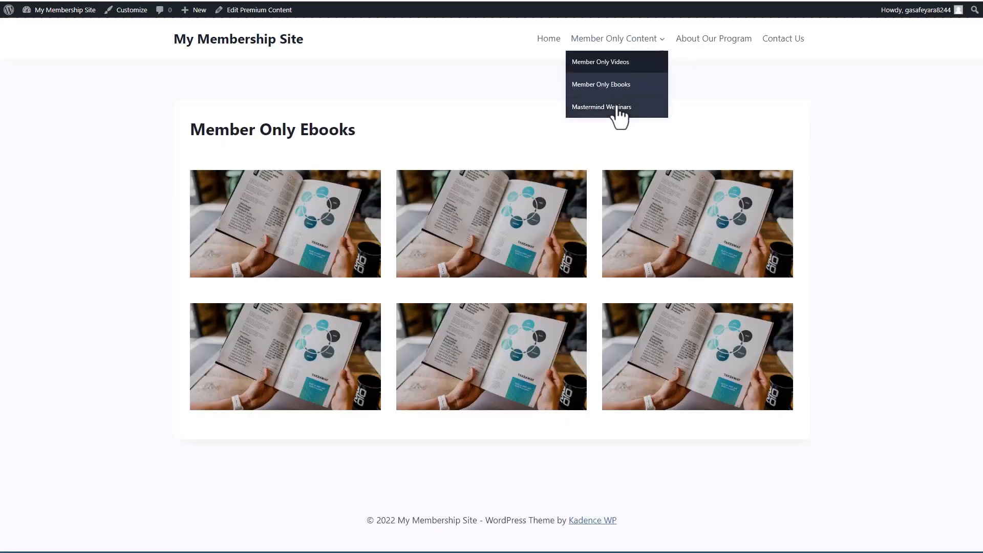
click(601, 107)
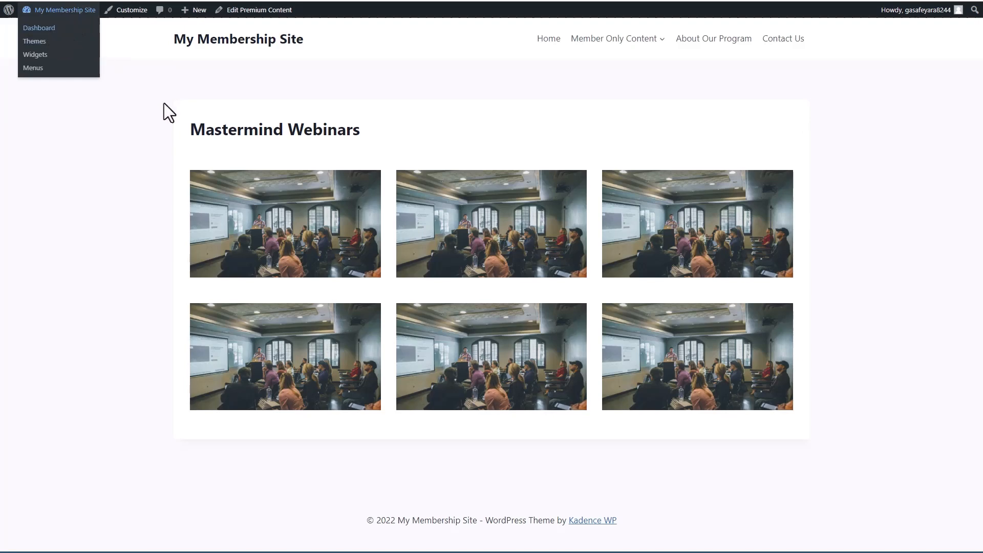
Step: Go to the site's admin Dashboard from the admin bar
click(39, 27)
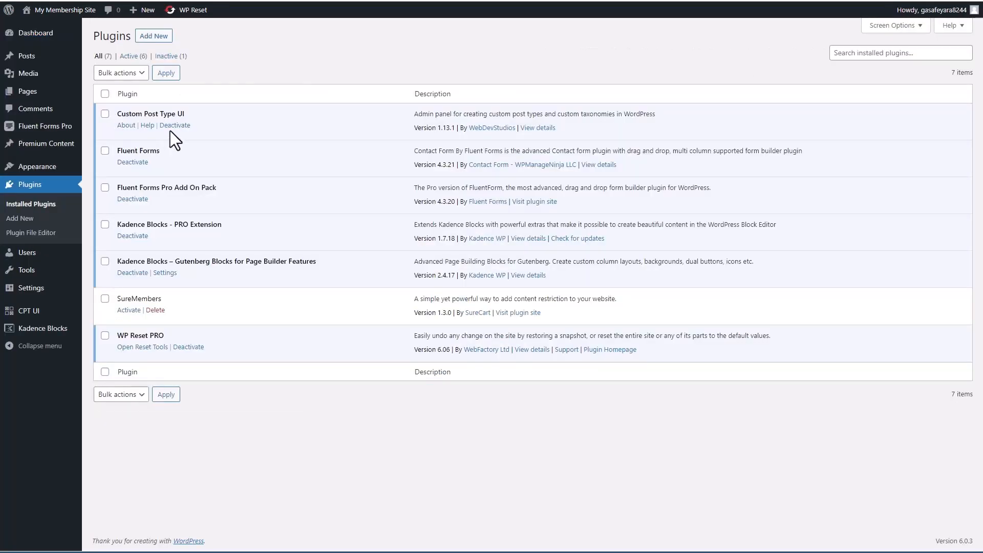
mouse_move(135, 118)
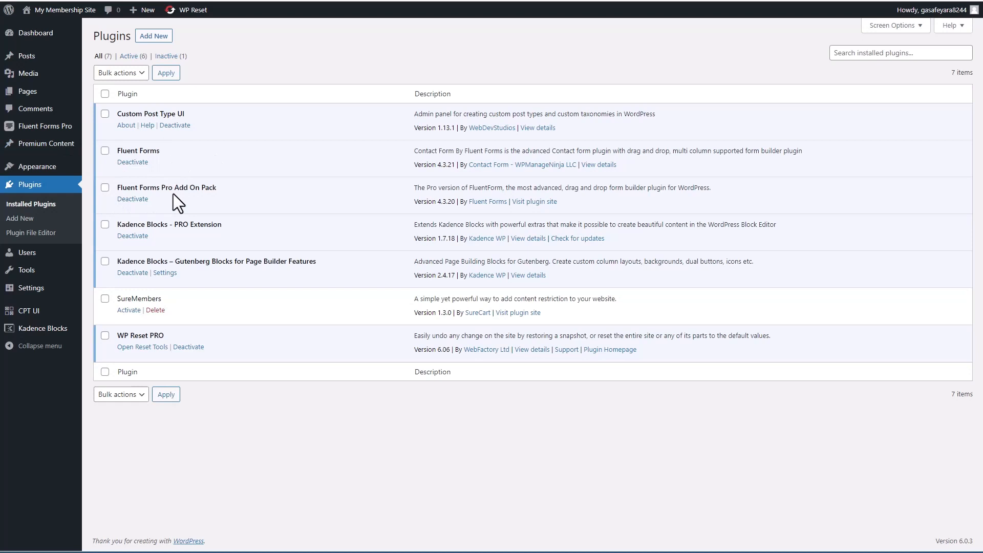
mouse_move(158, 207)
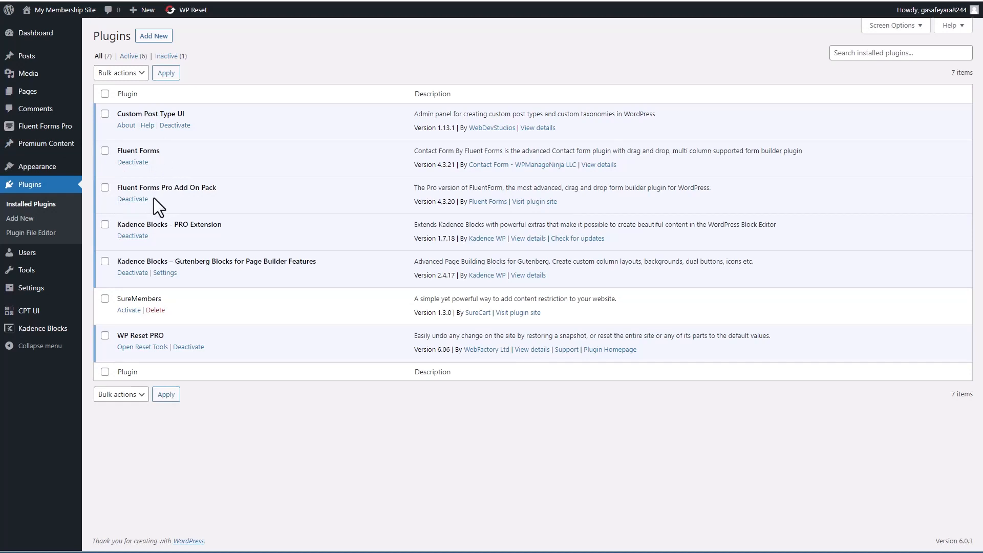
mouse_move(153, 227)
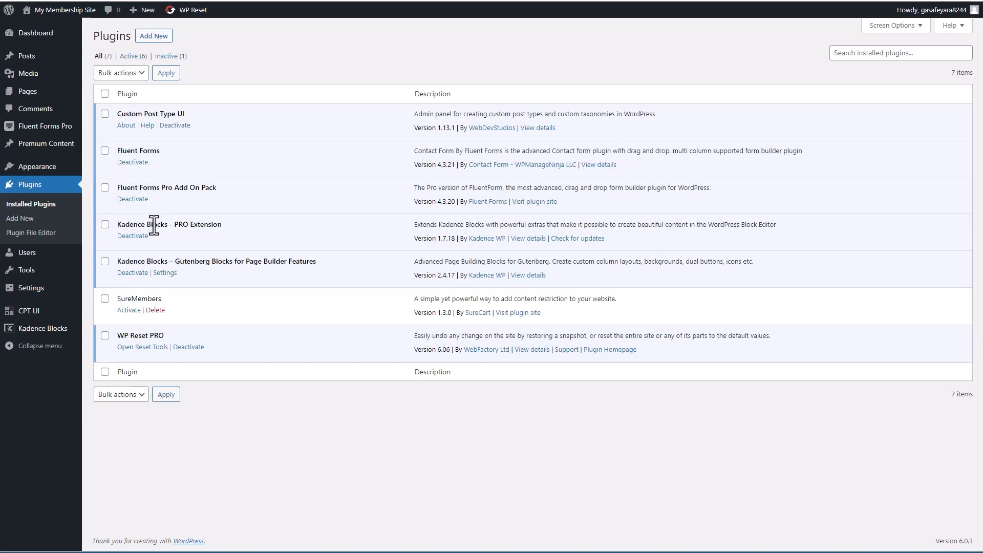
mouse_move(170, 263)
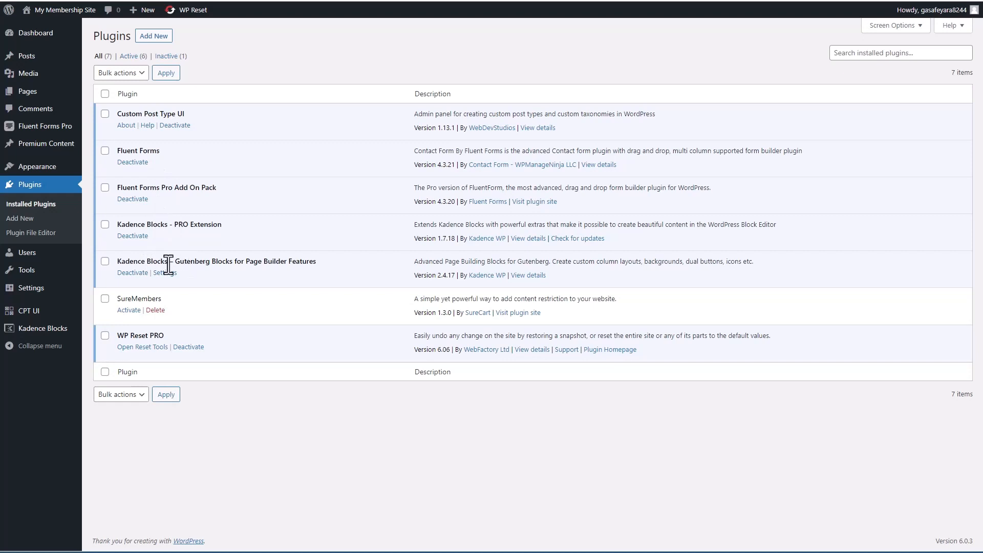
mouse_move(175, 330)
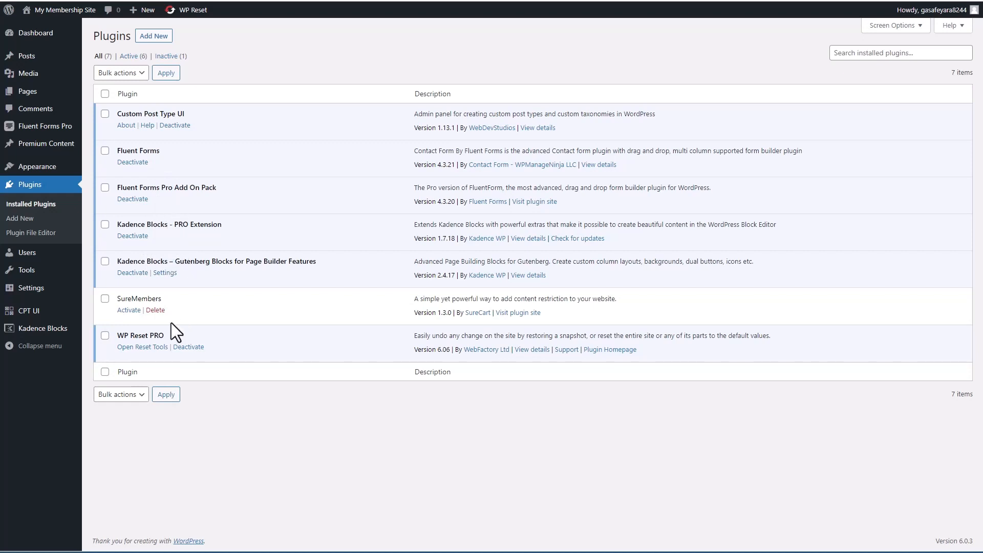
mouse_move(166, 349)
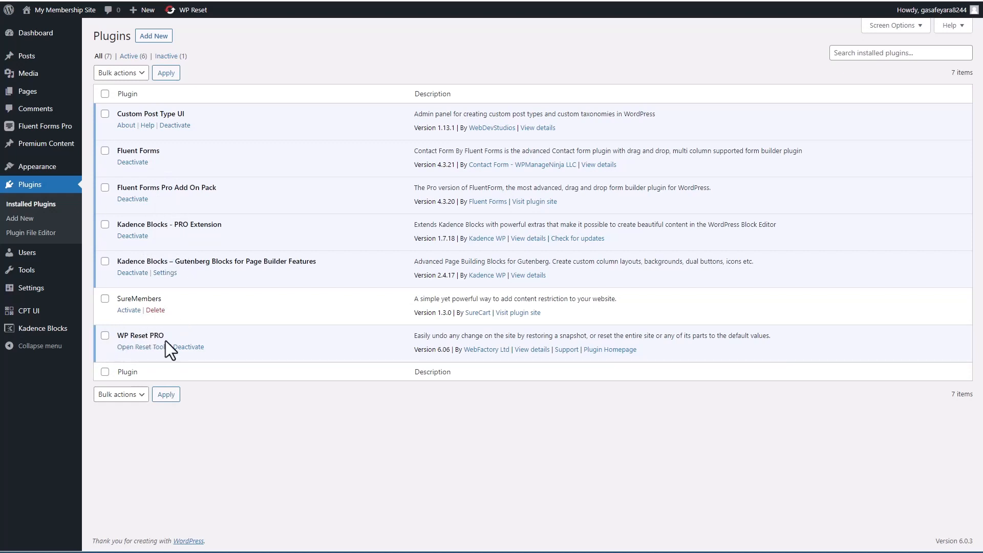
mouse_move(162, 335)
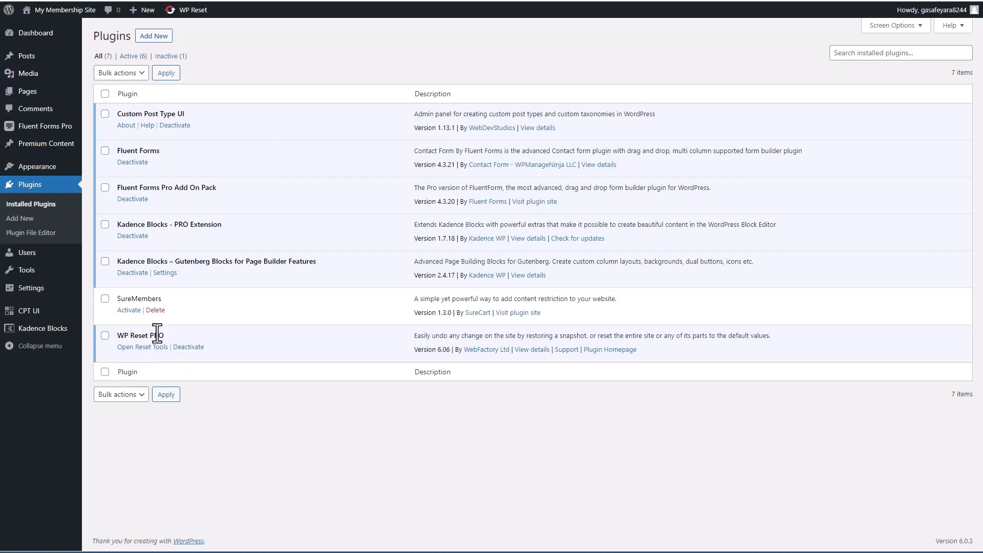
Step: Show the three published premium content posts in the admin
click(44, 143)
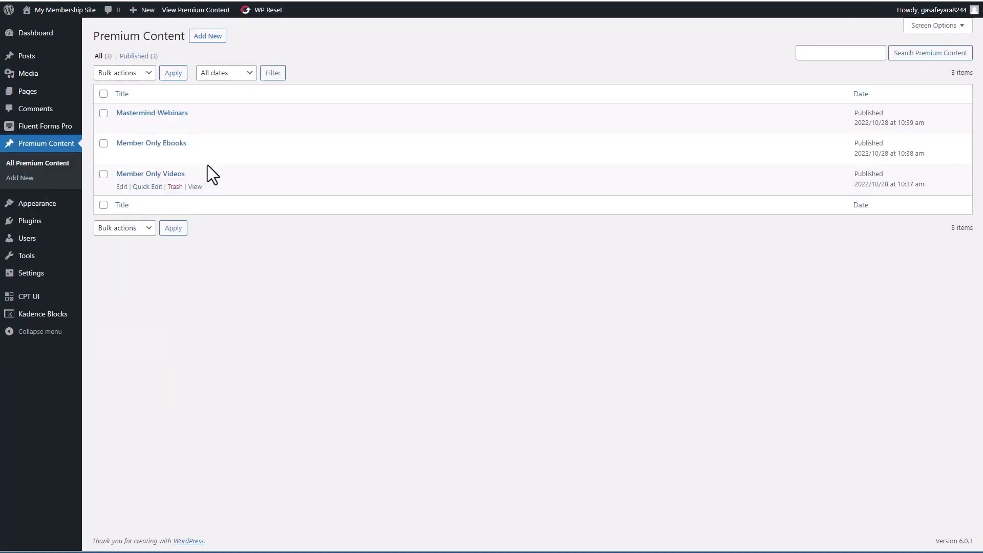
mouse_move(177, 119)
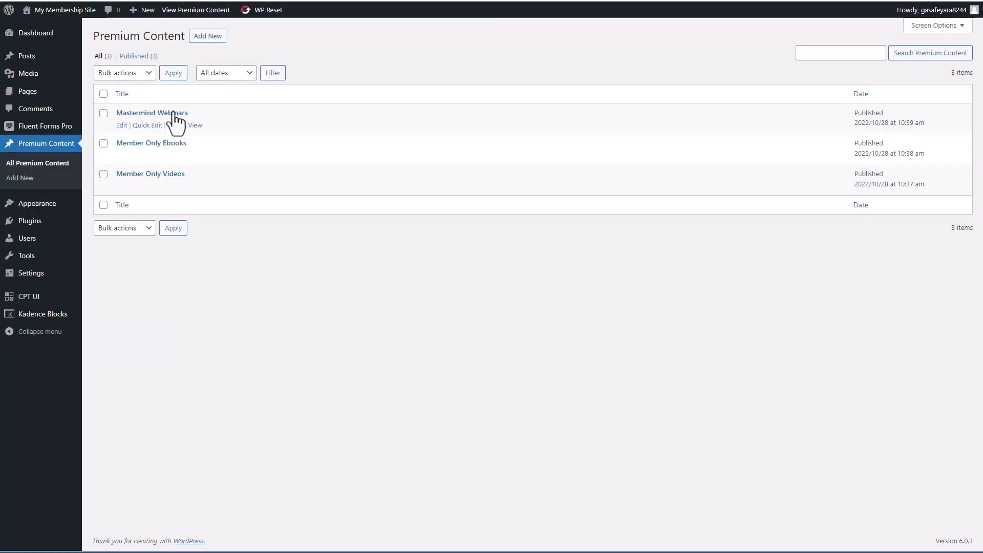
mouse_move(170, 190)
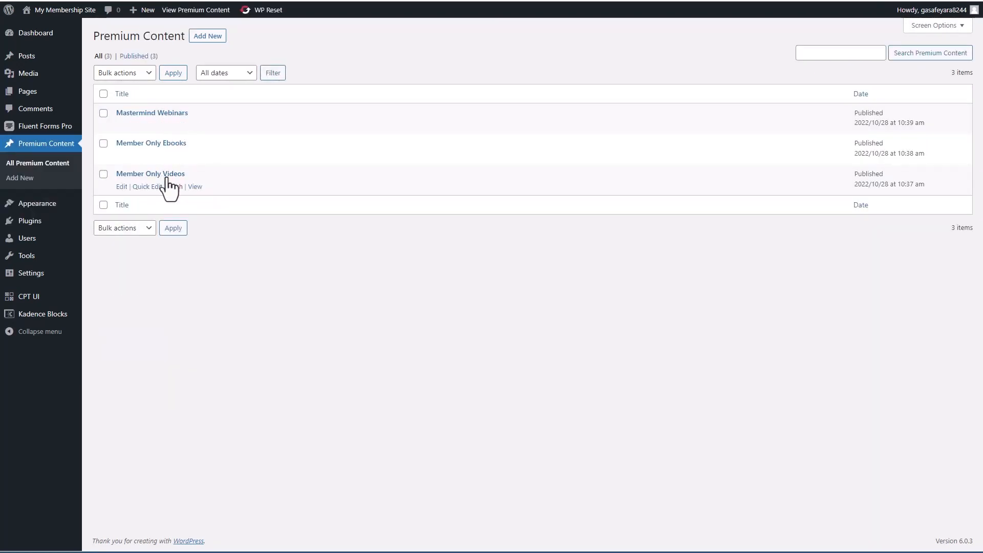
mouse_move(63, 174)
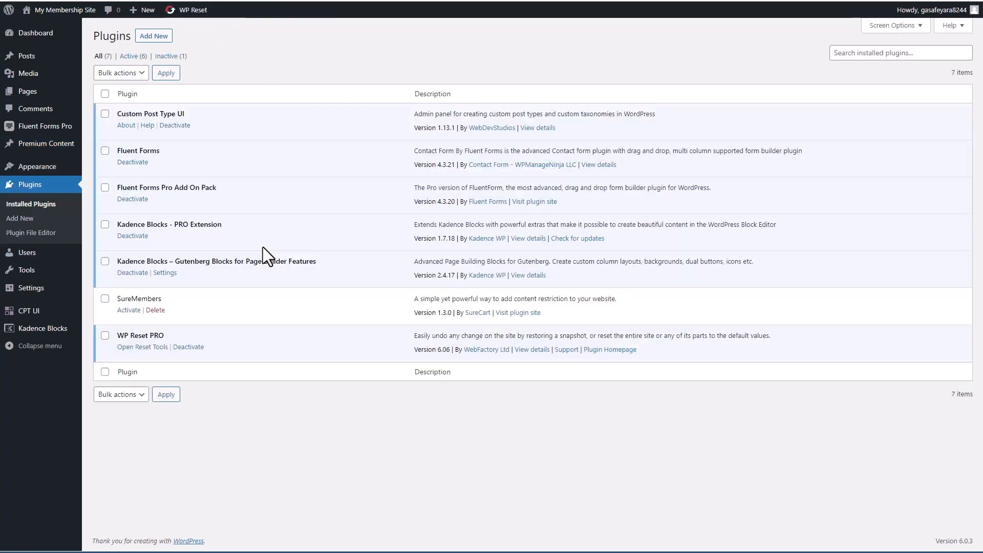
mouse_move(254, 321)
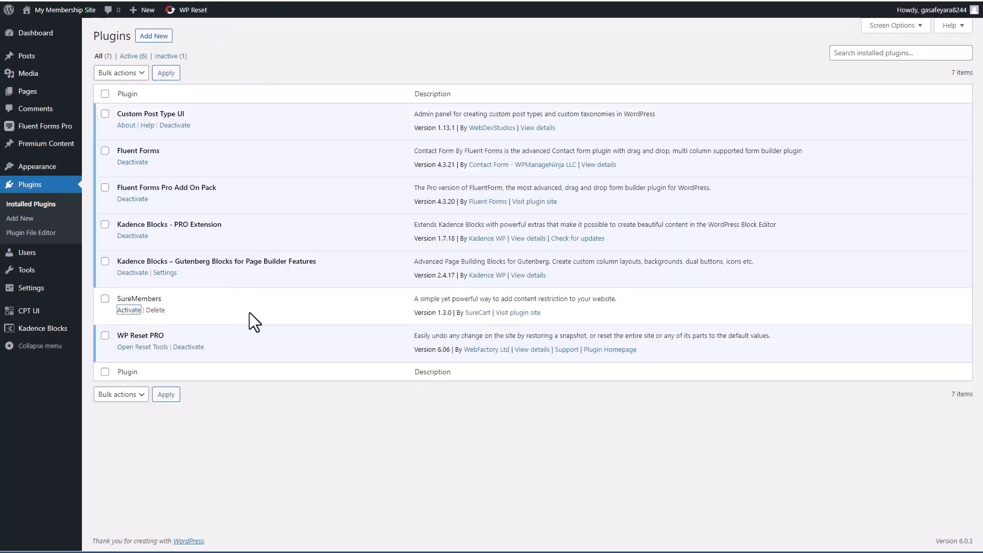
Step: Activate the inactive SureMembers plugin in the Plugins list
click(129, 309)
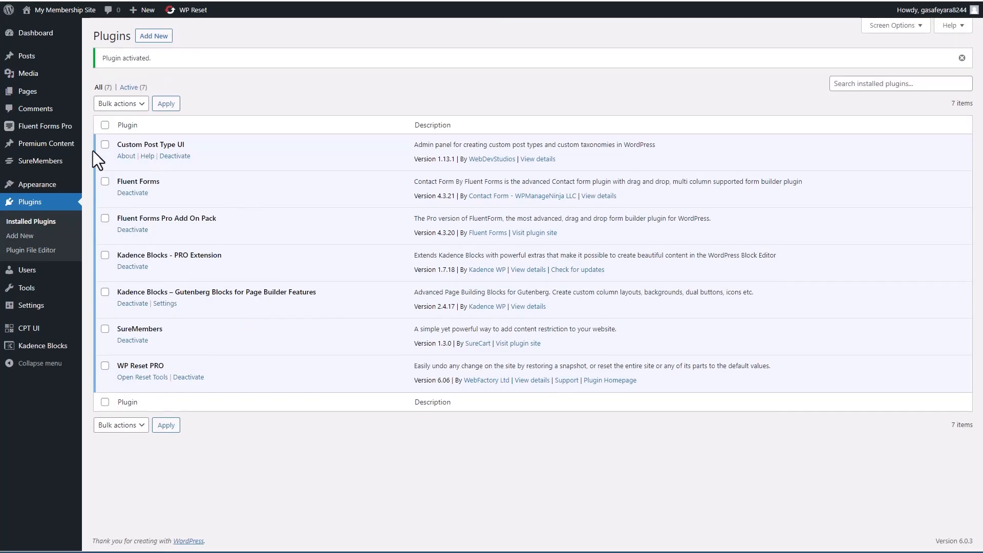
mouse_move(40, 161)
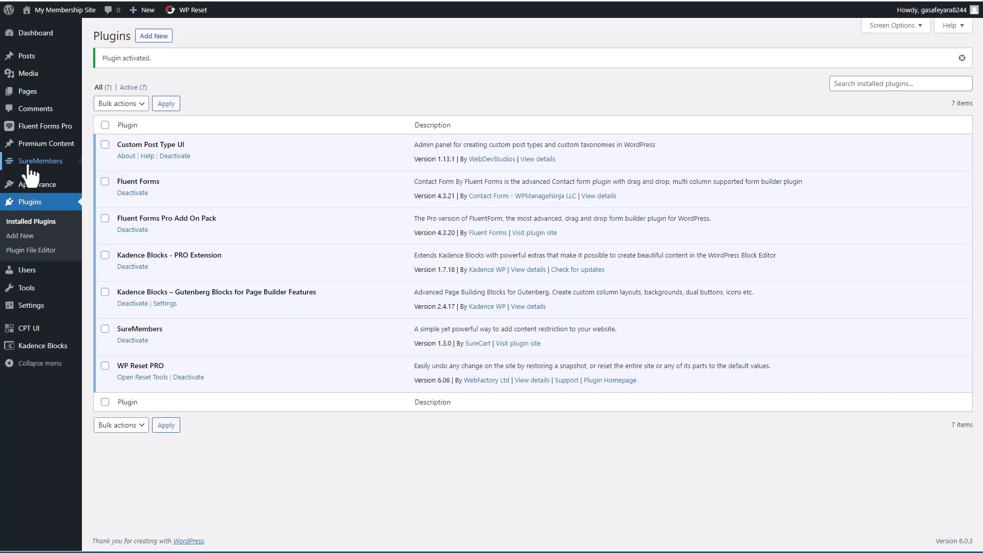
Step: Activate the SureMembers license key and dismiss the confirmation dialog
click(40, 160)
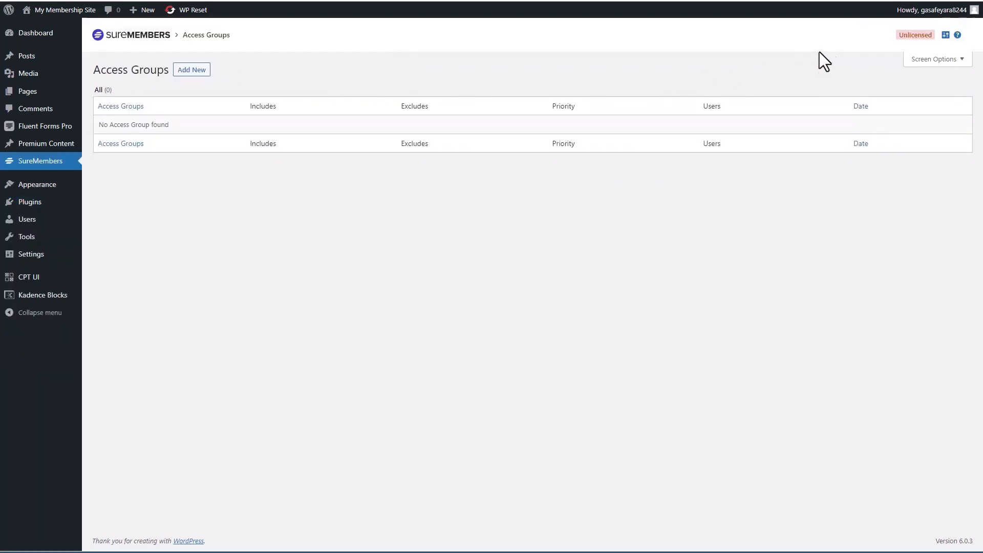
click(913, 34)
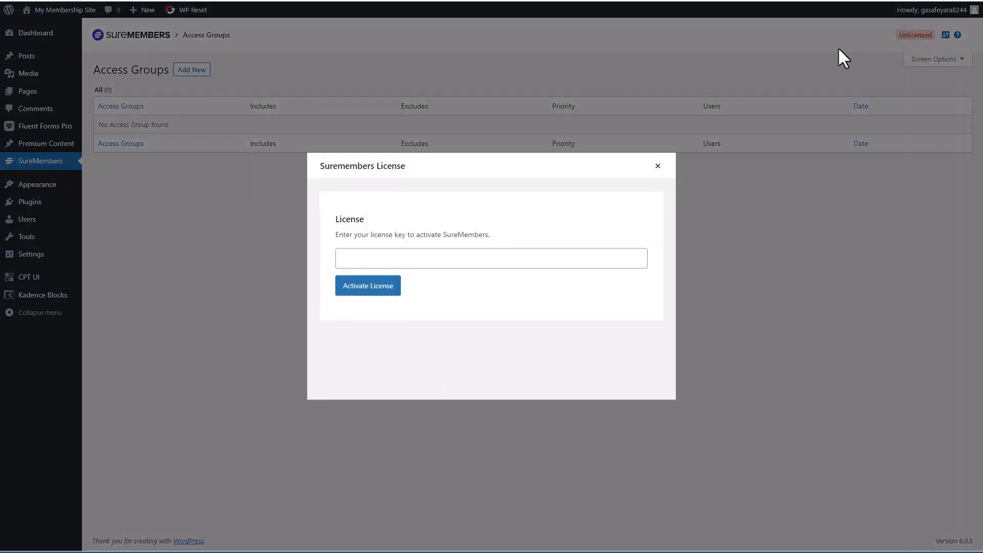
mouse_move(803, 242)
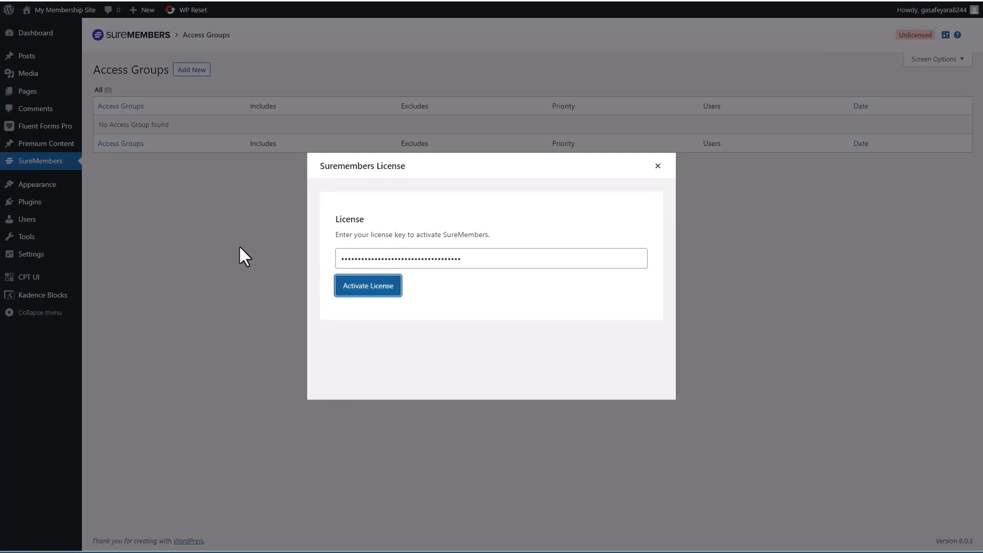
click(368, 285)
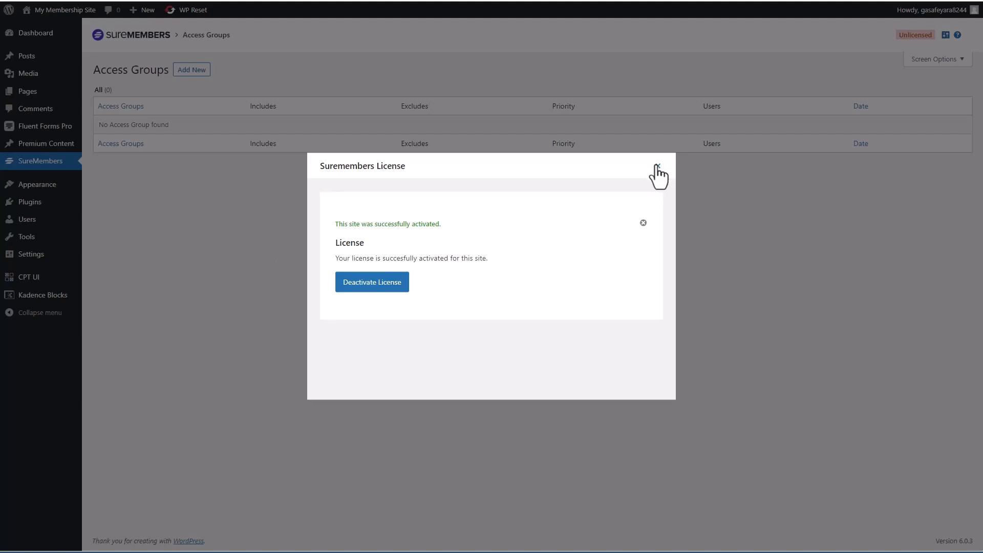
click(656, 168)
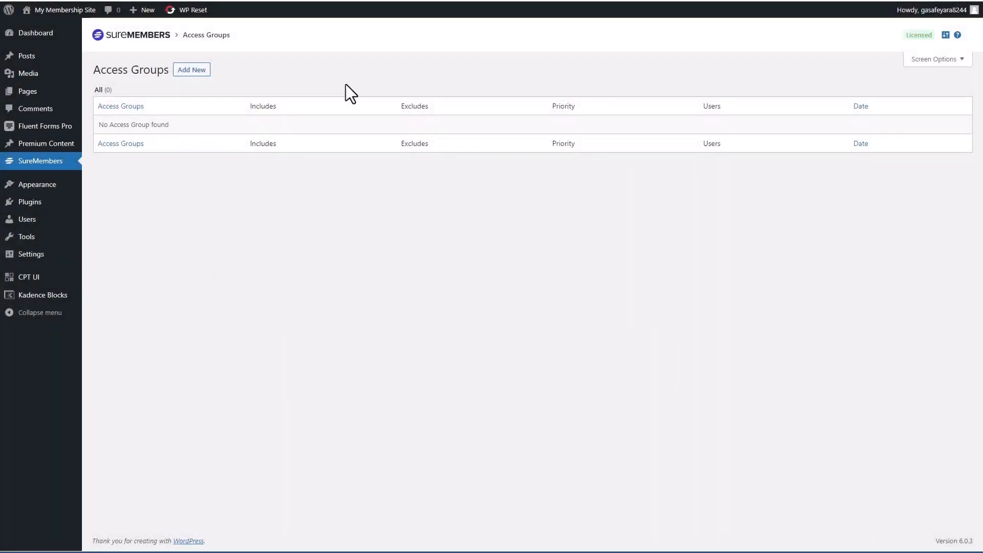
mouse_move(133, 61)
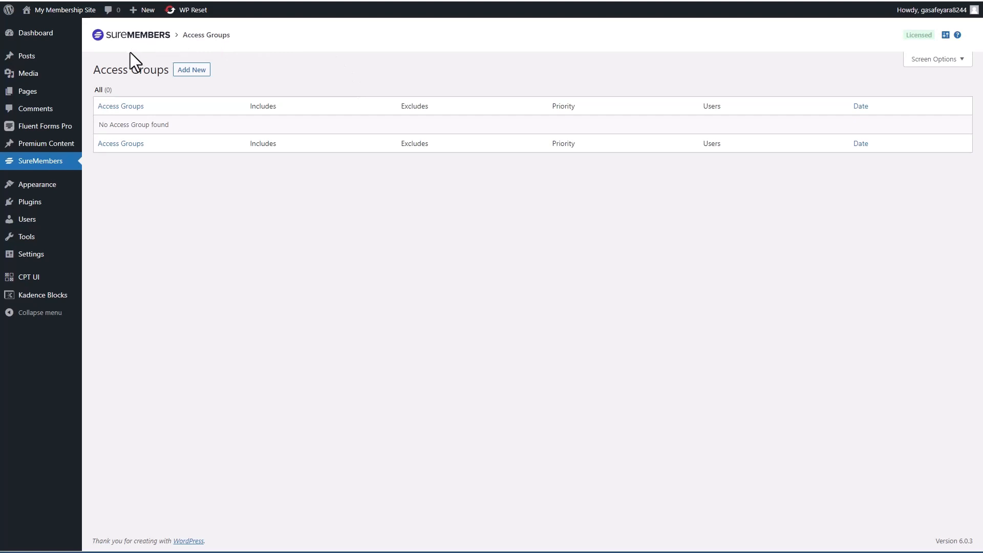
mouse_move(741, 76)
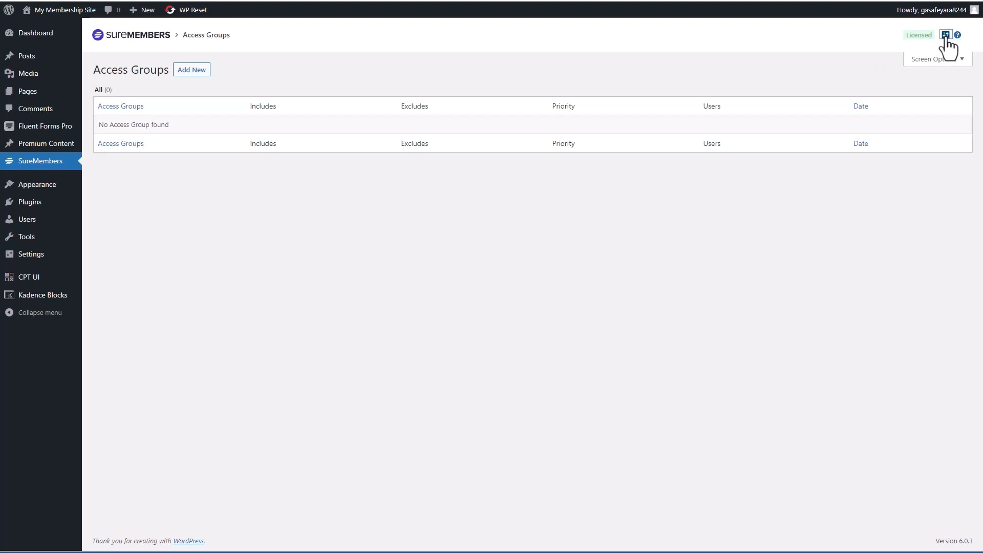
click(946, 36)
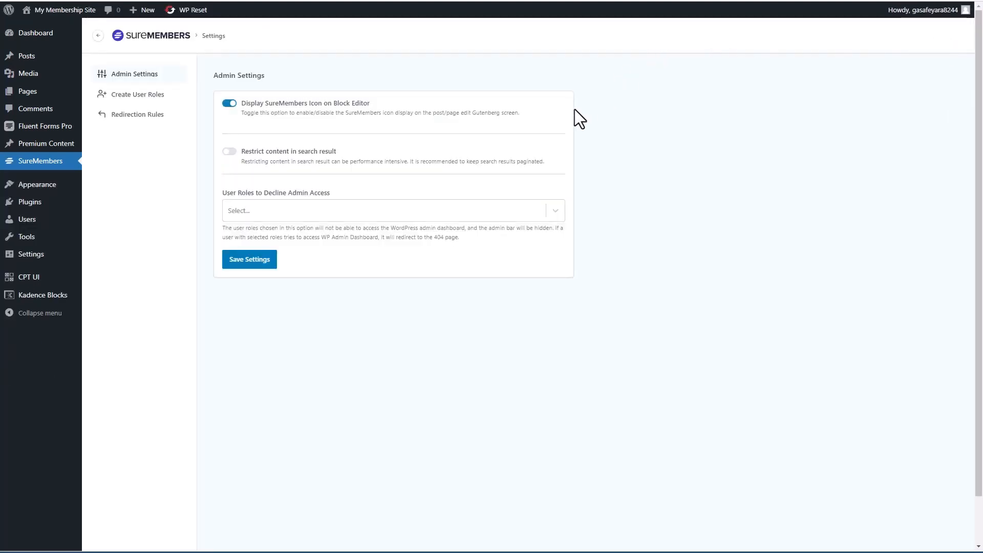
mouse_move(325, 117)
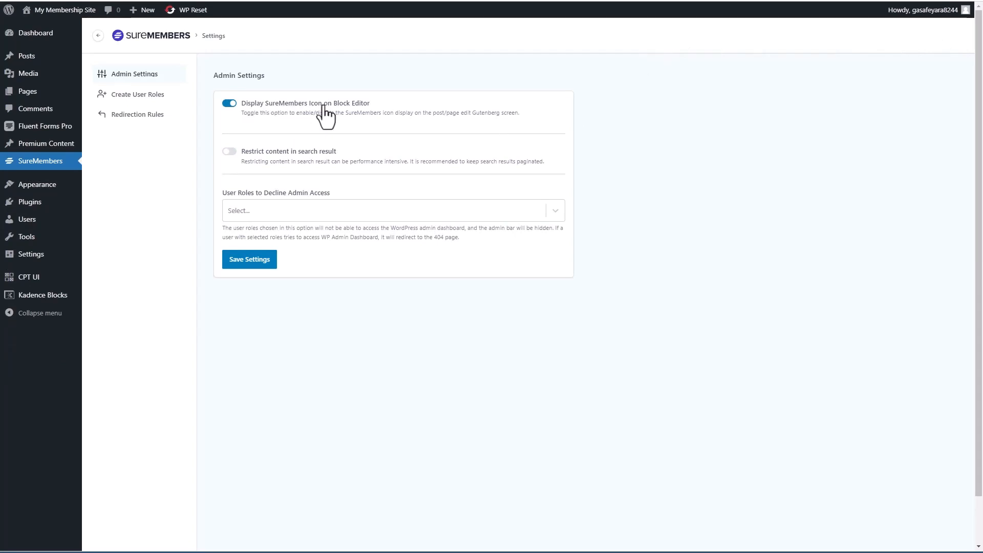
mouse_move(369, 117)
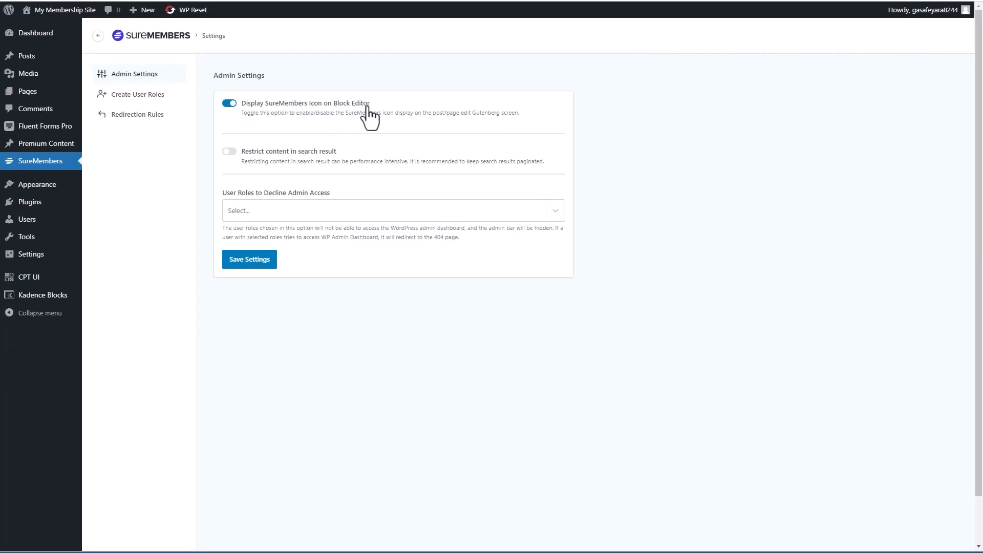
mouse_move(323, 159)
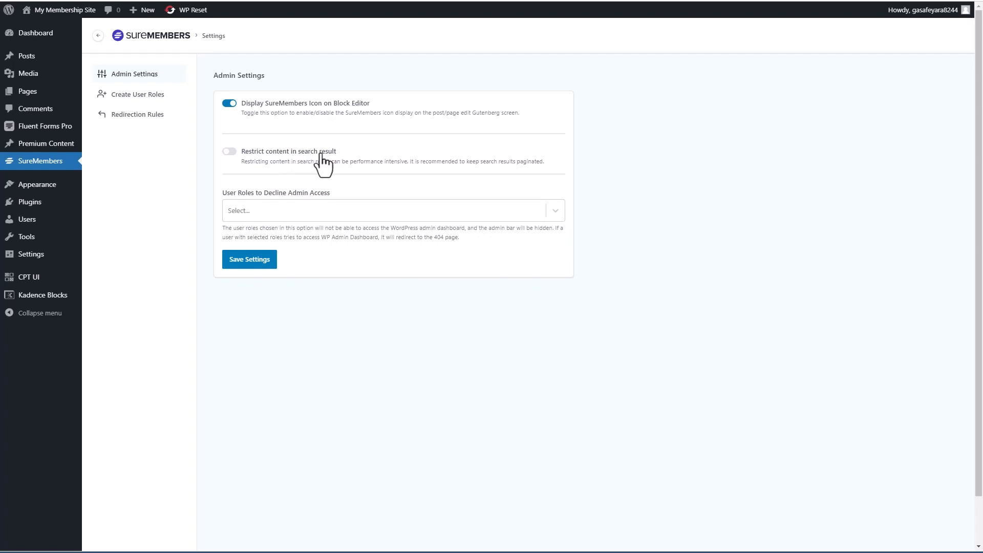
mouse_move(243, 207)
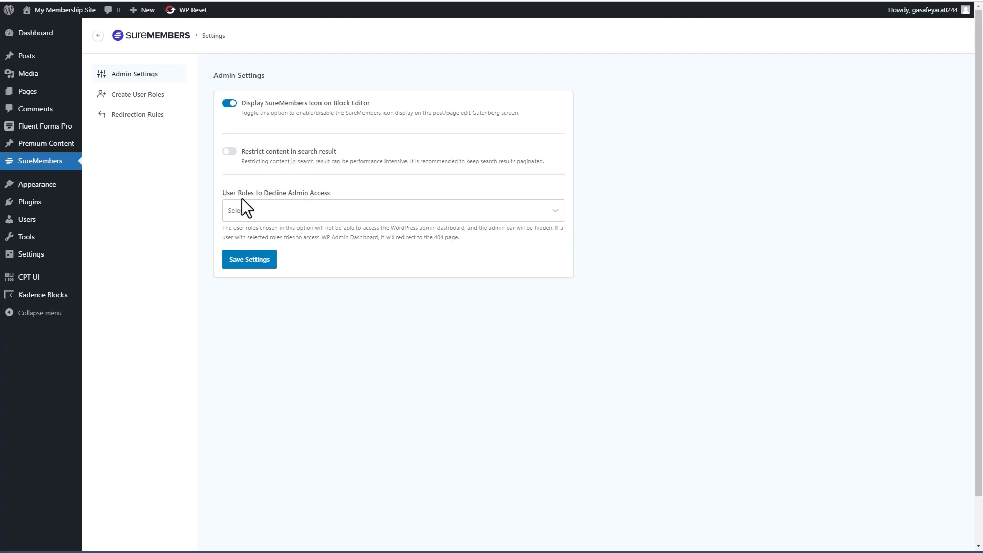
mouse_move(320, 207)
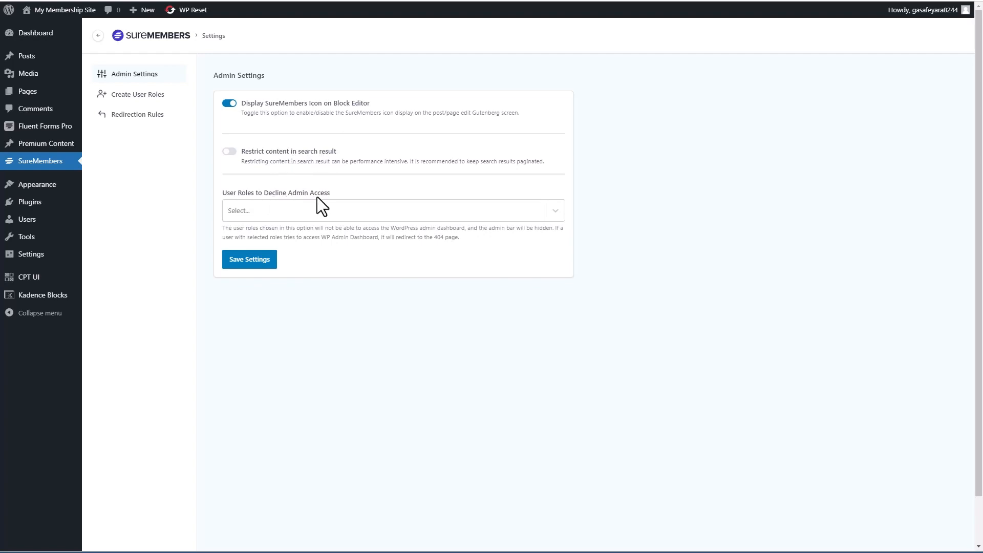
mouse_move(164, 107)
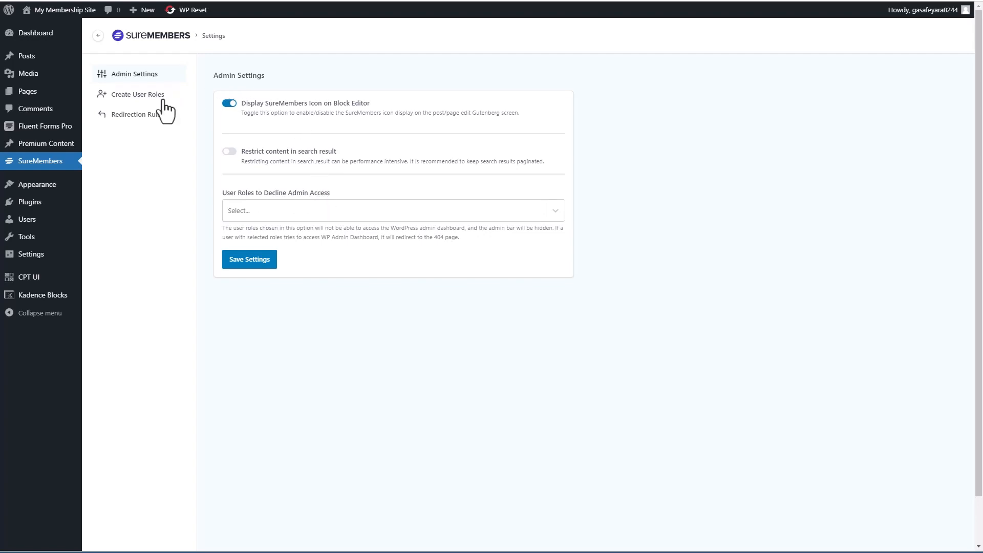
Step: Create a custom SureMembers user role named 'Site Members'
click(138, 94)
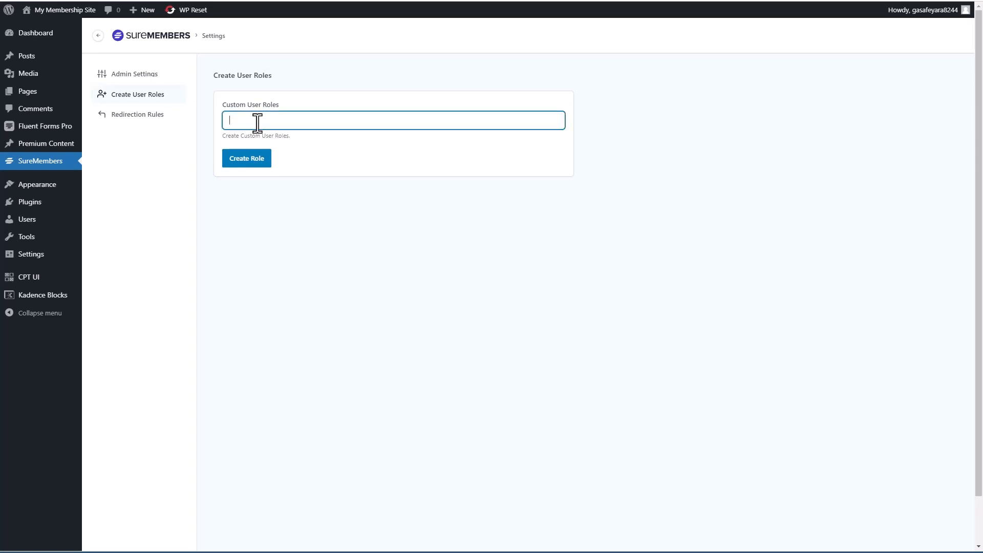
text(Site Member)
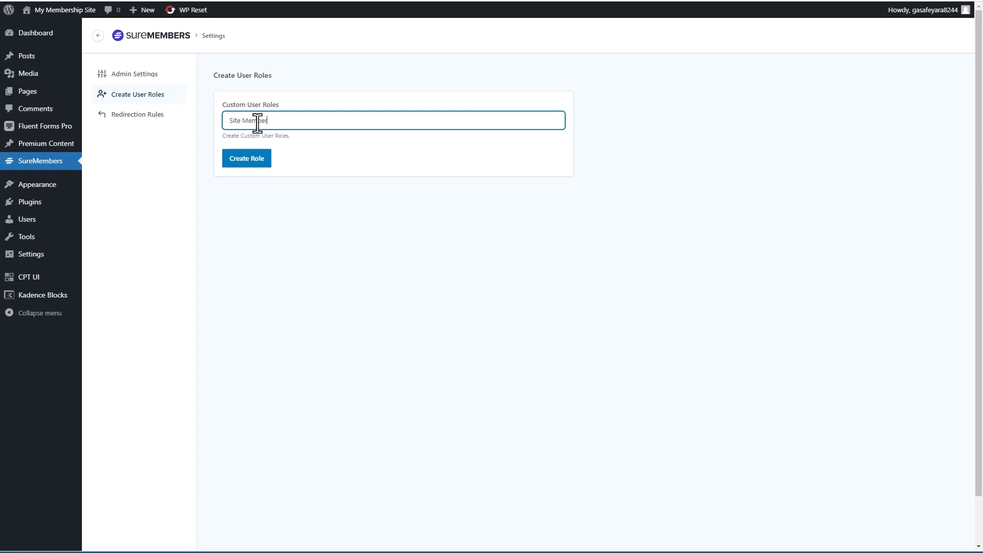
click(246, 158)
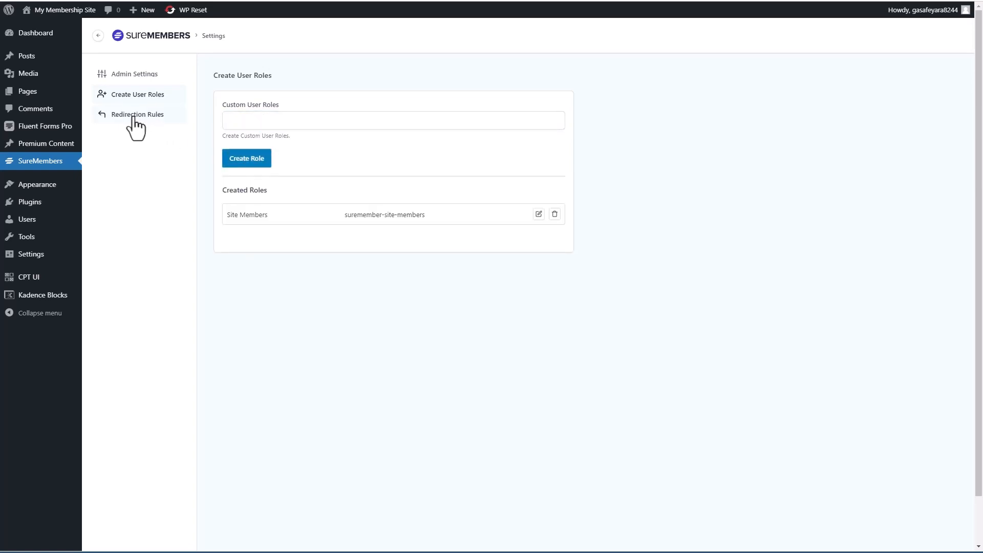
mouse_move(164, 44)
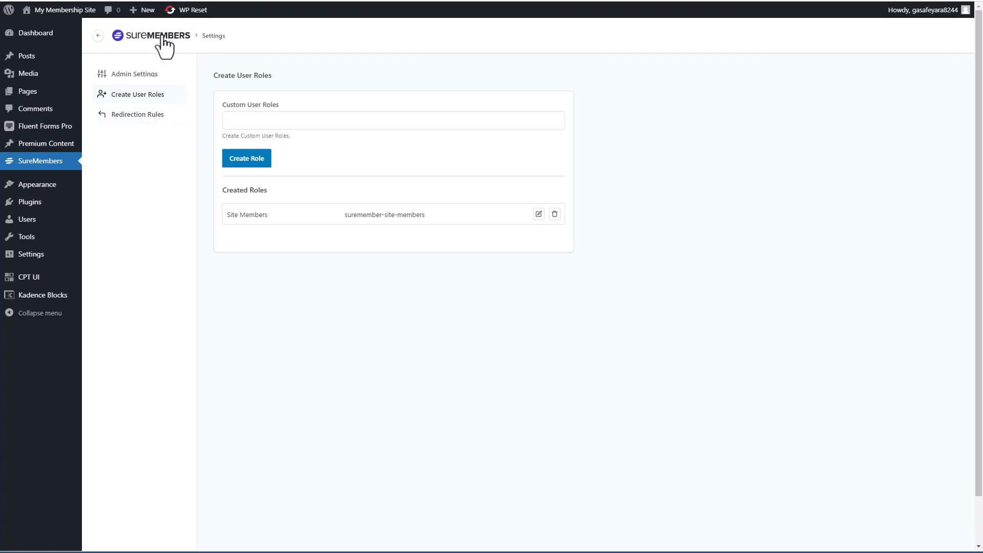
mouse_move(50, 157)
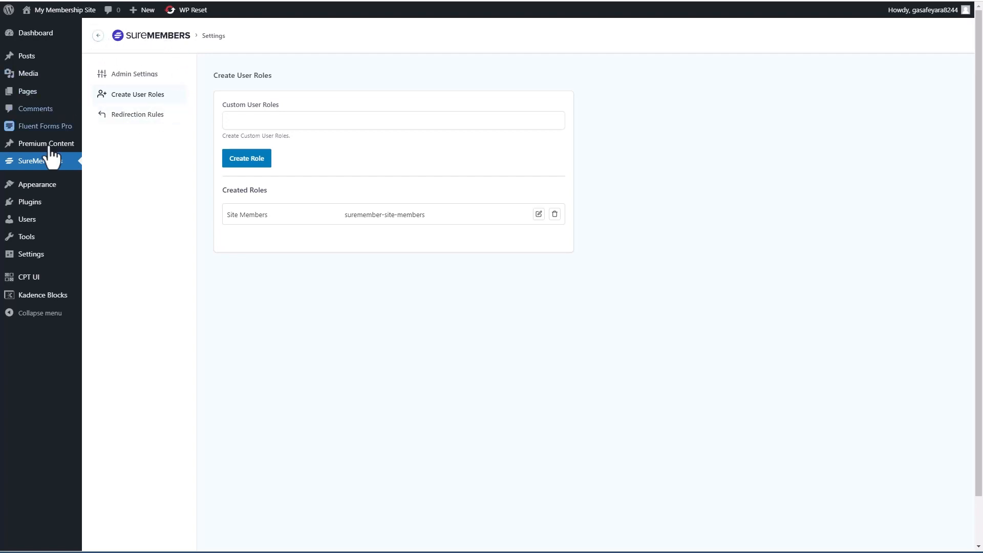
mouse_move(158, 85)
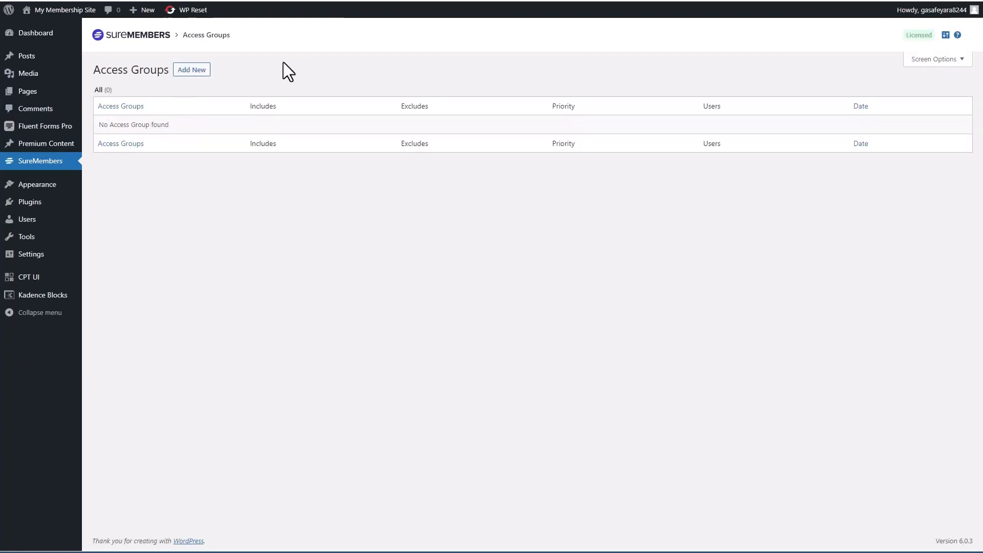
mouse_move(191, 69)
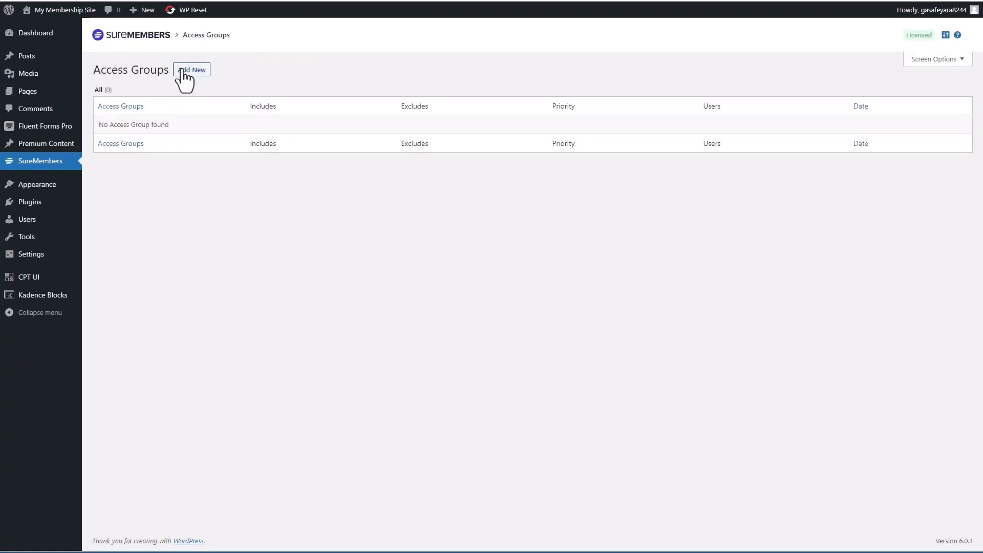
Step: Start a new access group named 'Member Group'
click(191, 69)
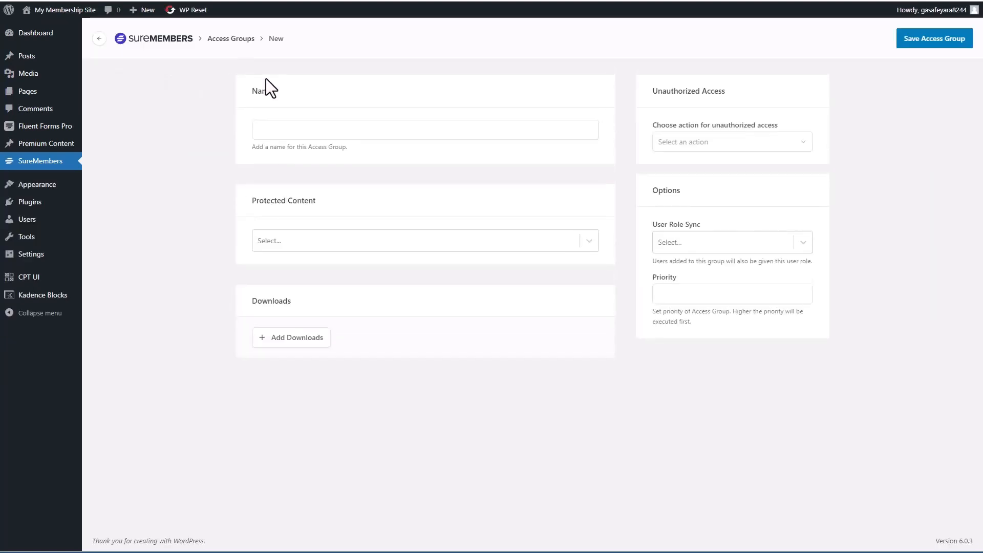
click(424, 129)
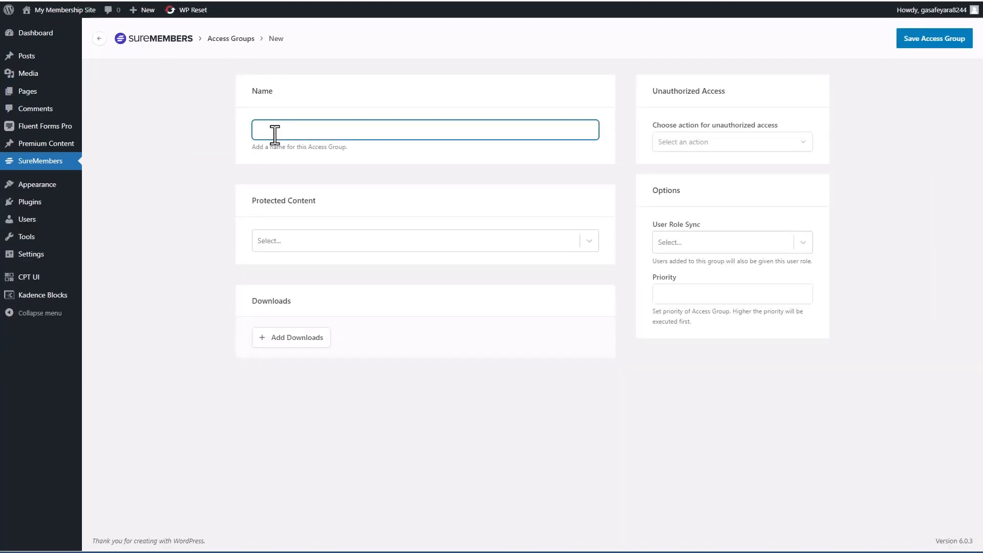
text(Member Group)
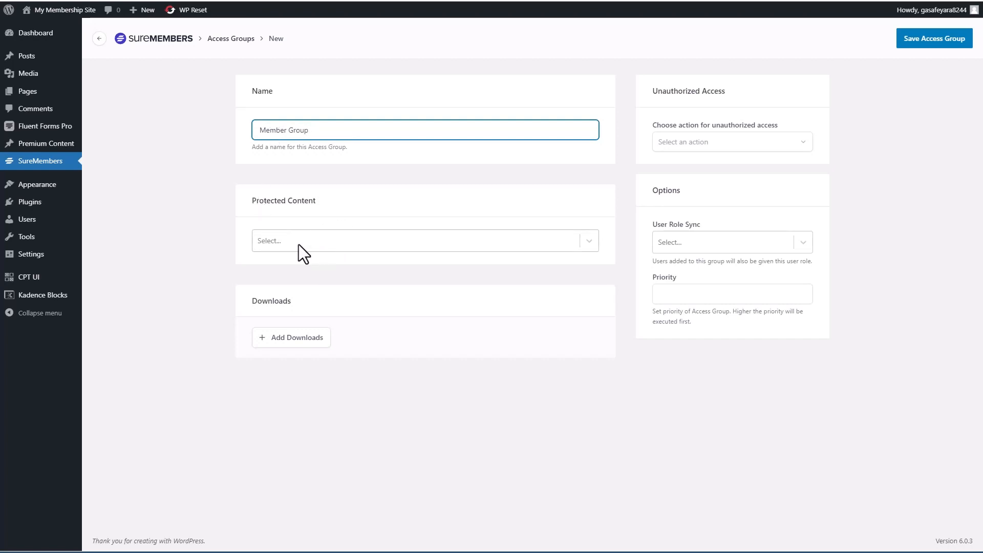
mouse_move(307, 251)
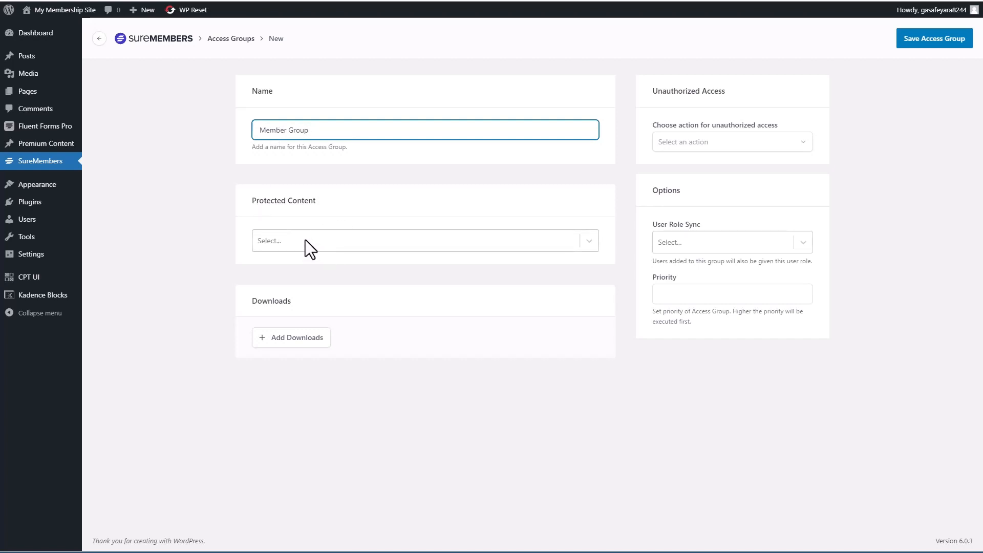
Step: Set the group's protected content to All Premium Content
click(420, 240)
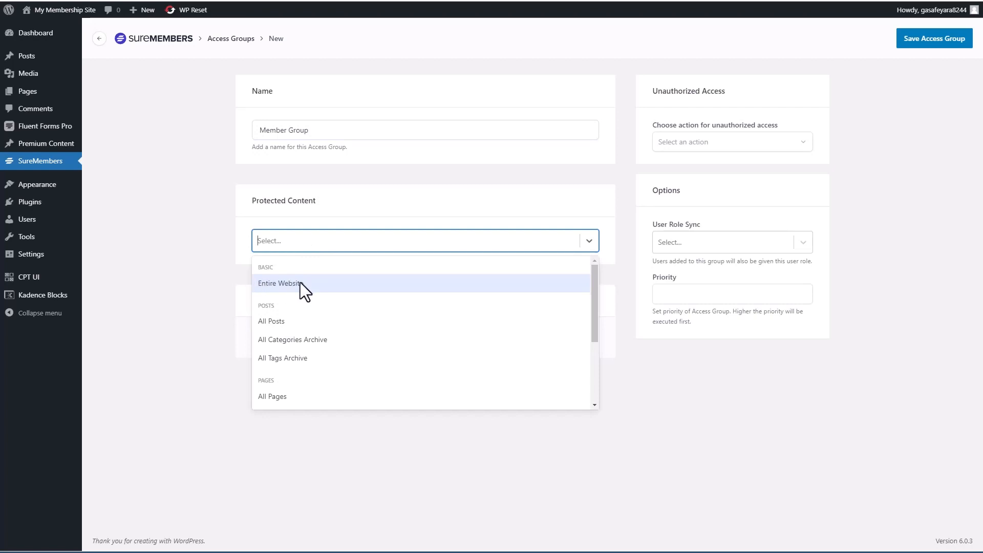
mouse_move(316, 293)
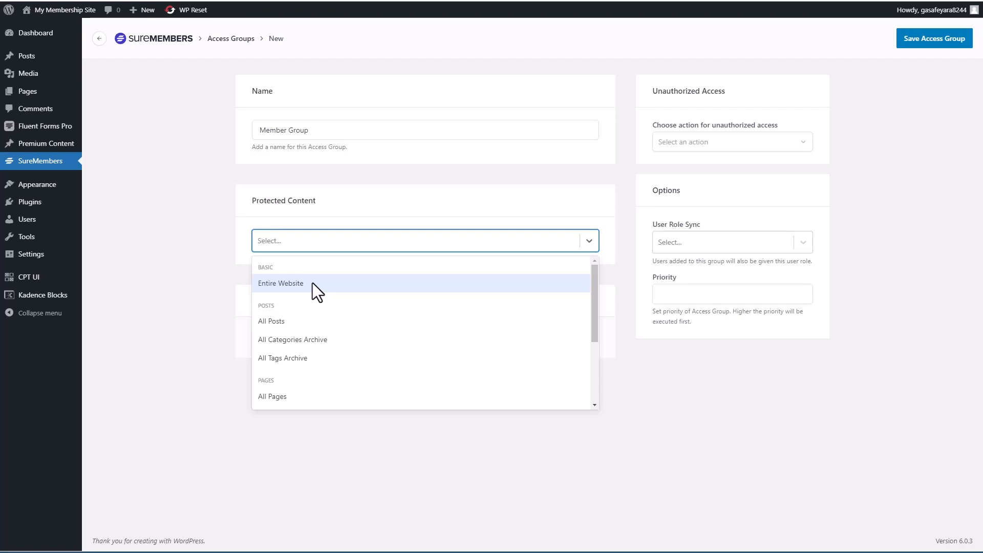
mouse_move(338, 295)
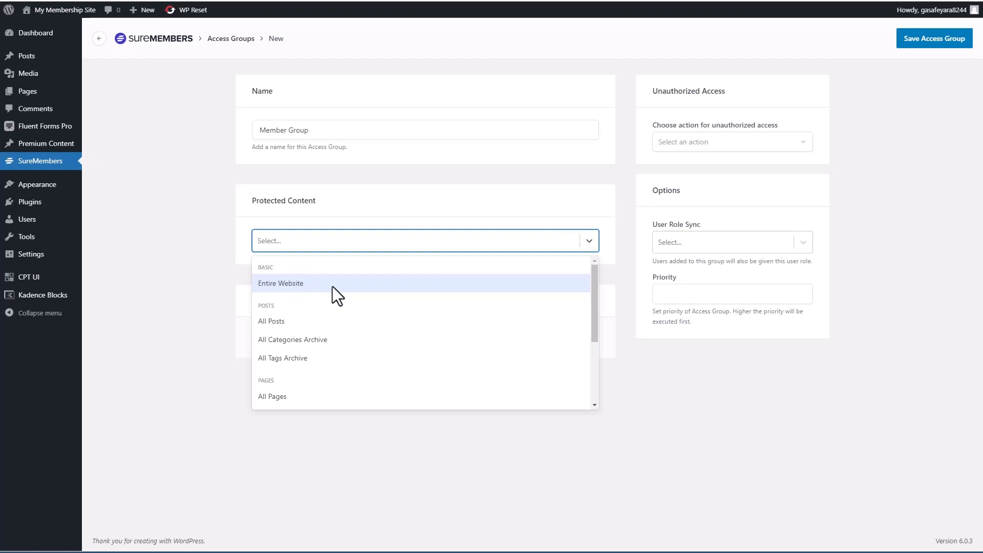
mouse_move(276, 331)
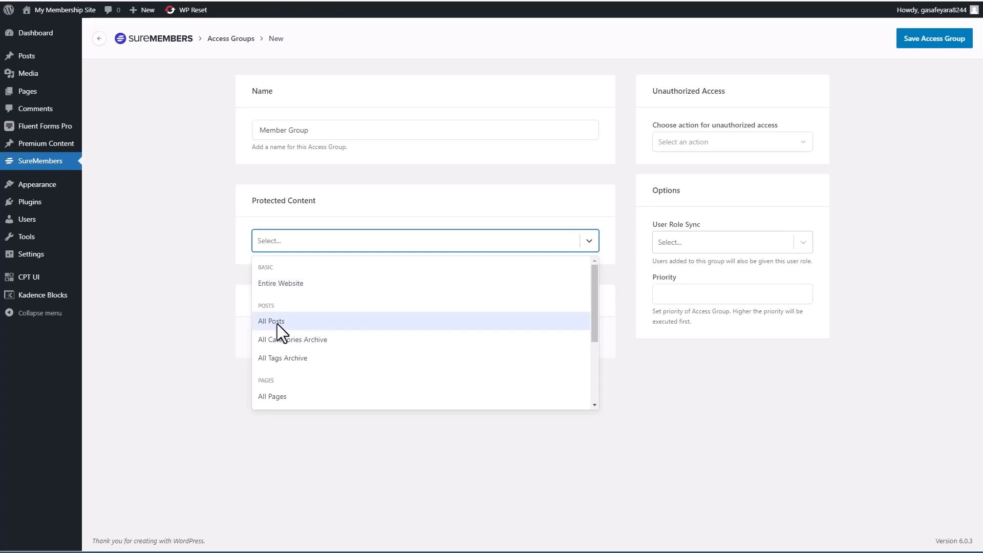
mouse_move(274, 346)
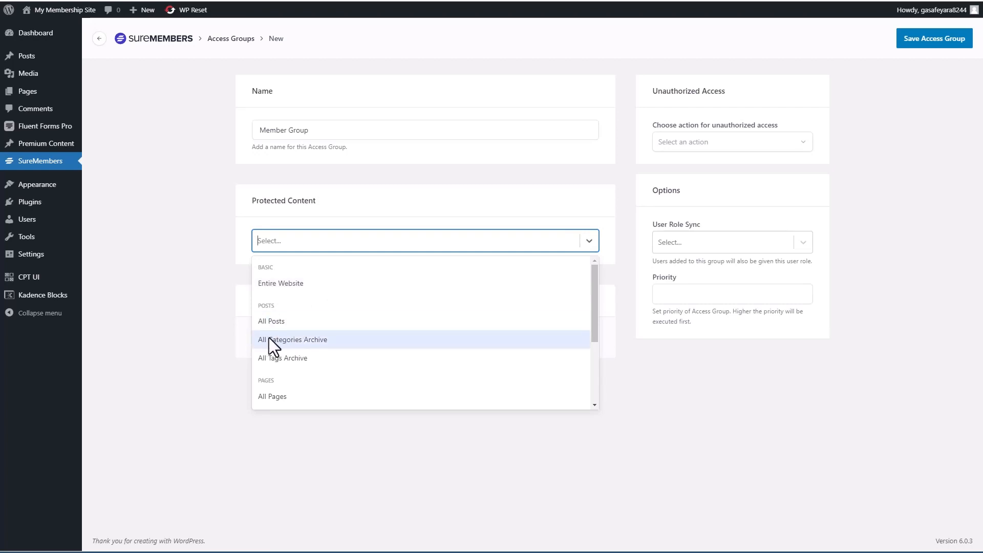
mouse_move(313, 363)
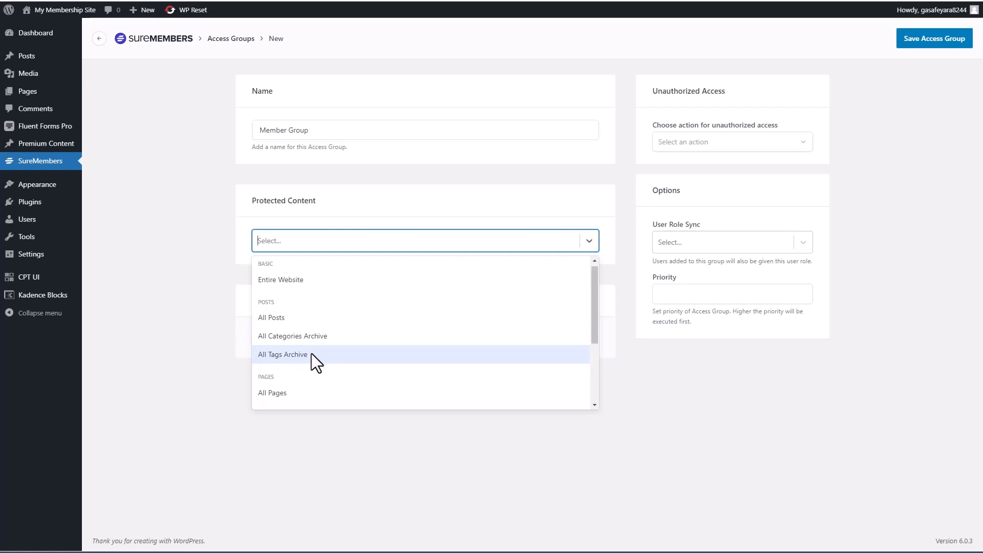
scroll(down, 3)
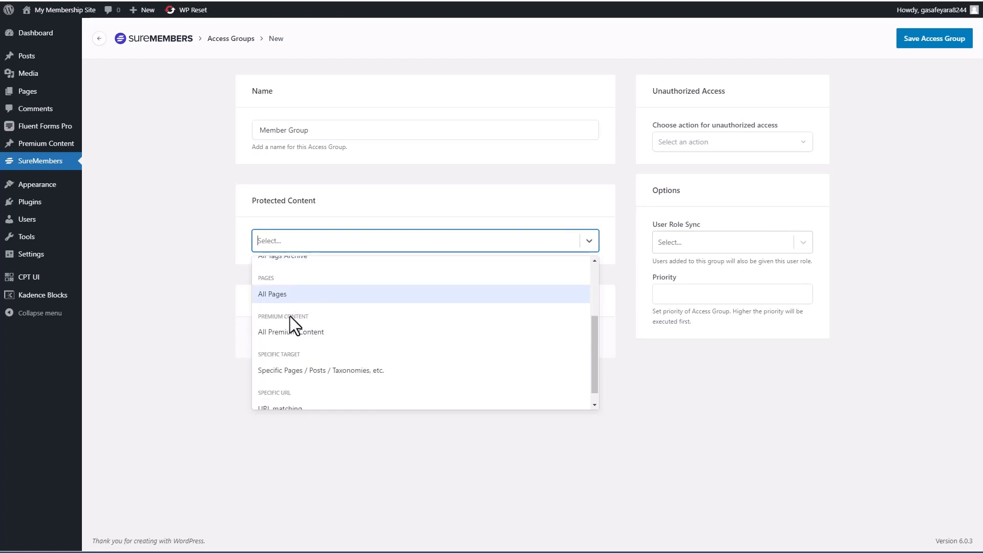
mouse_move(365, 382)
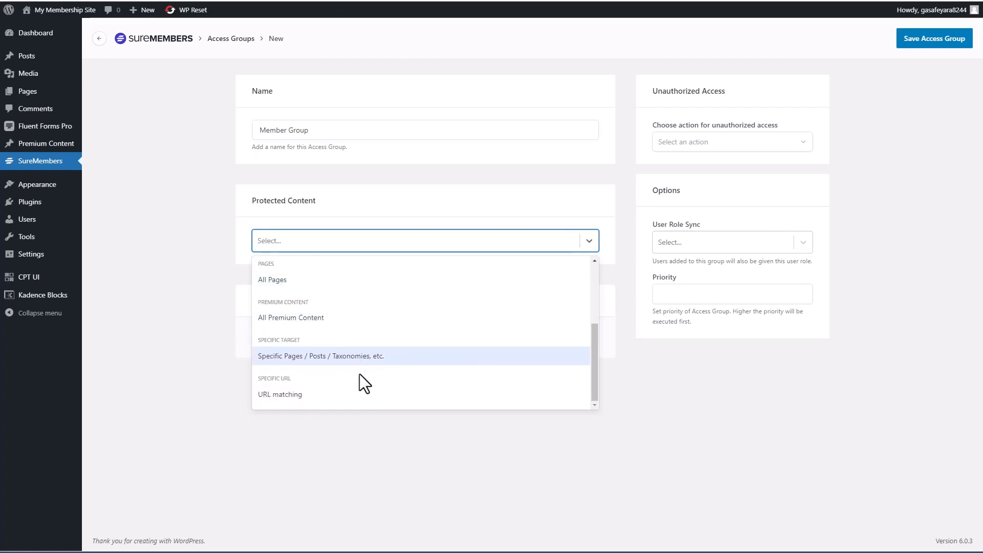
mouse_move(385, 366)
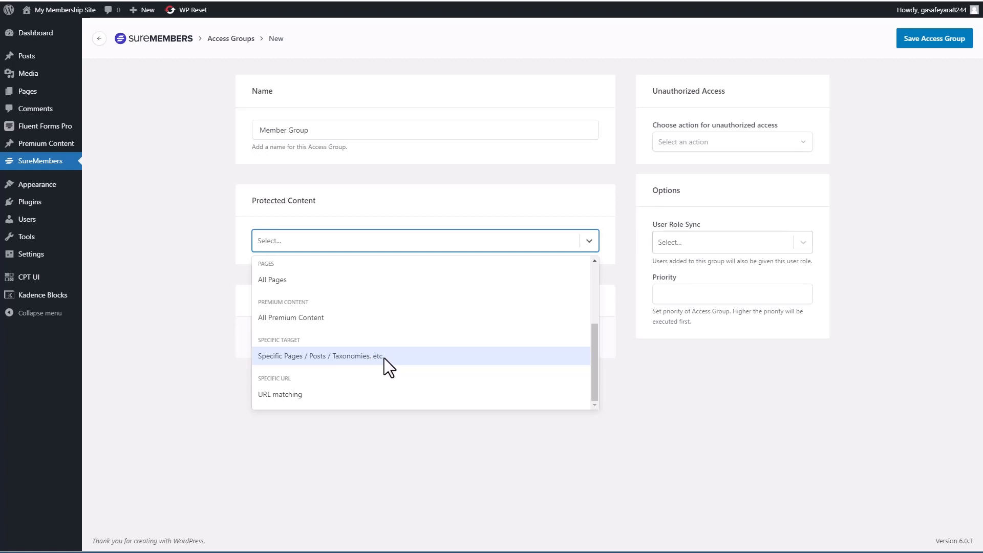
mouse_move(313, 400)
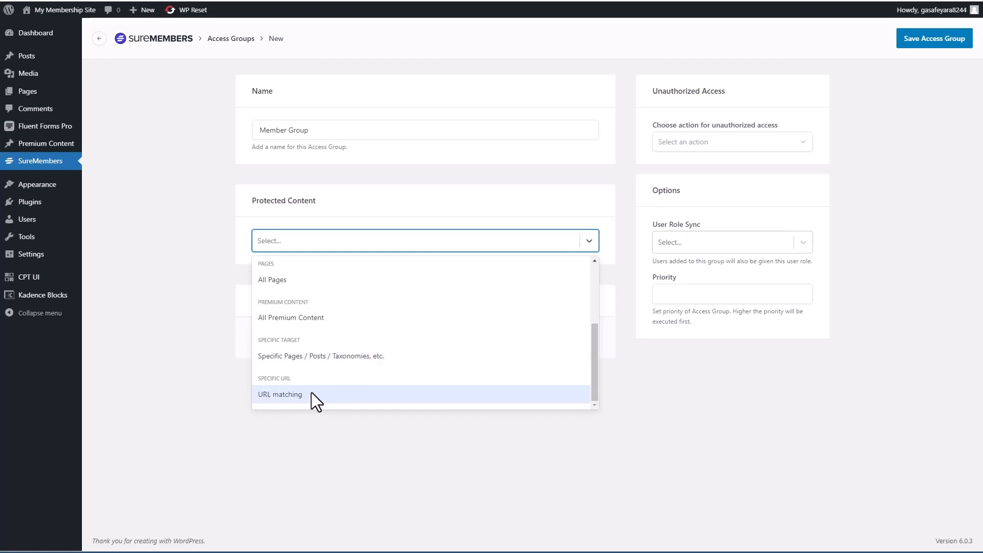
mouse_move(273, 313)
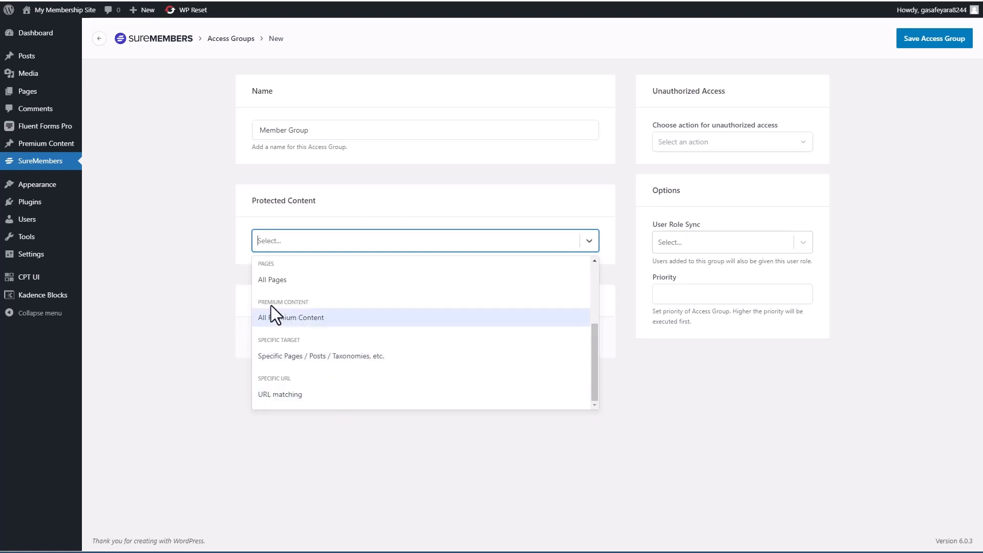
mouse_move(140, 181)
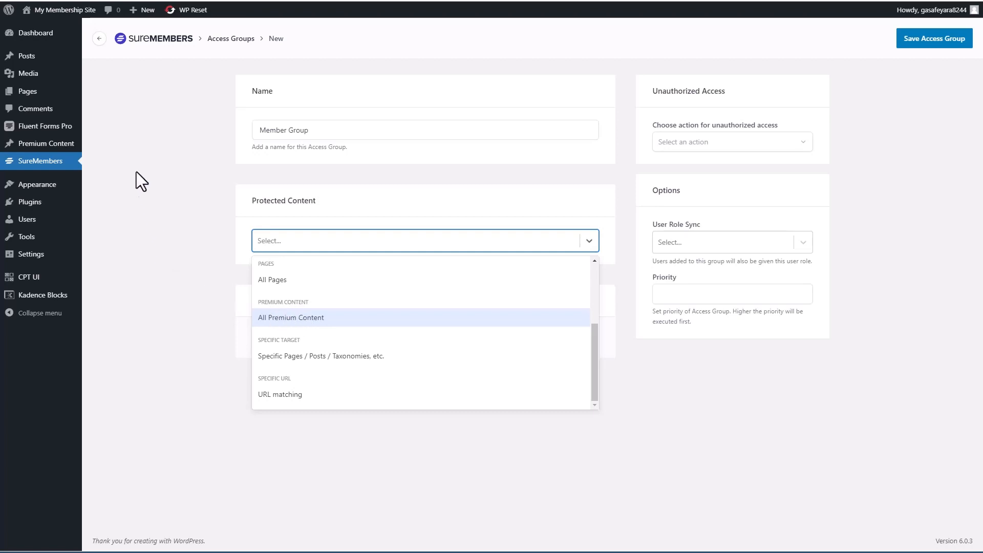
mouse_move(45, 142)
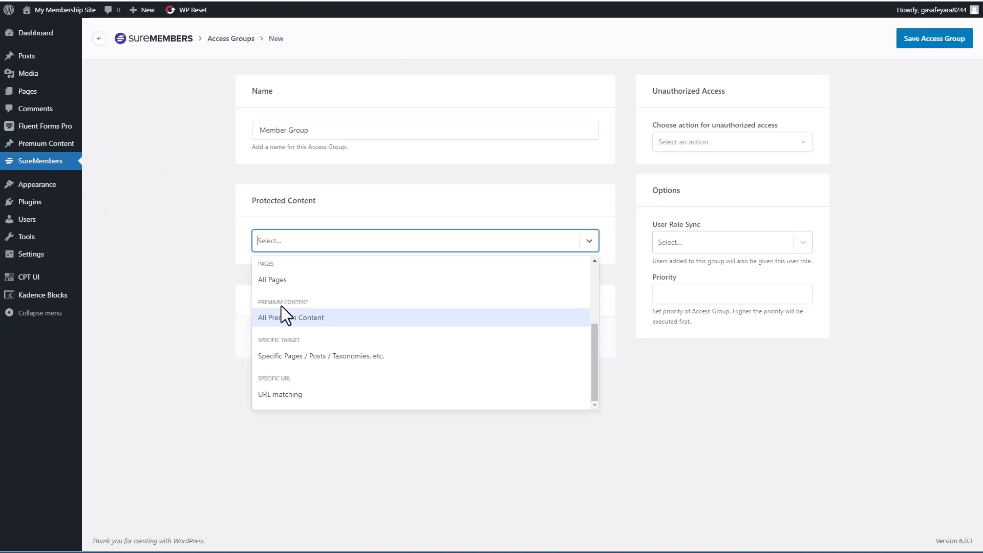
mouse_move(279, 329)
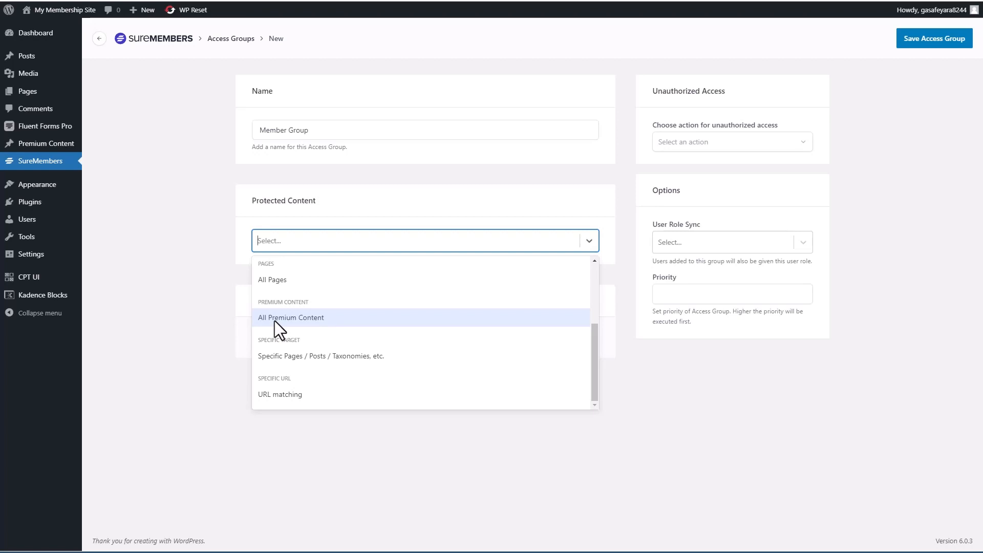
click(291, 318)
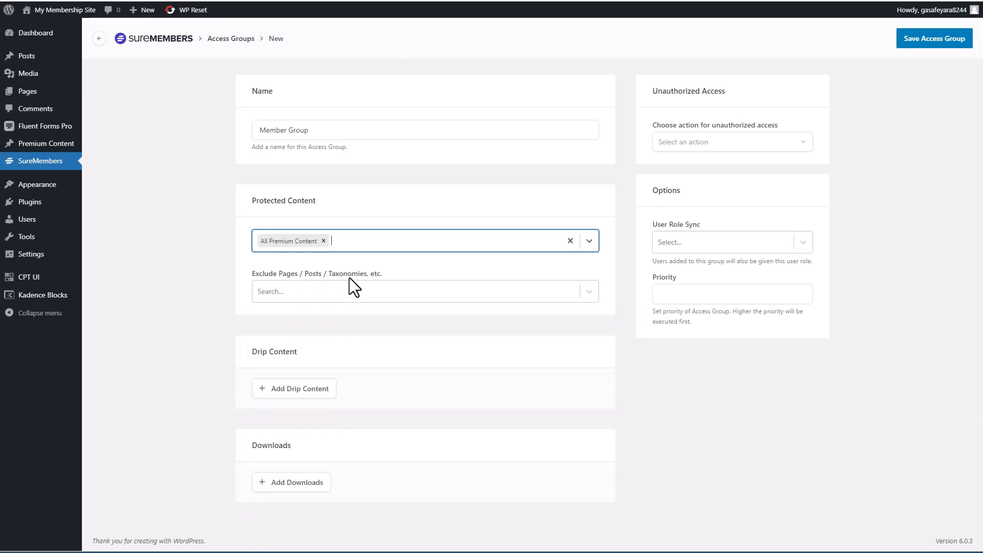
mouse_move(303, 391)
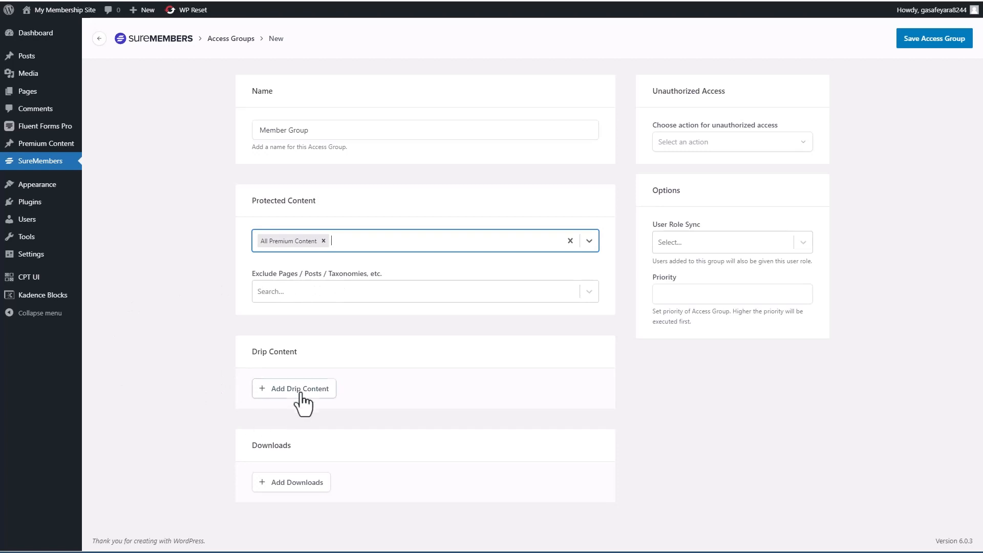
mouse_move(257, 396)
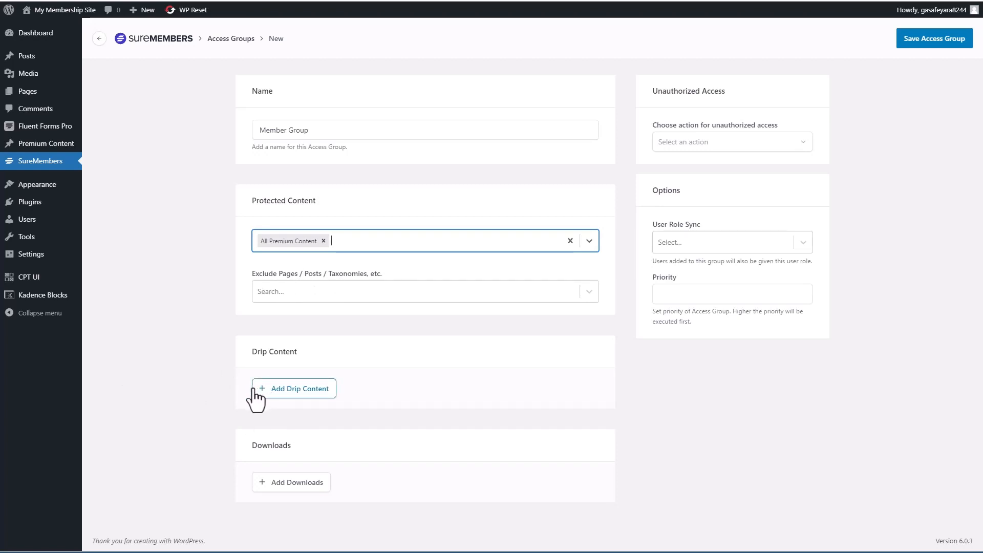
mouse_move(246, 398)
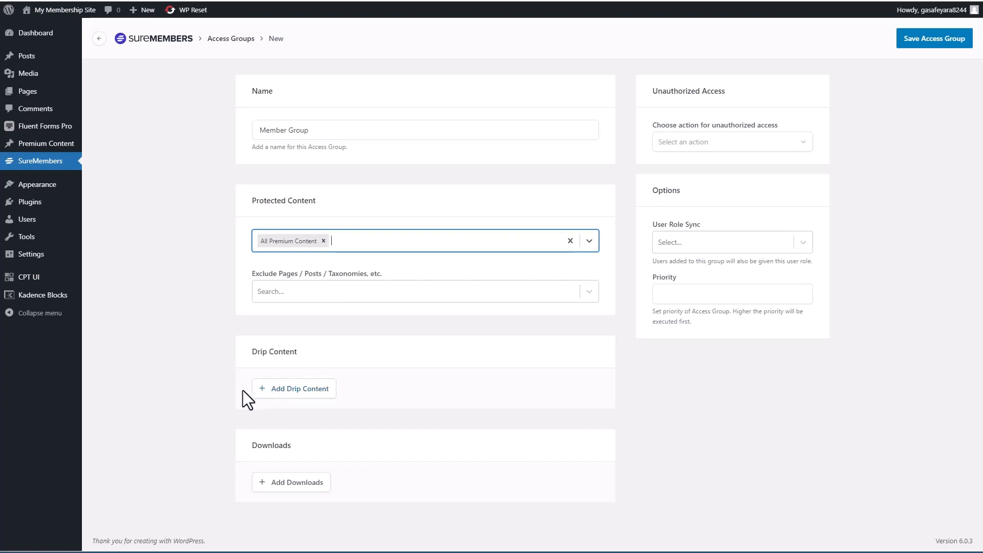
mouse_move(243, 399)
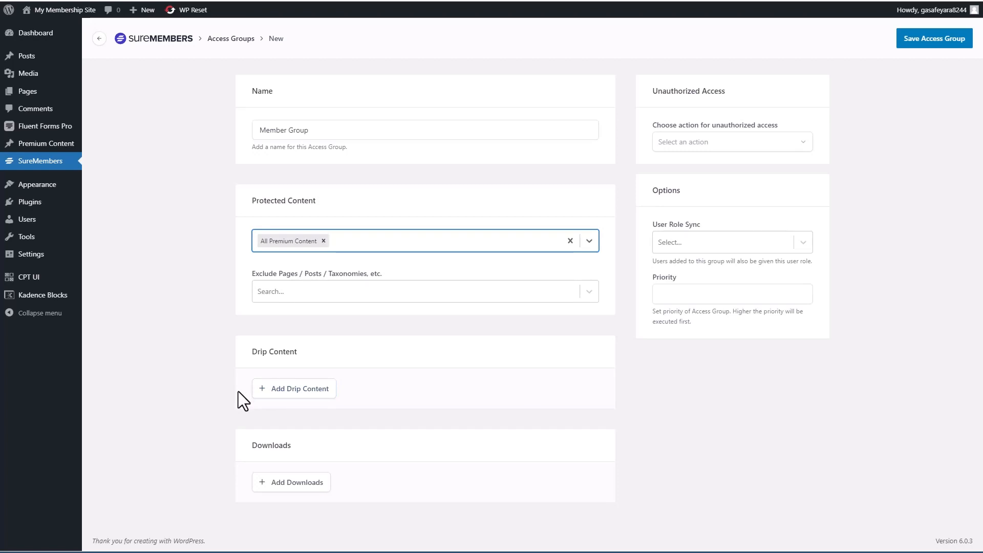
click(439, 241)
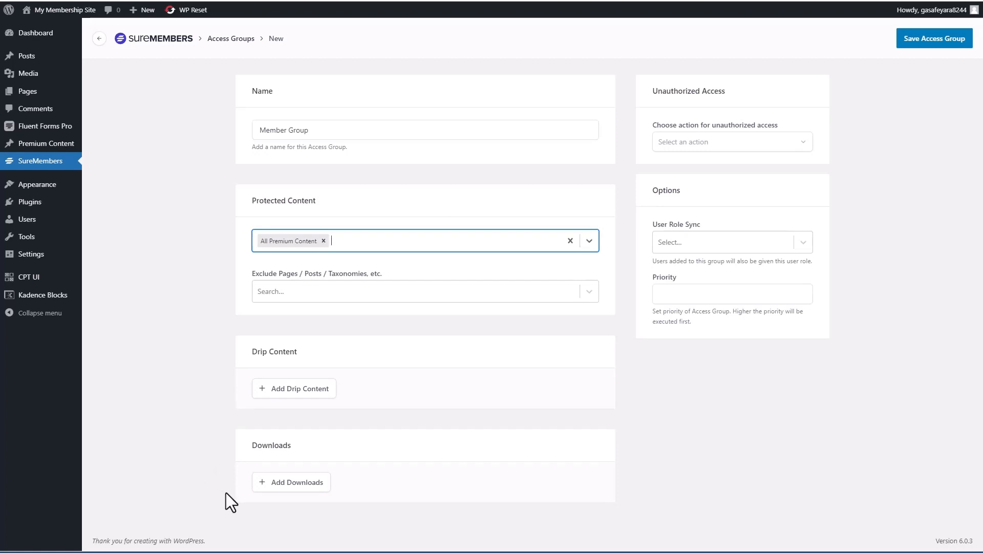
mouse_move(290, 482)
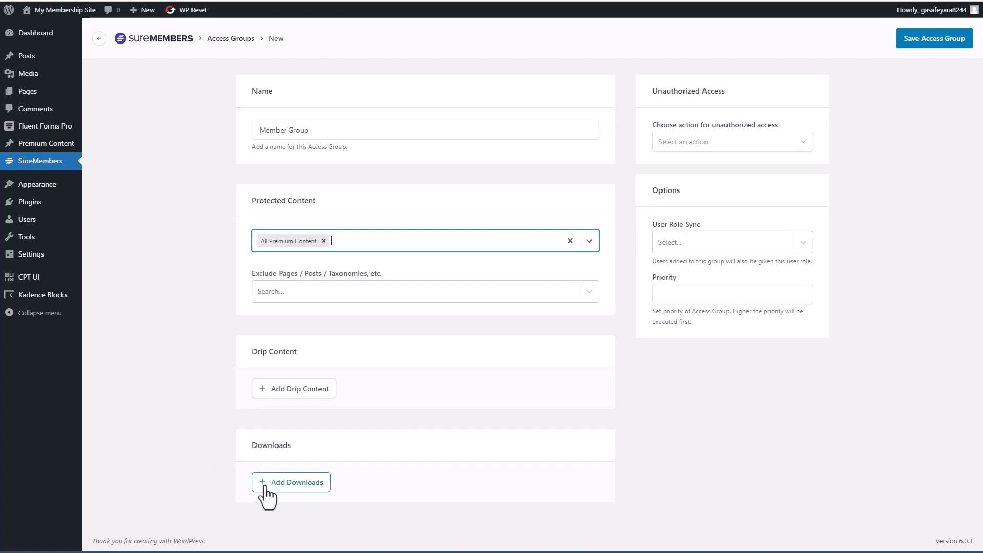
mouse_move(693, 113)
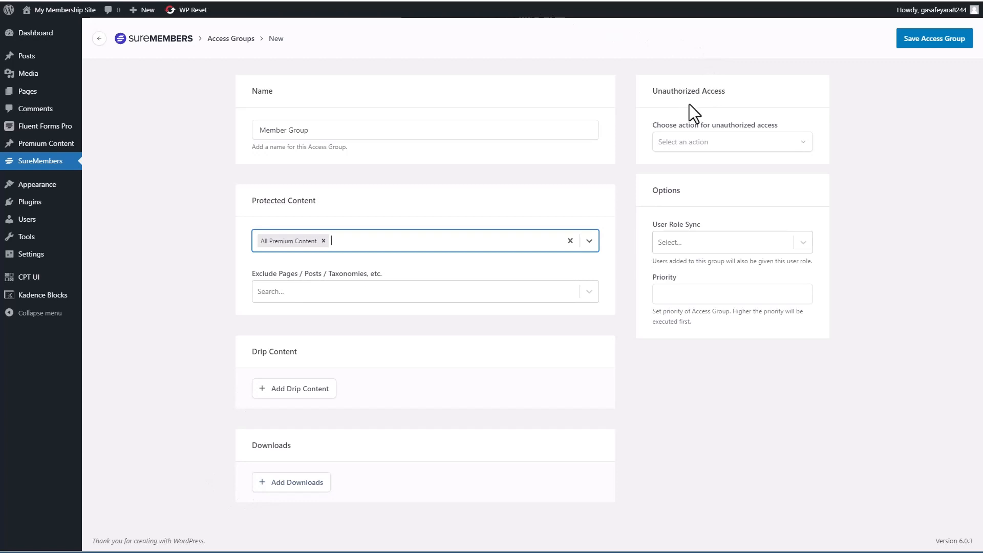
mouse_move(701, 116)
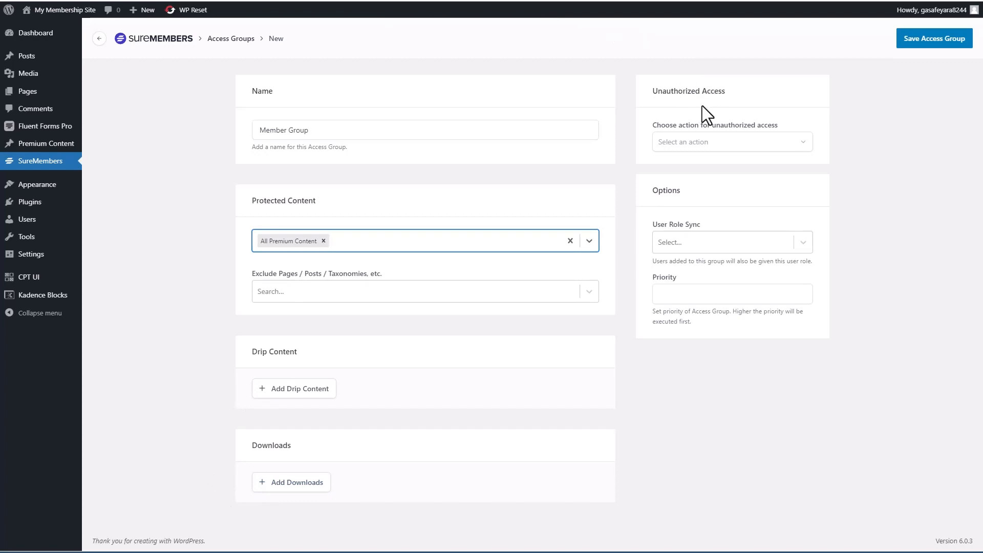
mouse_move(715, 151)
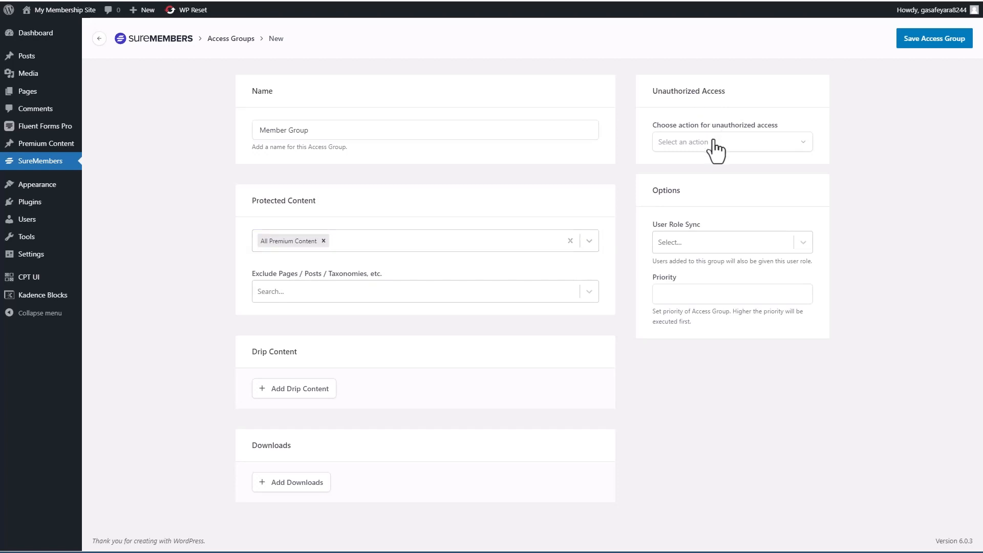
Step: Show unauthorized visitors the message 'This is member only content. Please join.'
click(730, 141)
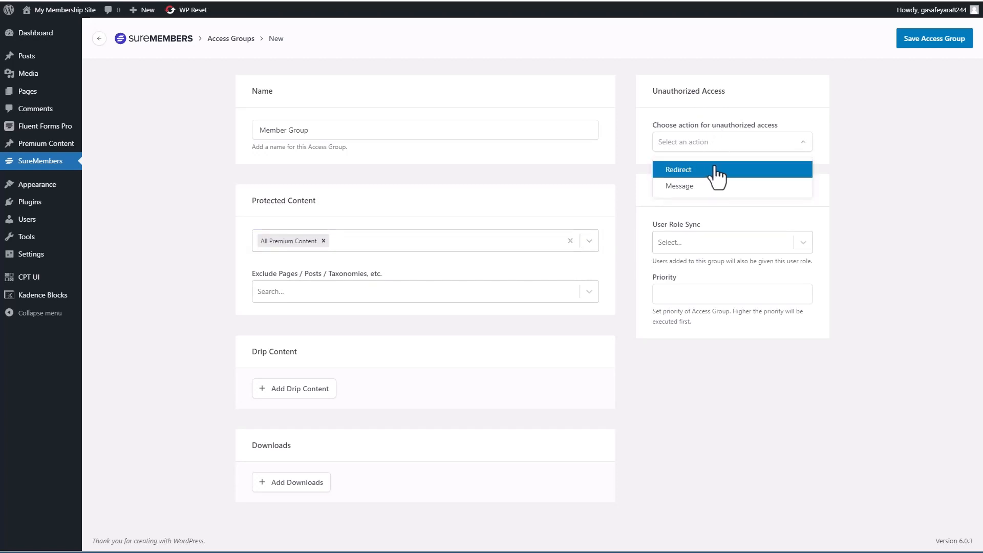
mouse_move(707, 186)
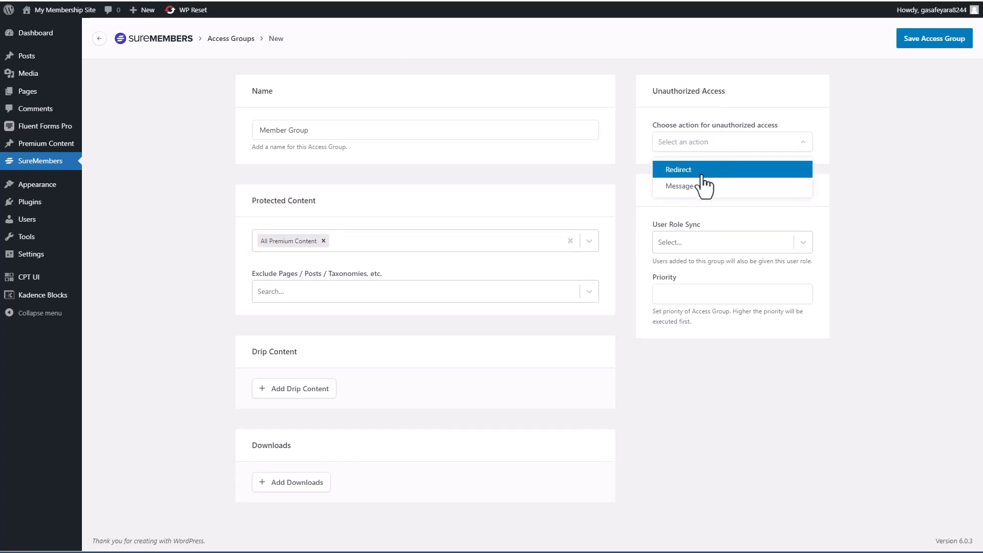
mouse_move(681, 186)
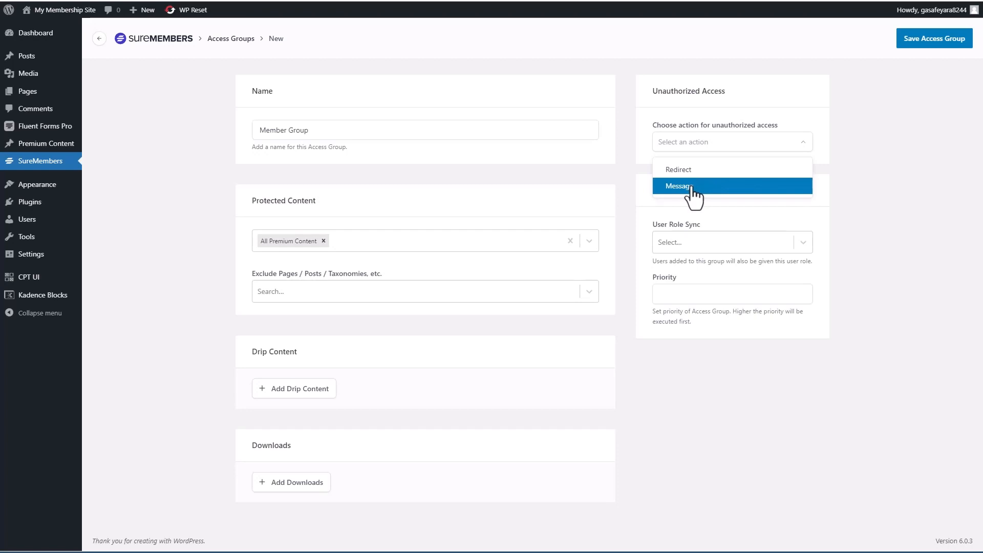
click(676, 185)
text(This is member only content.)
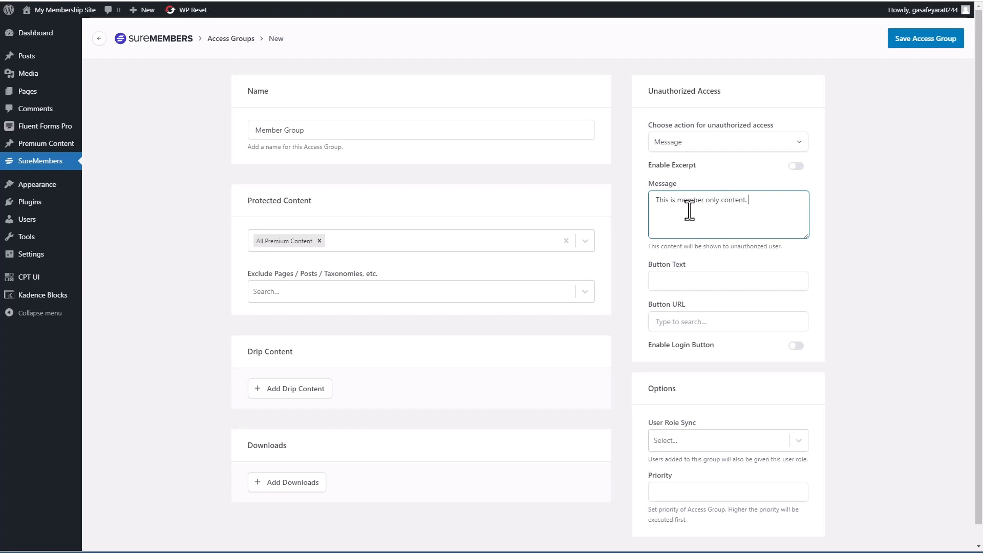
text(Please join)
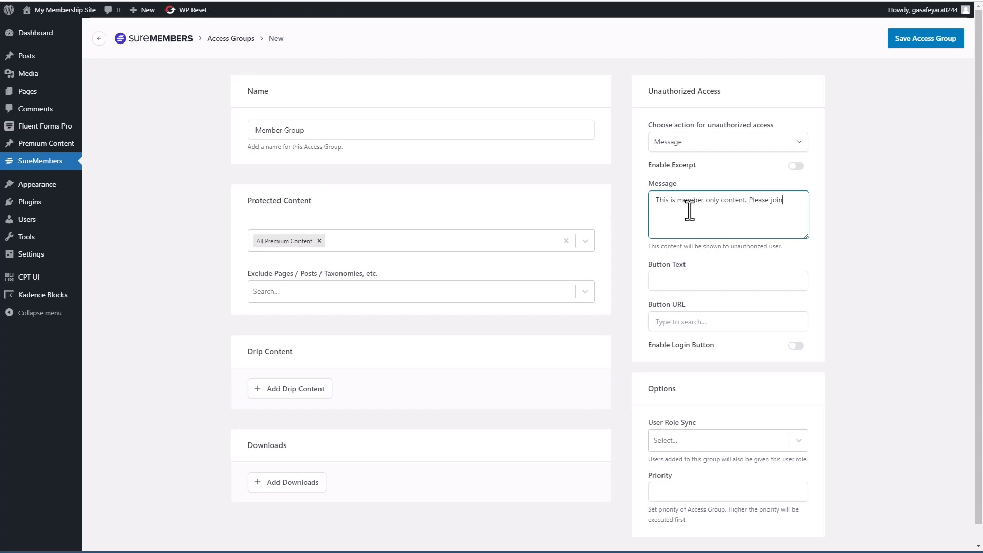
click(726, 280)
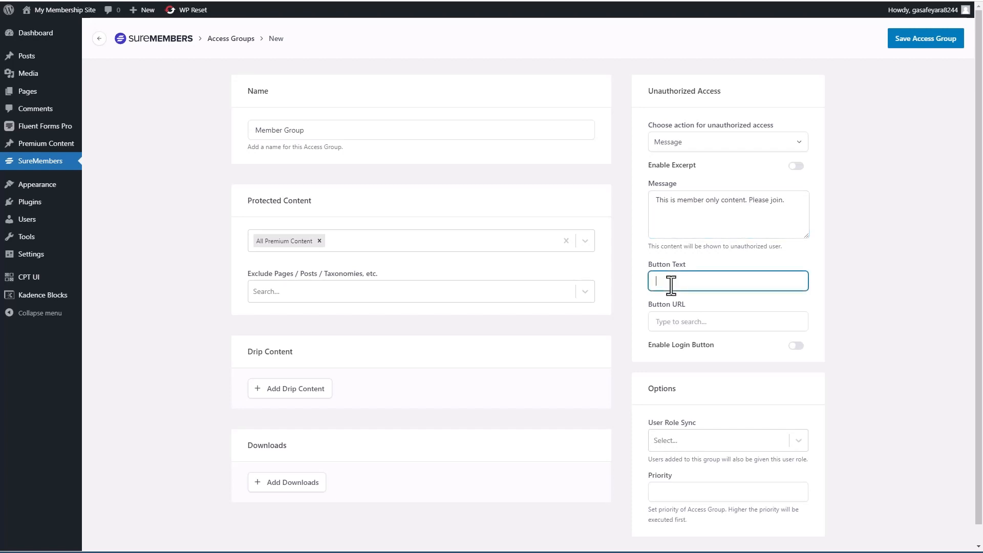
text(Join)
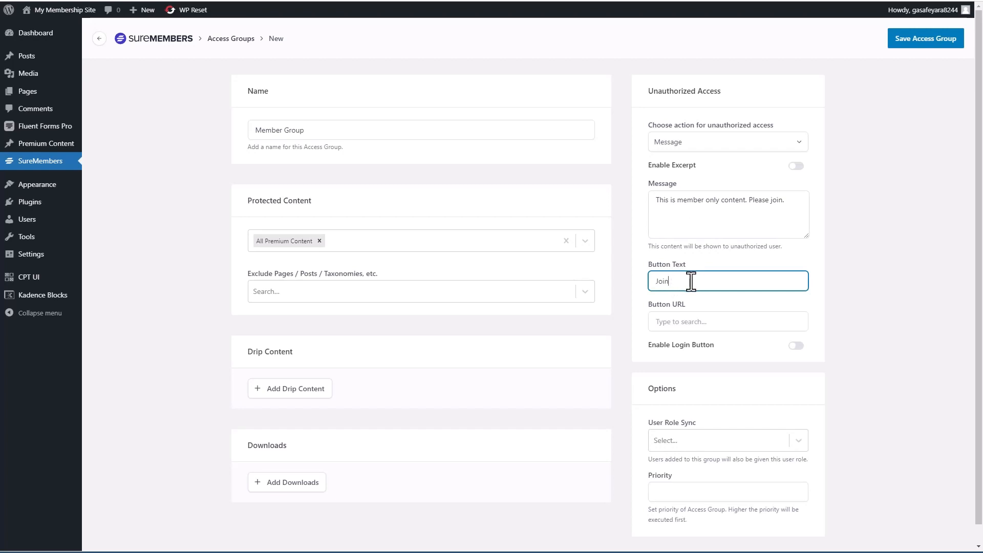
click(726, 320)
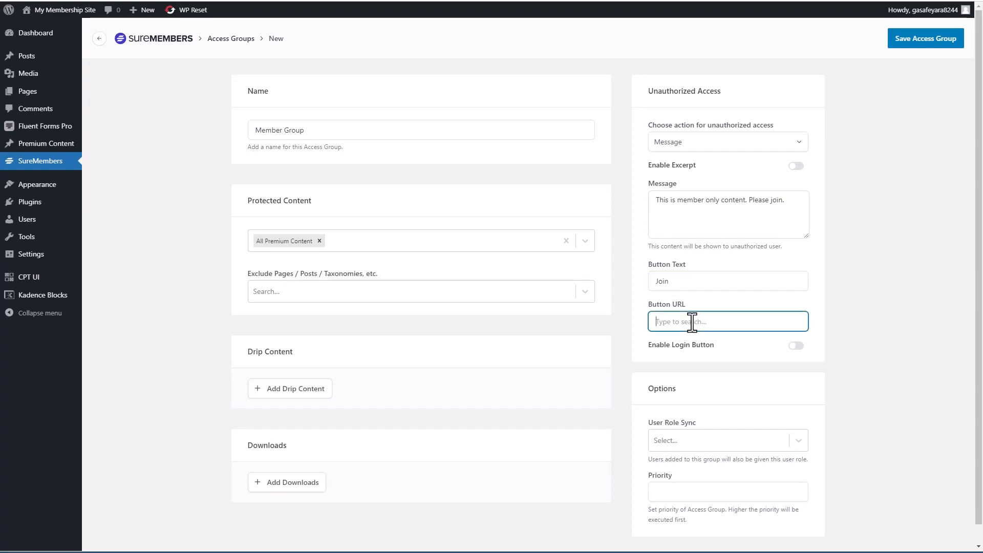
text(Home)
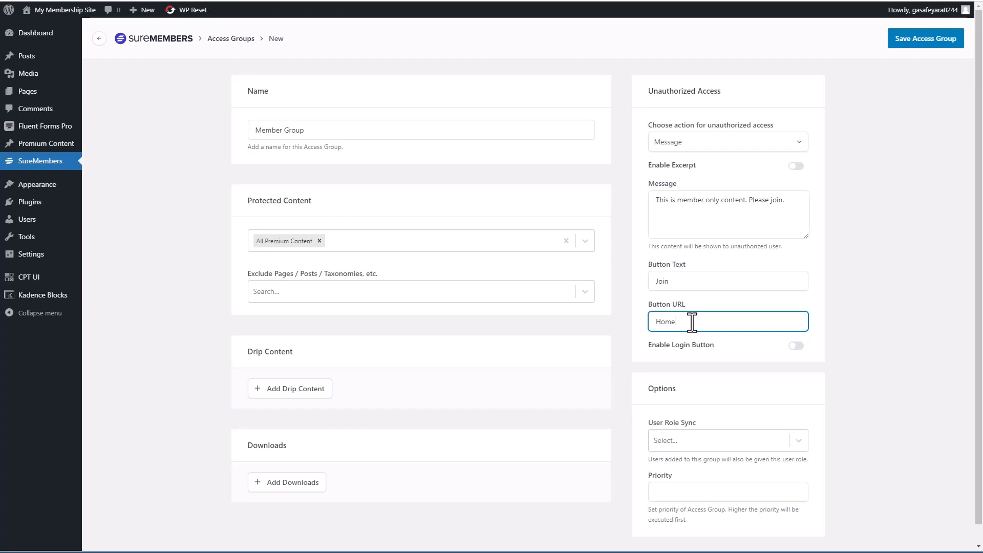
text(https://sure.instawp.xyz/)
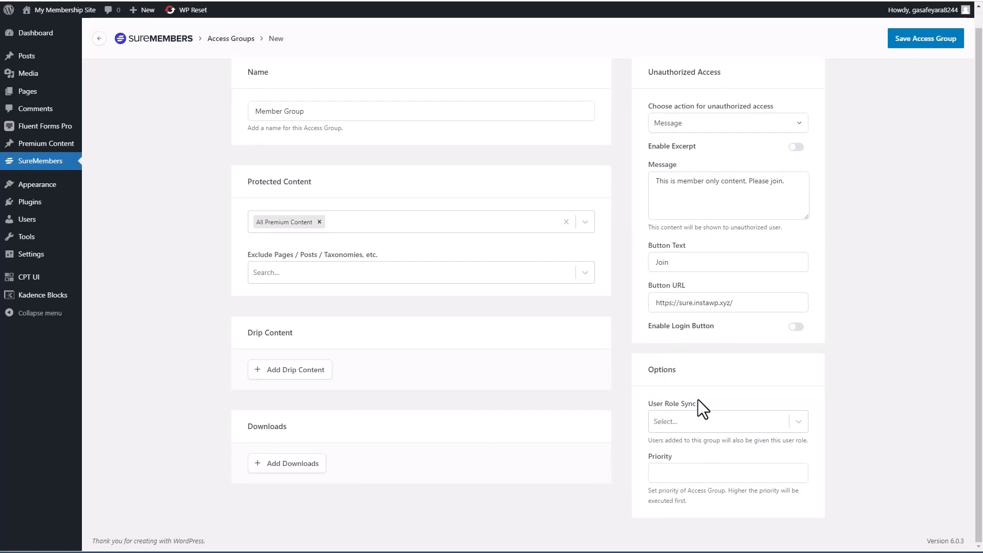
mouse_move(684, 411)
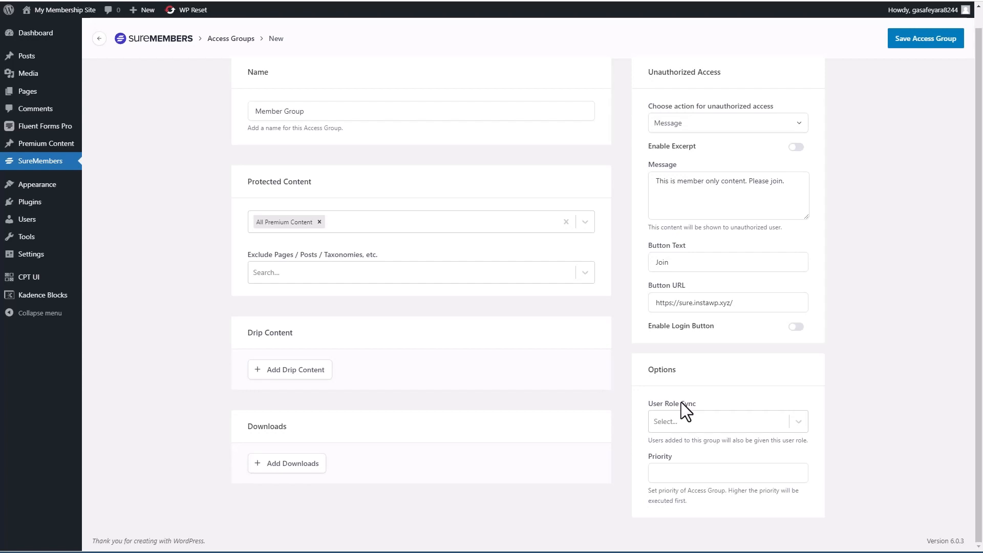
mouse_move(367, 196)
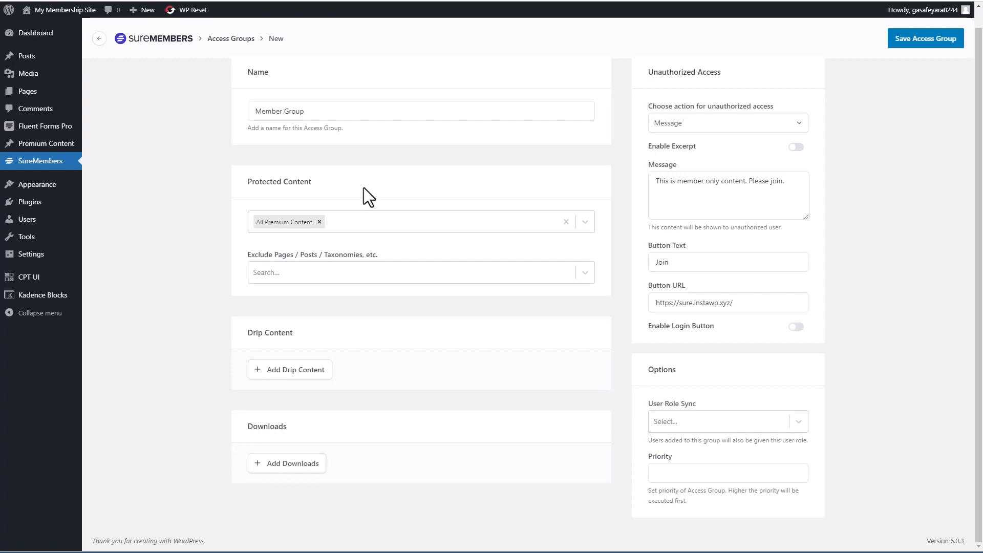
mouse_move(326, 93)
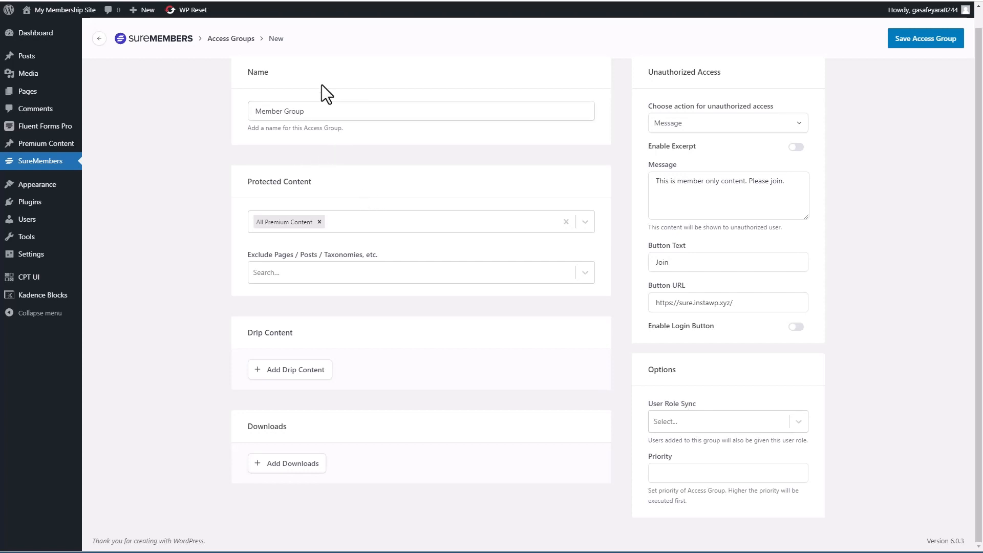
scroll(up, 3)
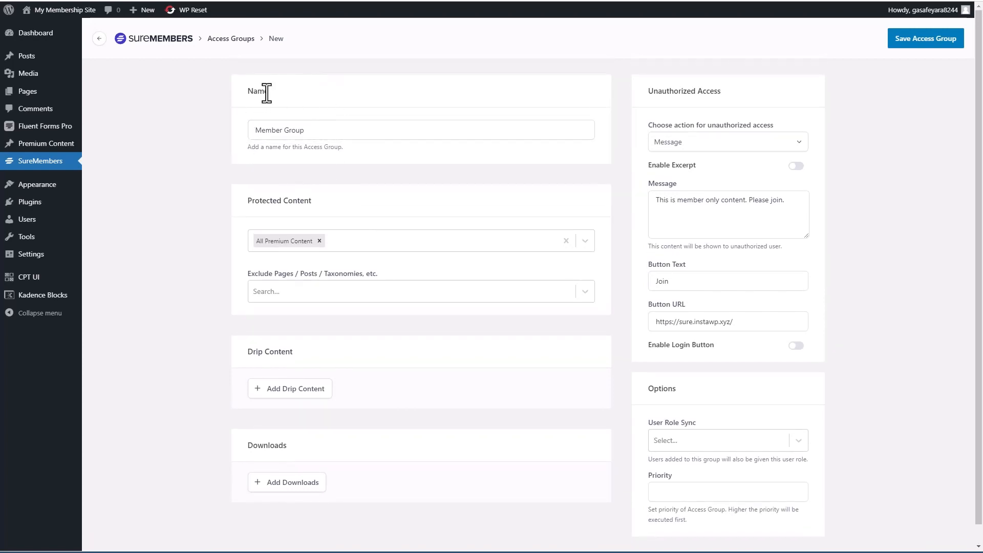
mouse_move(332, 111)
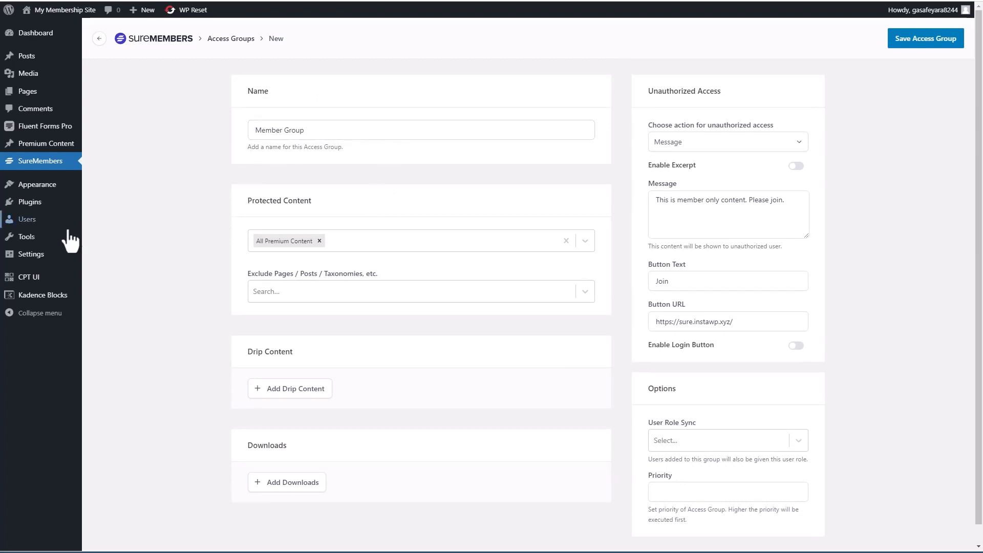
Step: Check the user Profile page's Add Access Group section, which lists no groups
click(27, 219)
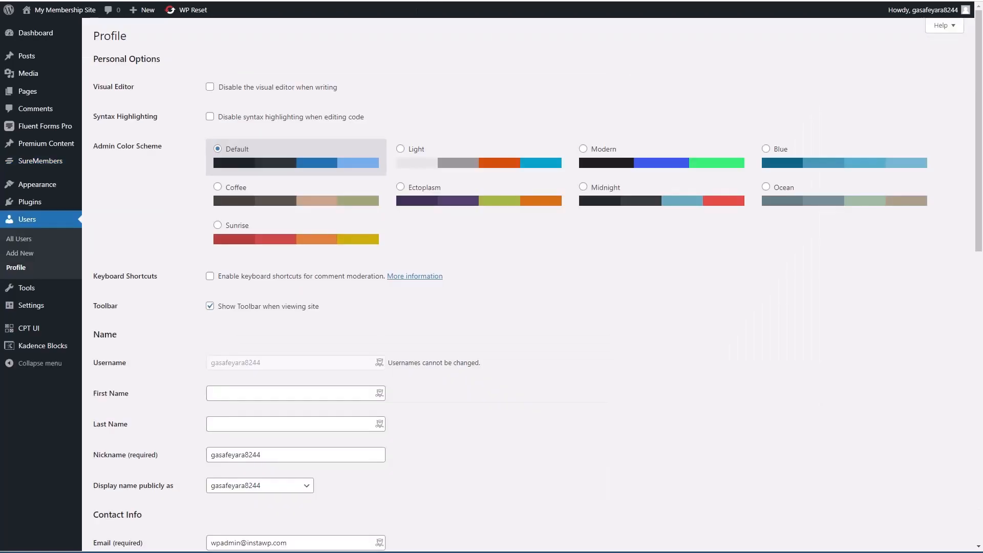
scroll(down, 3)
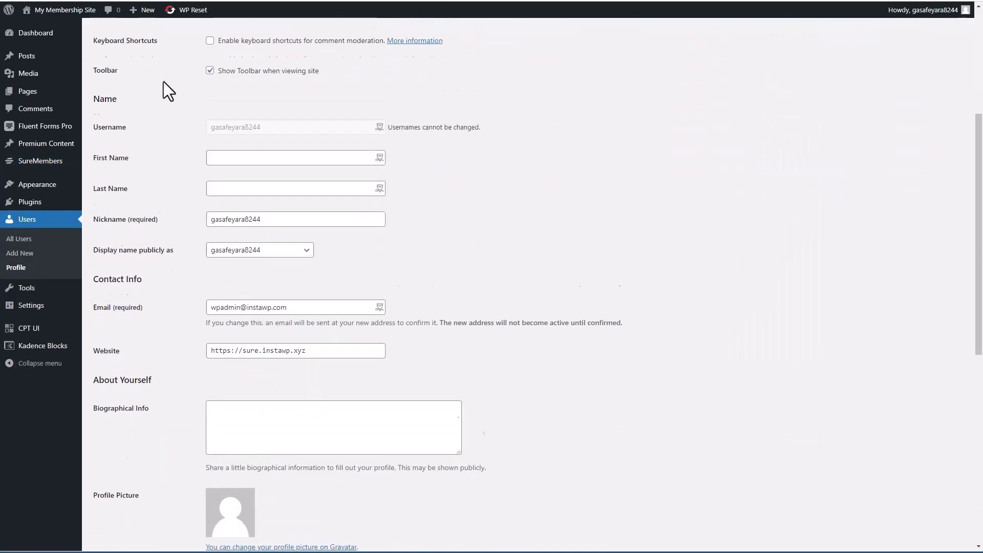
scroll(down, 3)
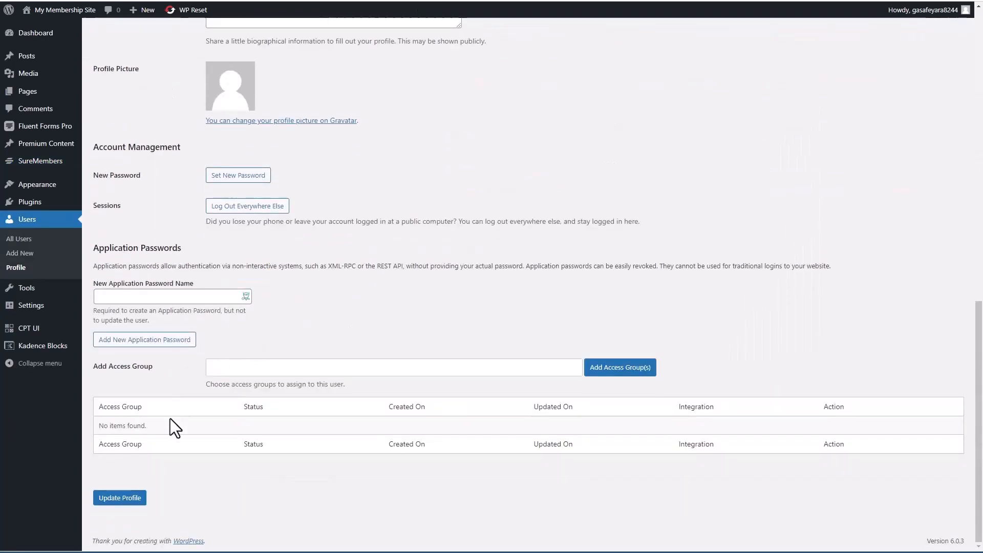
mouse_move(227, 408)
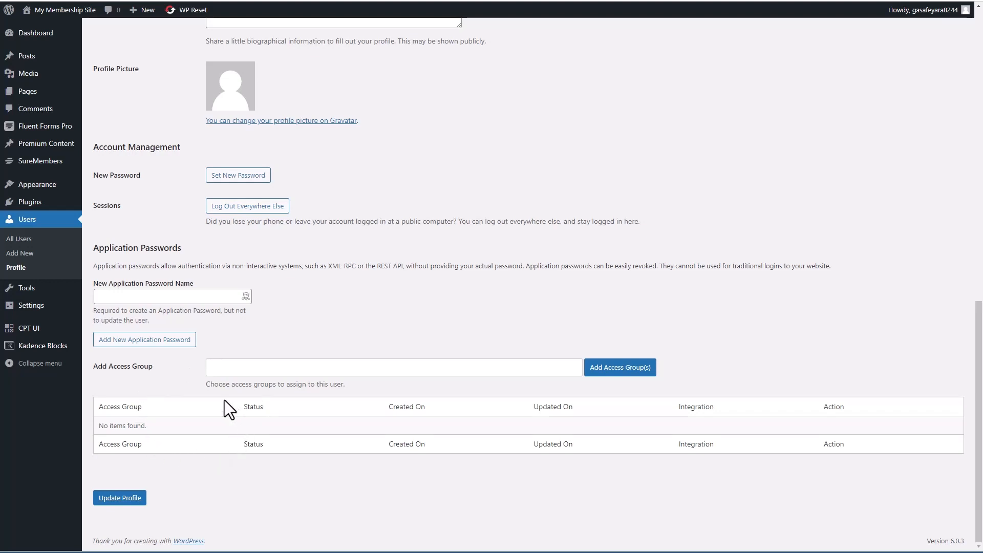
mouse_move(174, 437)
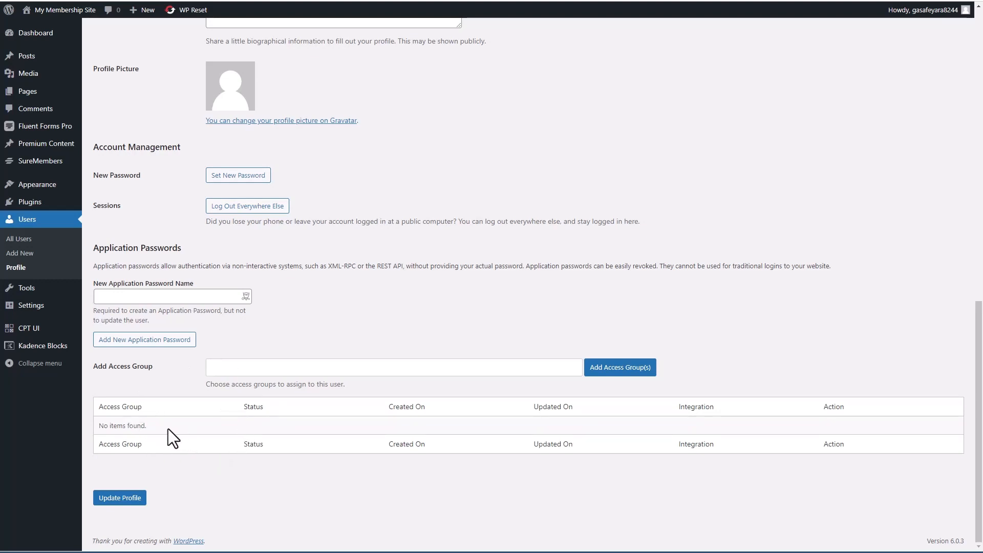
mouse_move(102, 429)
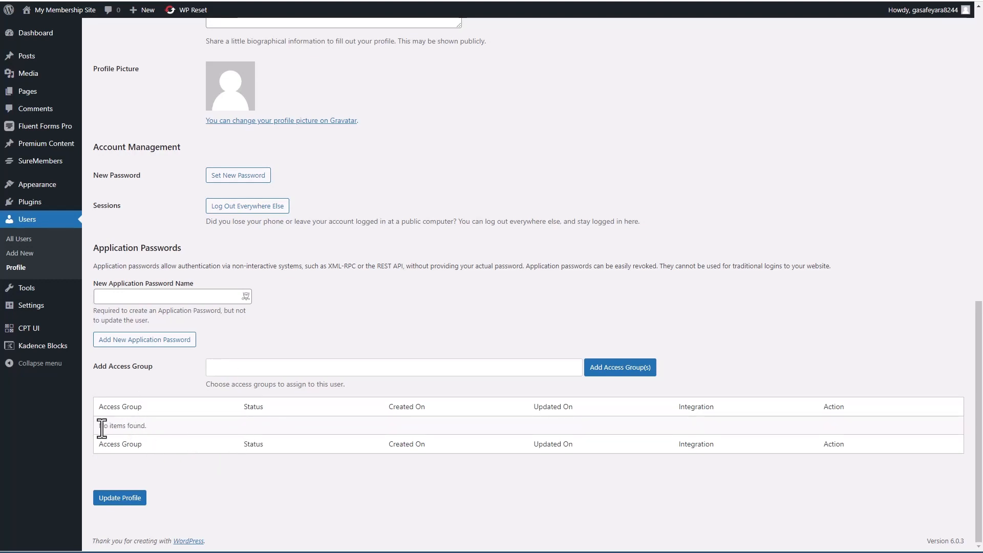
mouse_move(173, 431)
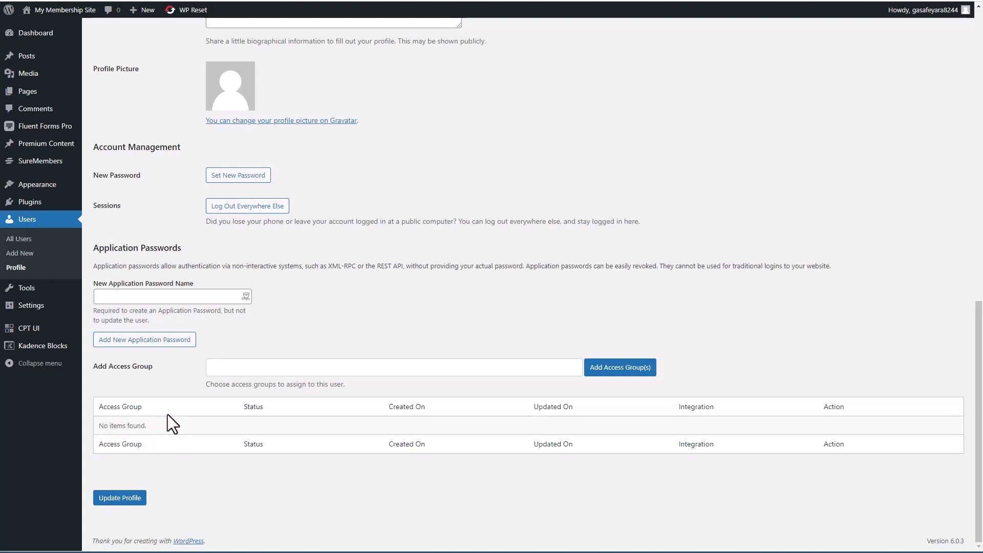
mouse_move(164, 434)
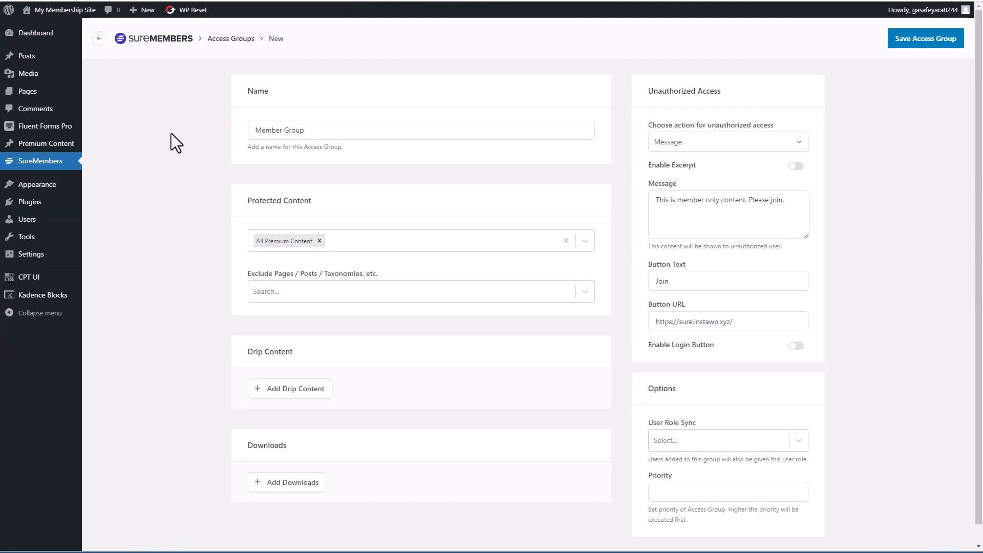
mouse_move(201, 134)
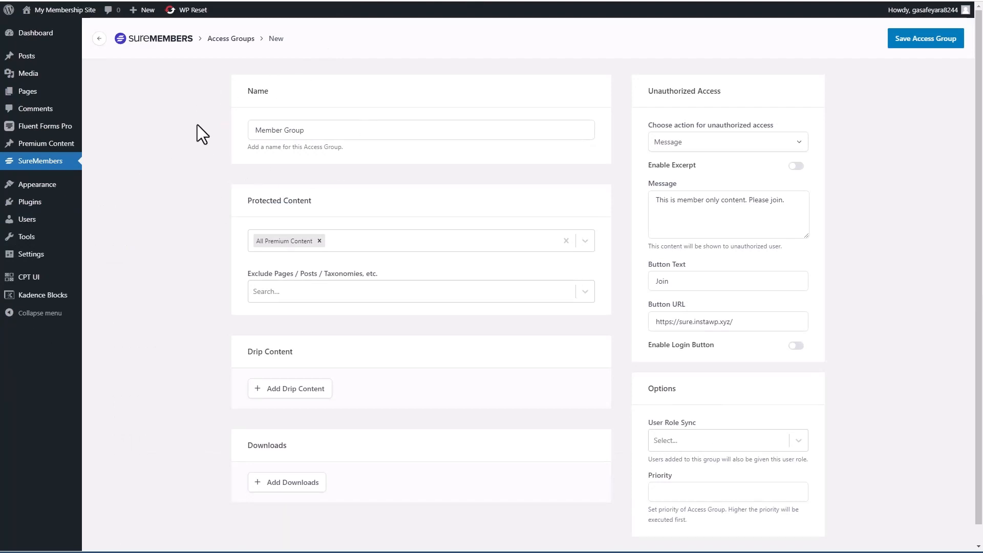
mouse_move(181, 143)
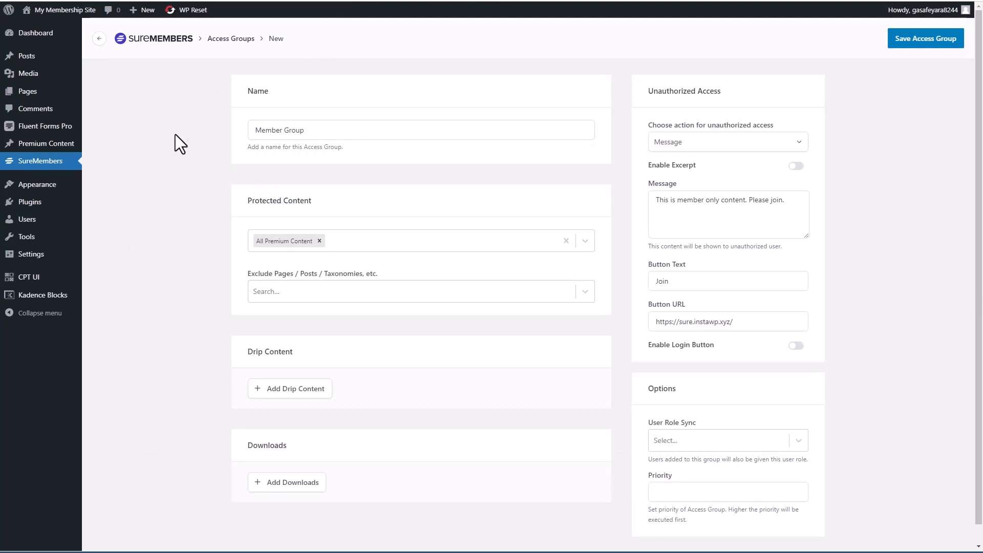
mouse_move(320, 129)
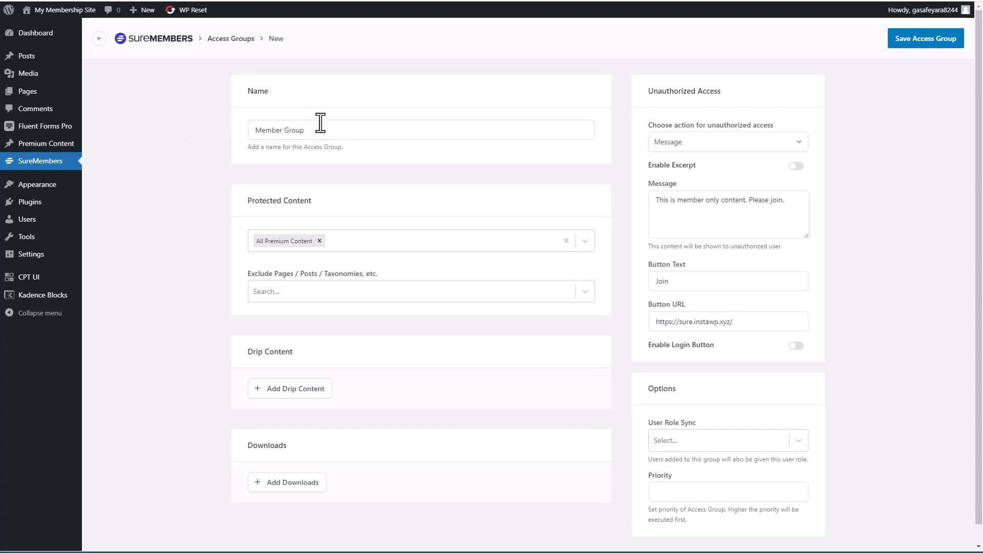
mouse_move(691, 434)
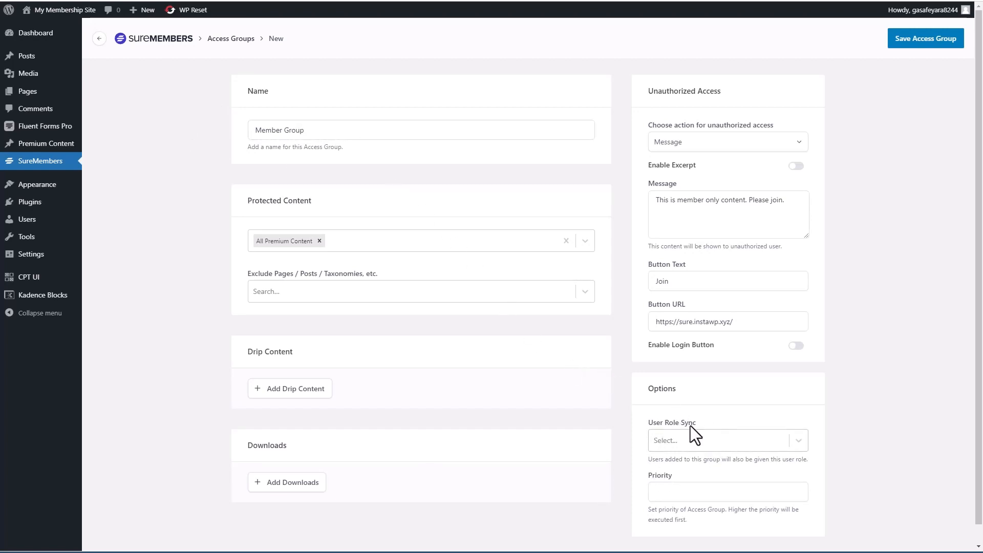
mouse_move(291, 191)
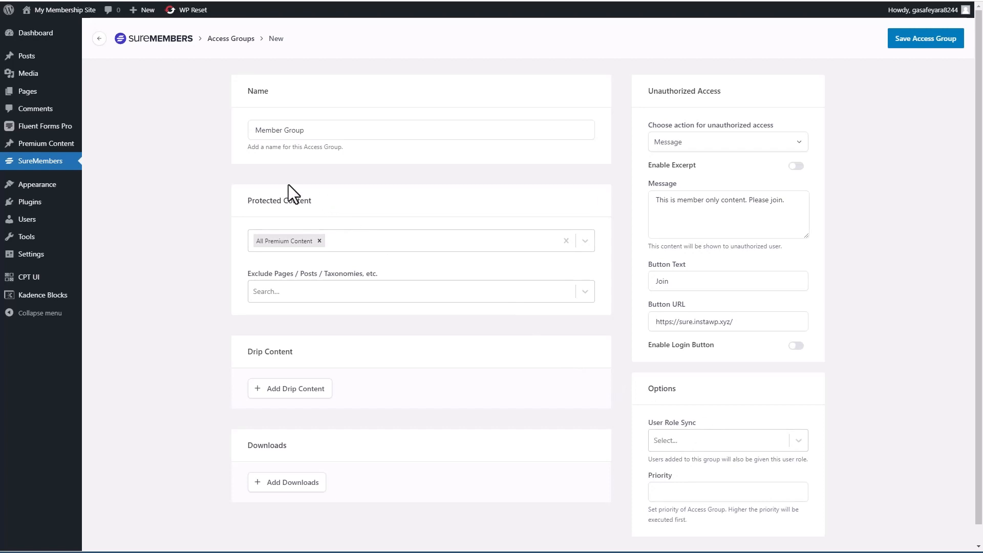
mouse_move(213, 187)
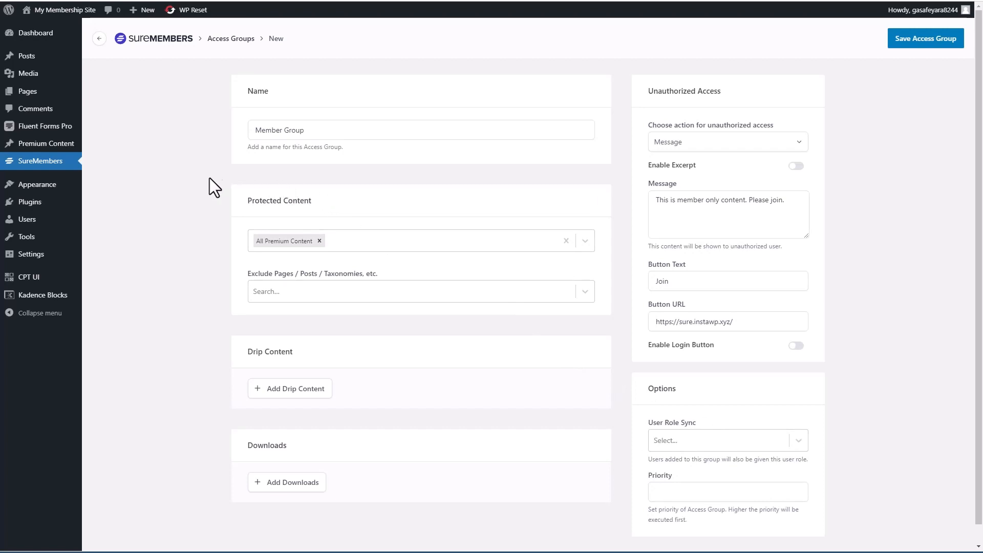
mouse_move(182, 135)
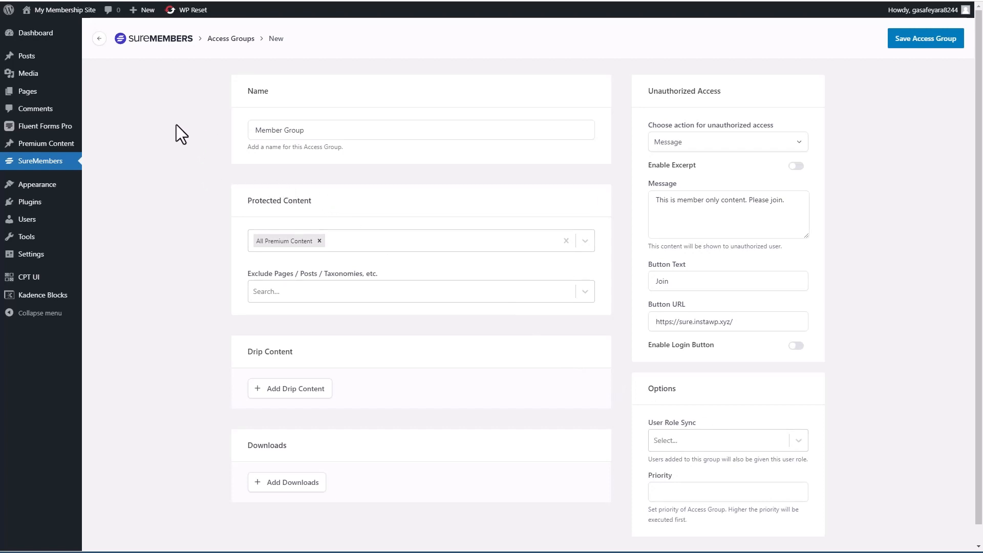
mouse_move(178, 89)
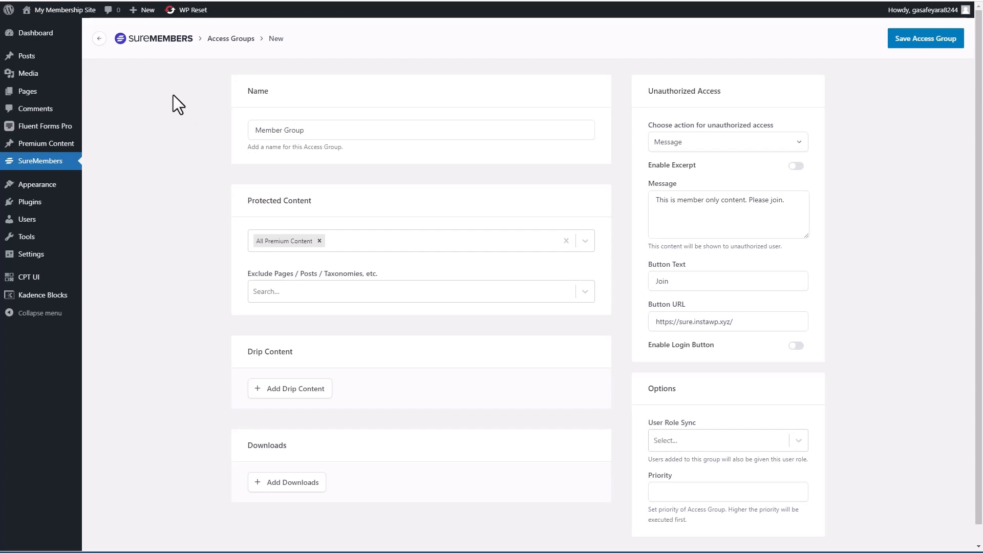
mouse_move(198, 130)
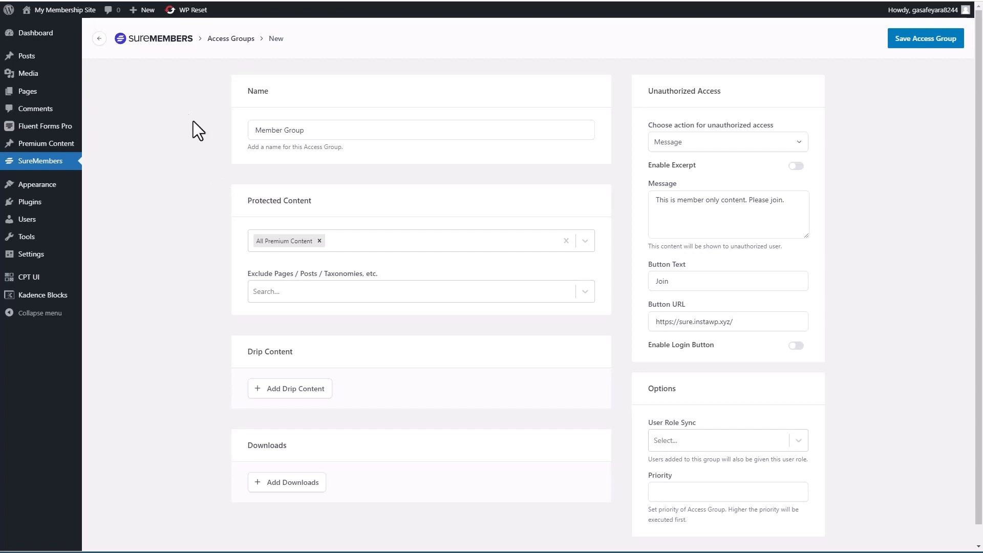
mouse_move(690, 439)
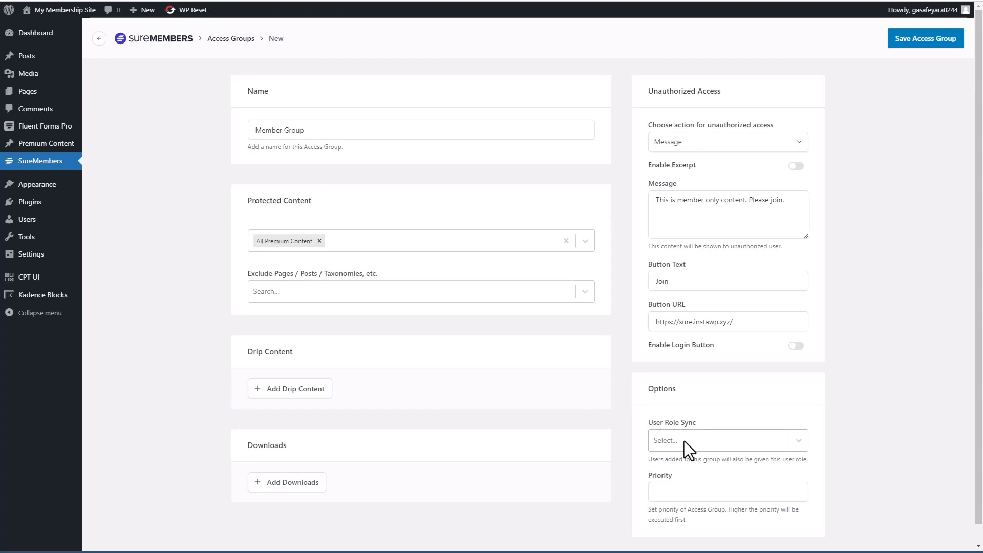
Step: Sync Member Group users to the Site Members role and set priority 10
click(720, 439)
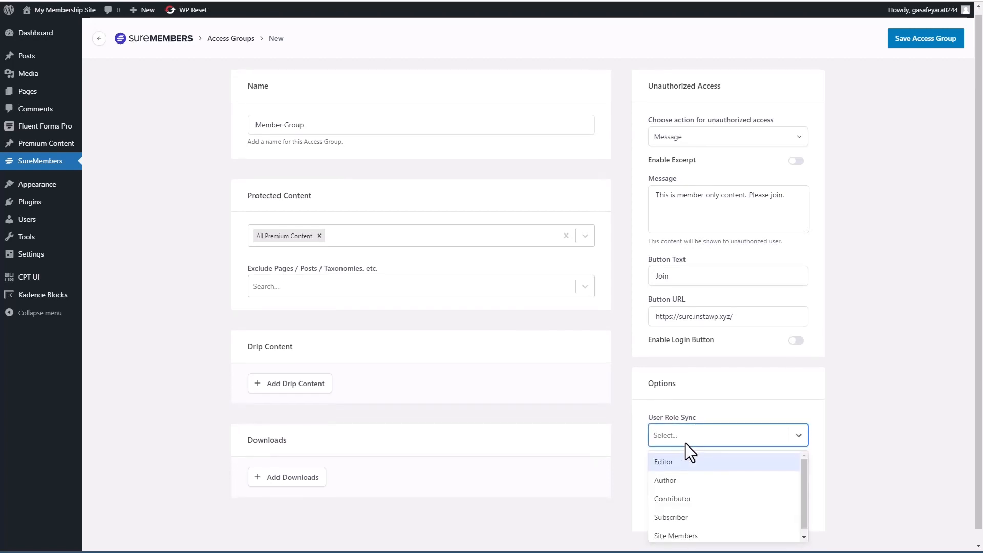
scroll(down, 3)
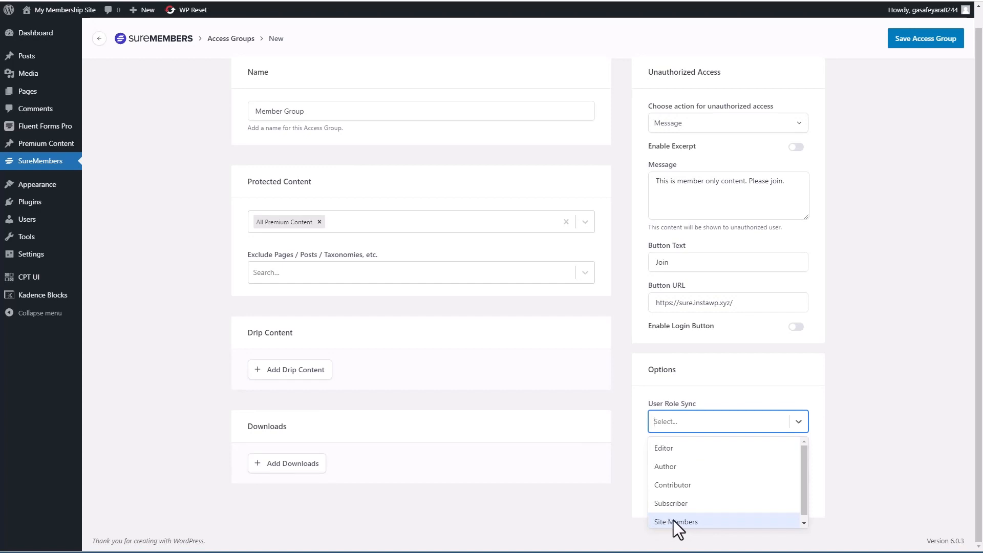
click(675, 521)
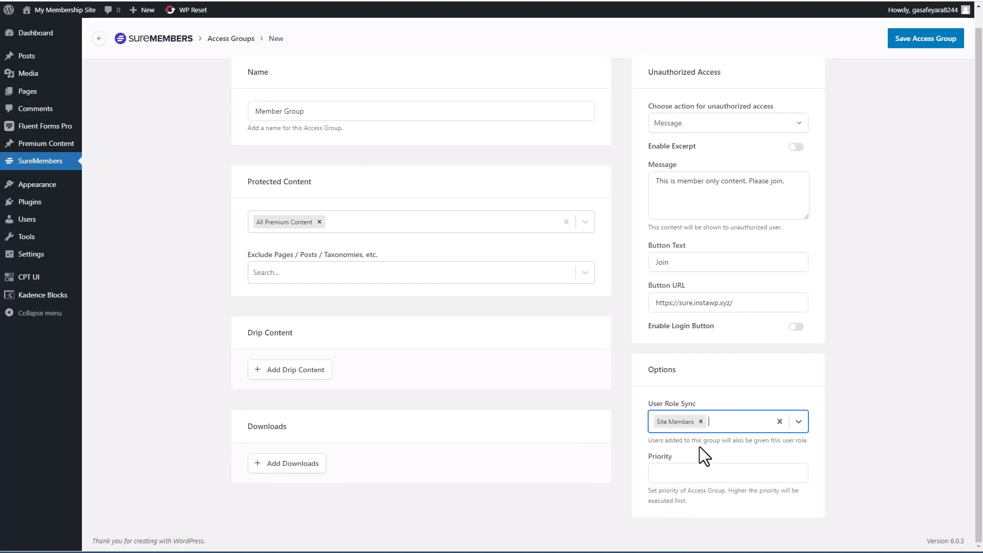
mouse_move(660, 408)
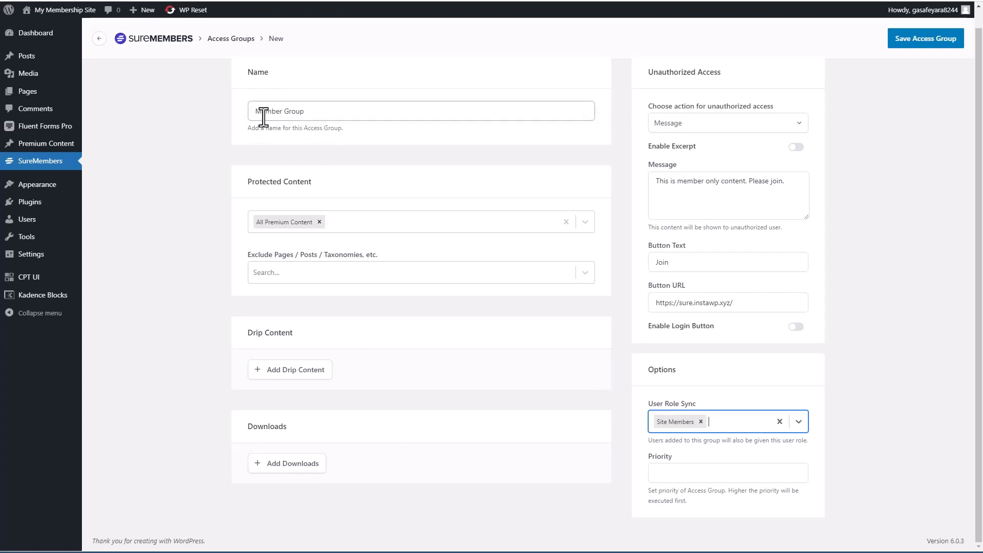
mouse_move(206, 148)
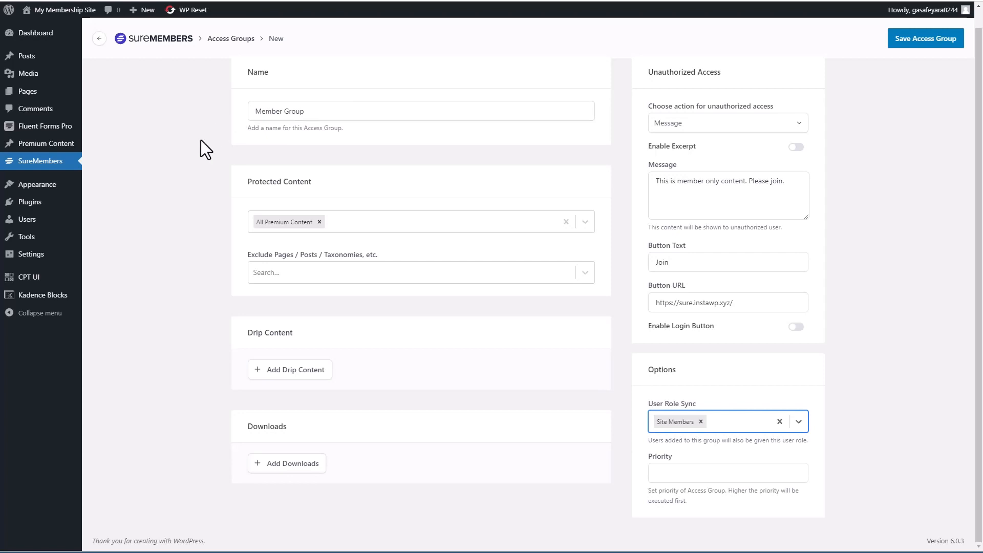
mouse_move(284, 140)
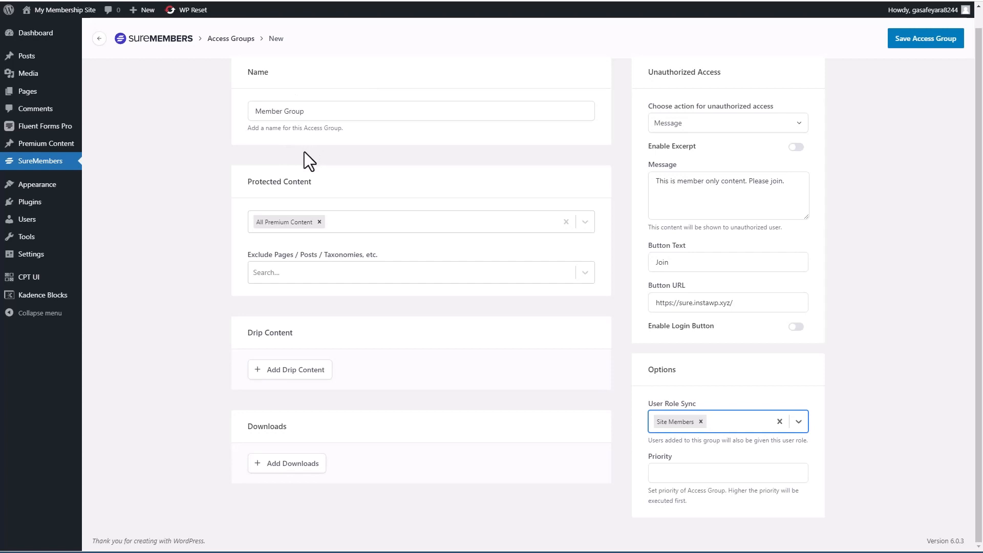
mouse_move(707, 406)
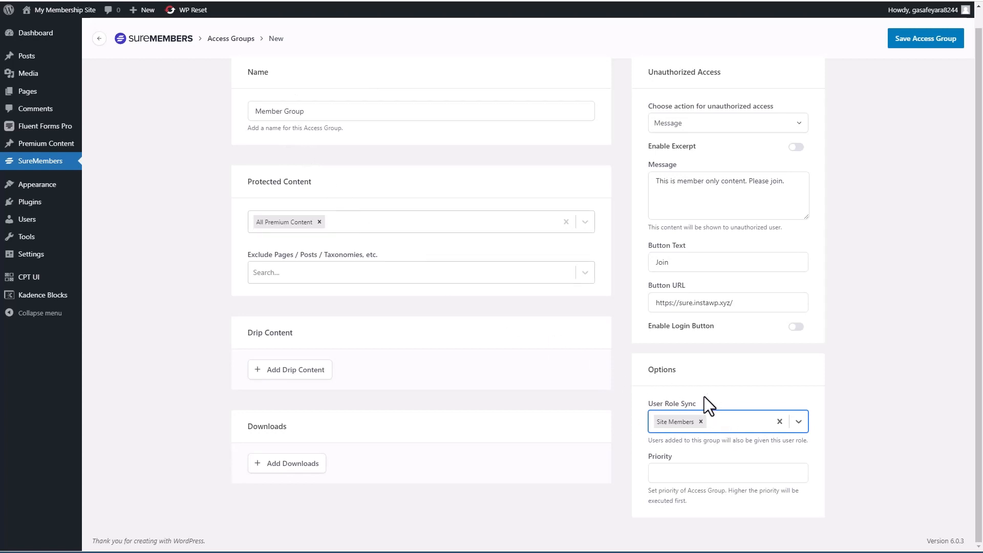
mouse_move(609, 366)
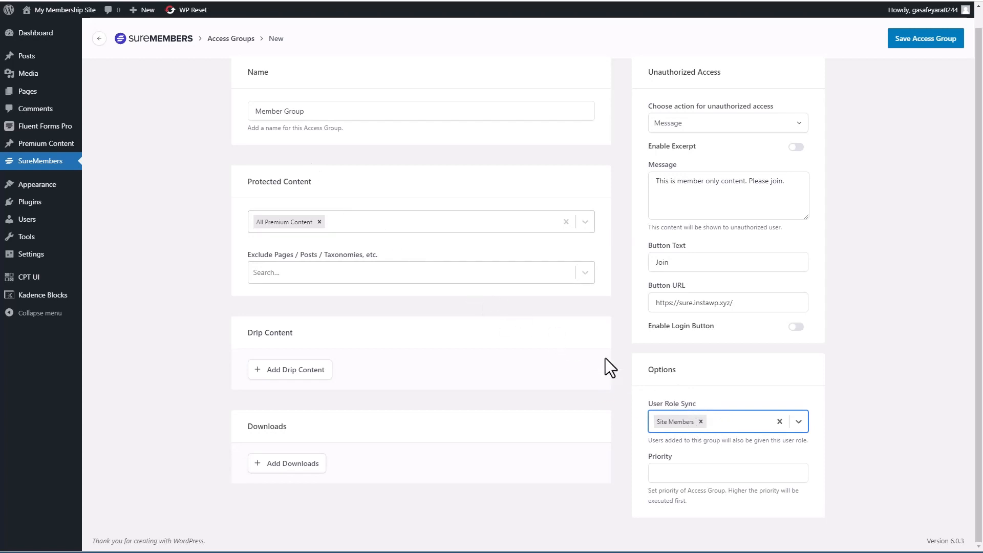
click(727, 472)
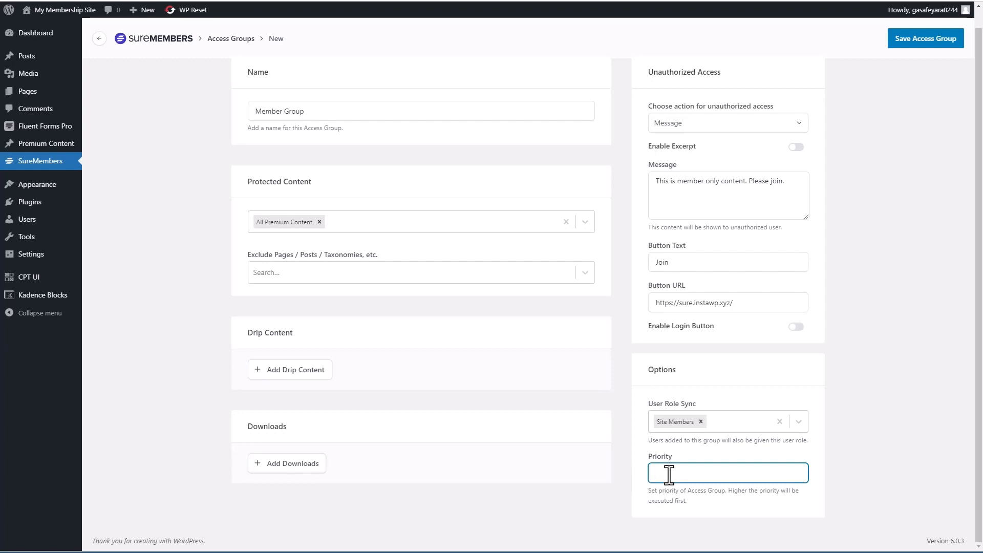
click(726, 471)
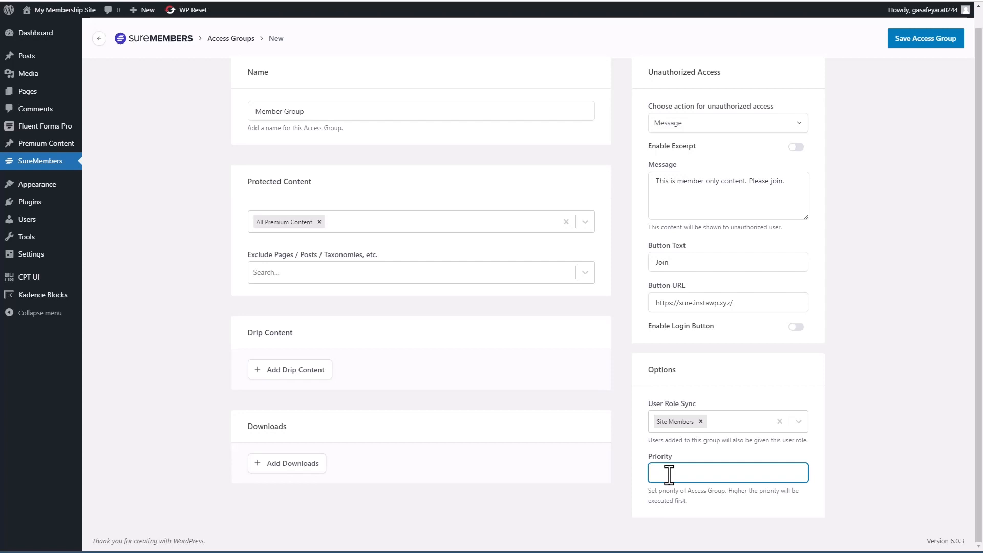
text(10)
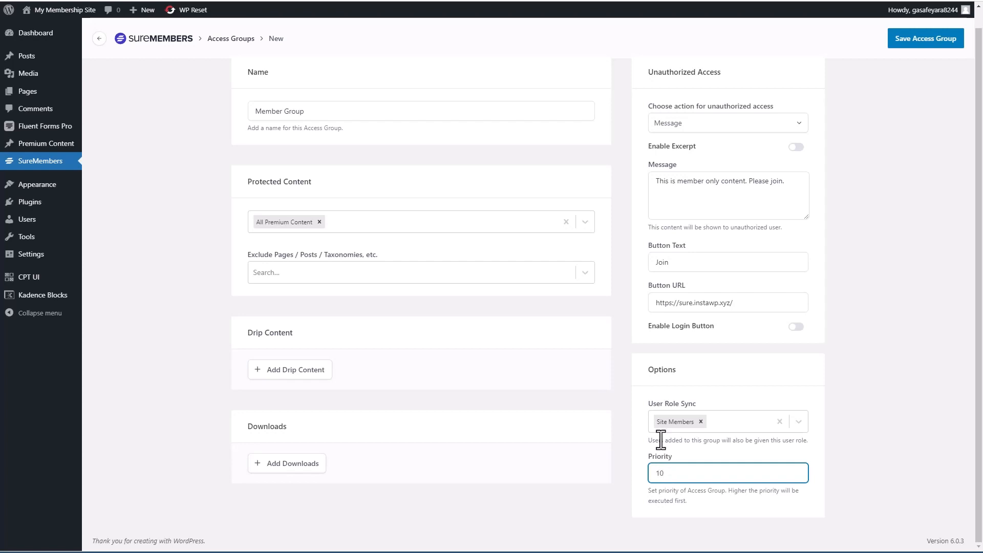
click(924, 38)
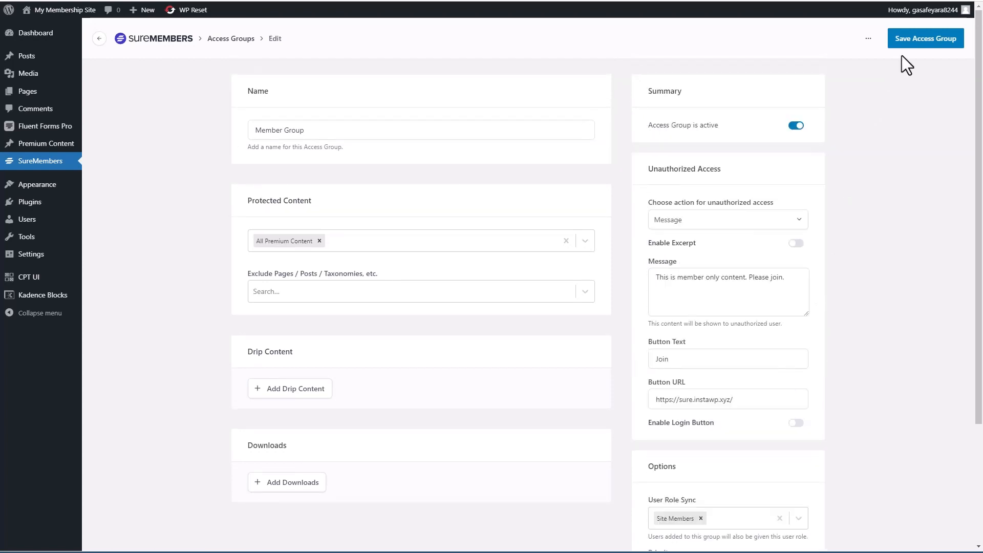
mouse_move(850, 62)
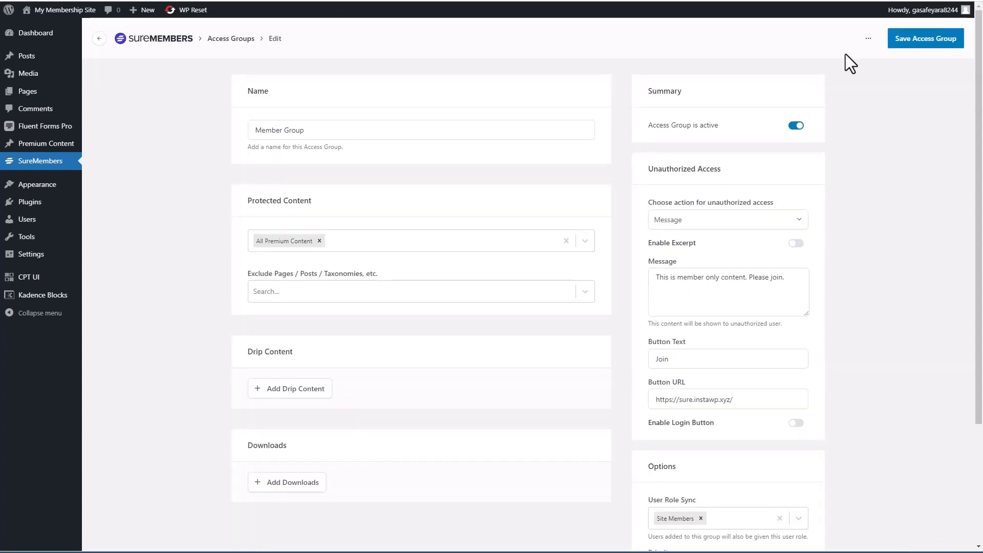
click(867, 38)
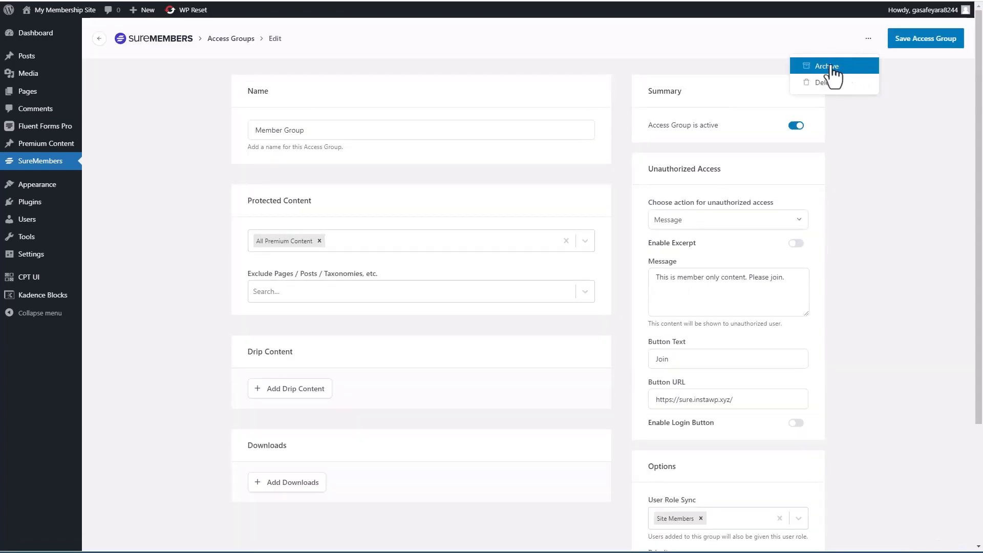
mouse_move(825, 82)
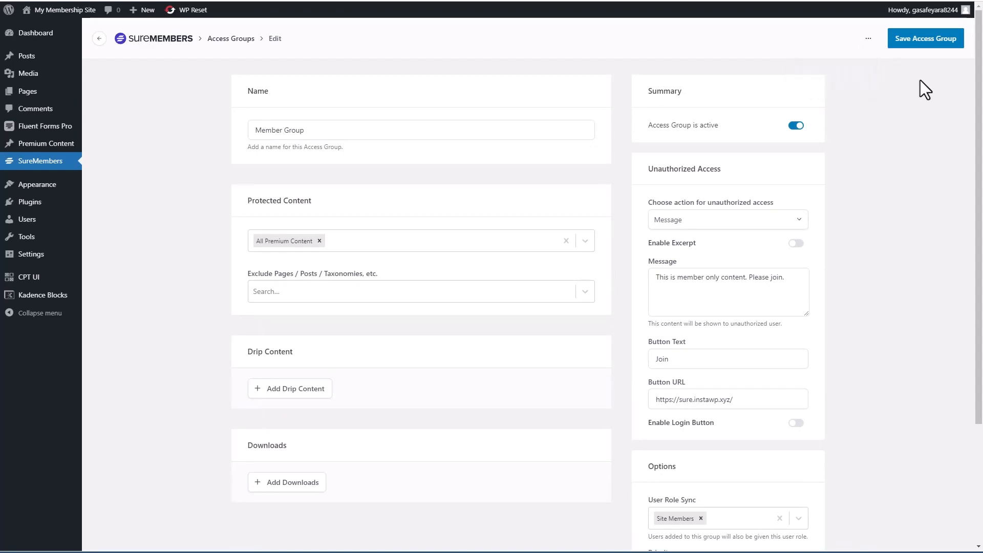
mouse_move(206, 132)
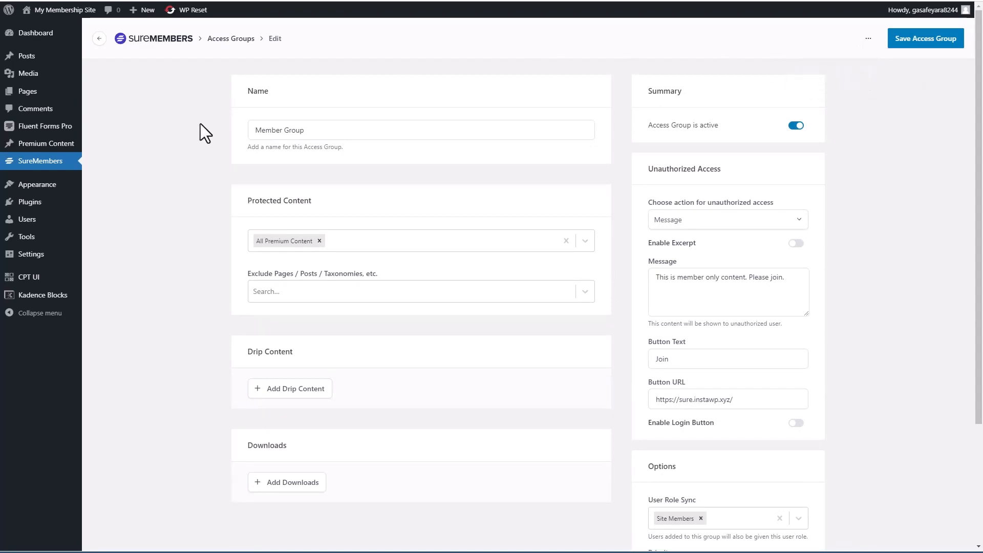
mouse_move(183, 137)
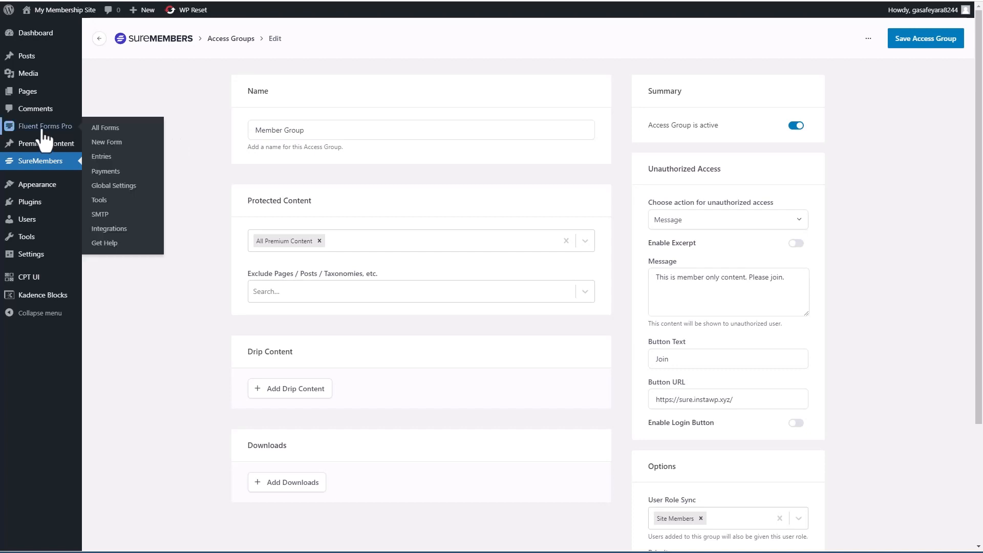
mouse_move(107, 159)
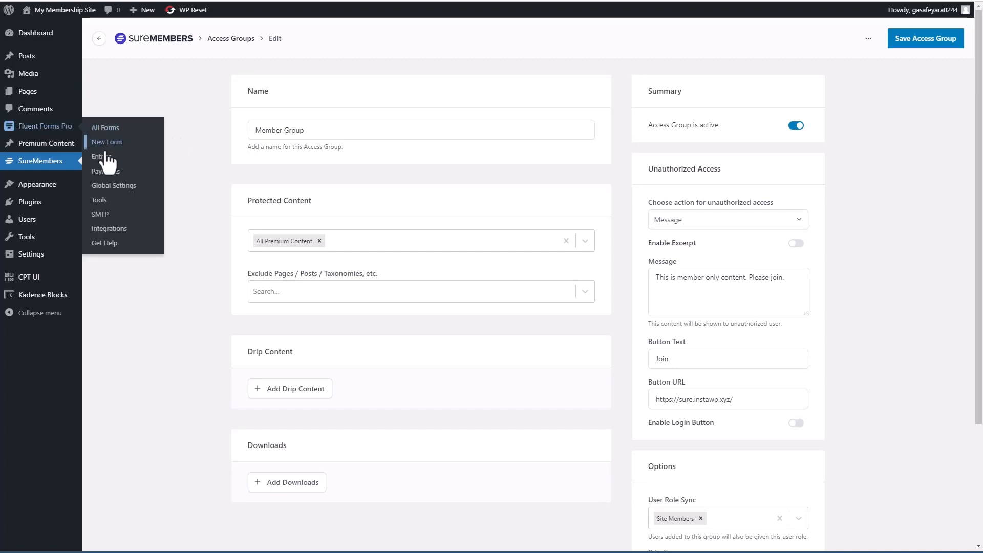
Step: Go from Fluent Forms integrations to the All Forms list and start a new form
click(109, 230)
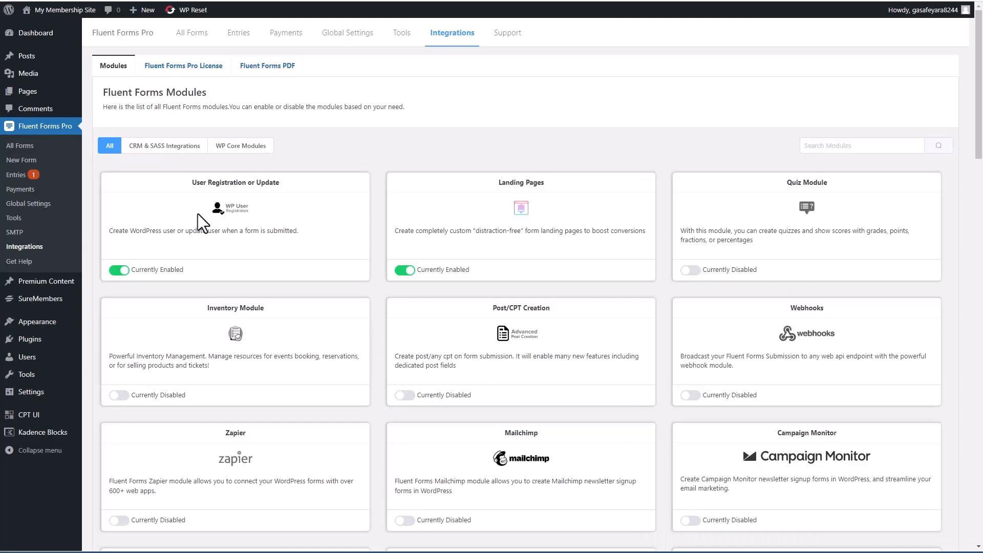
mouse_move(208, 180)
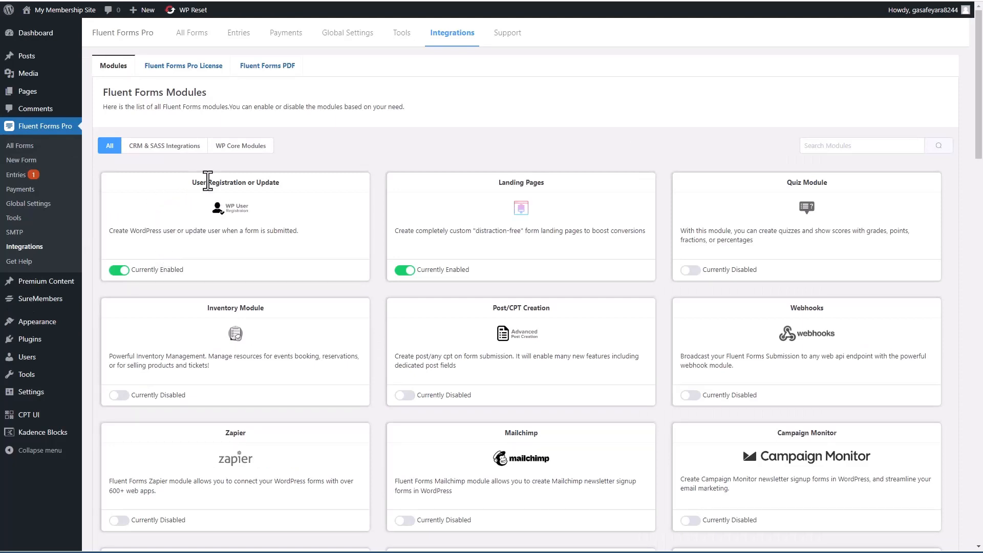
mouse_move(297, 190)
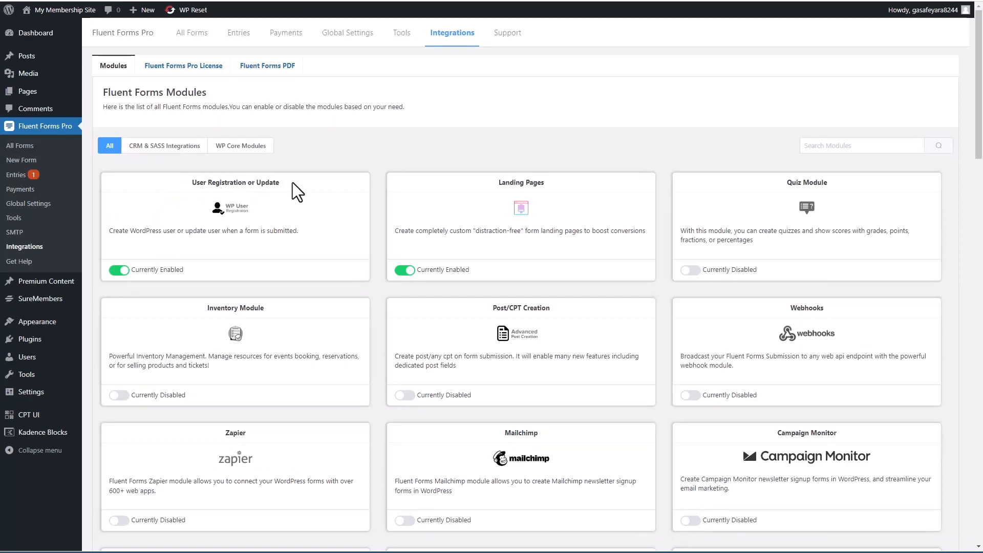
mouse_move(196, 38)
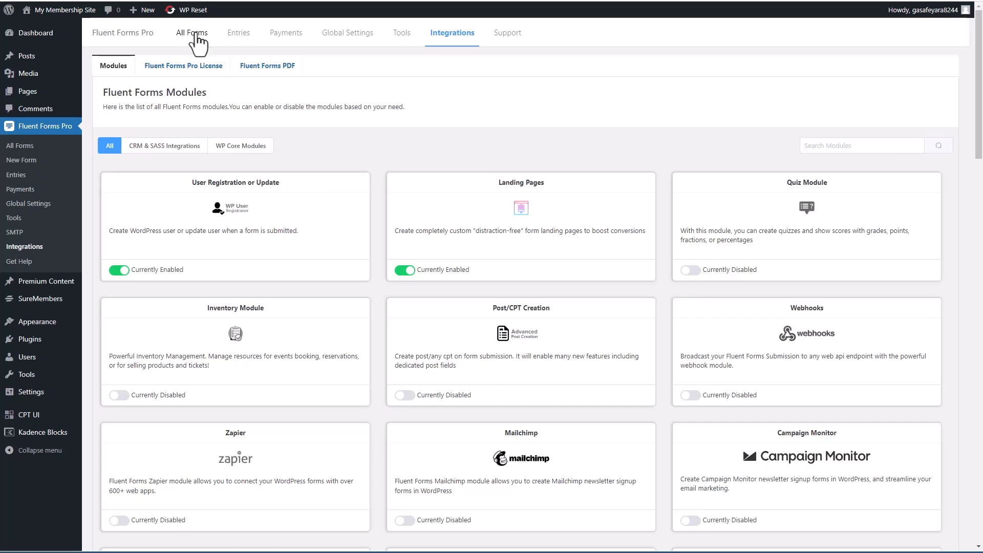
click(192, 33)
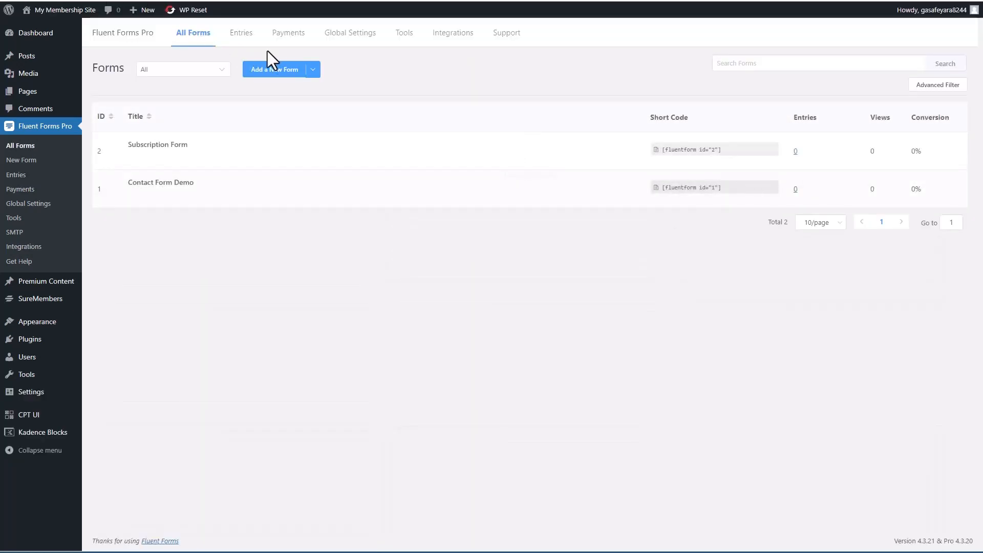
click(273, 69)
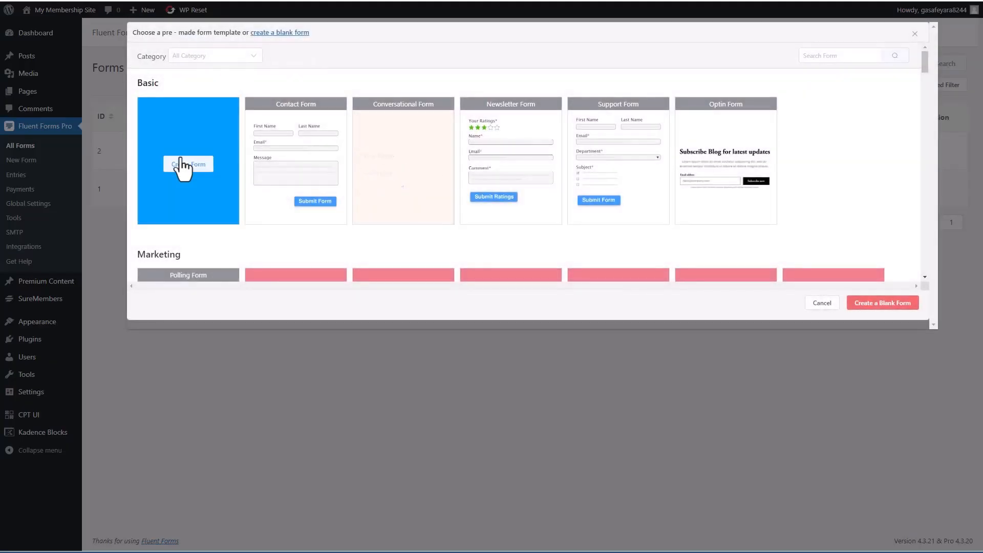
Step: Start from a blank form and add password and email address fields
click(187, 164)
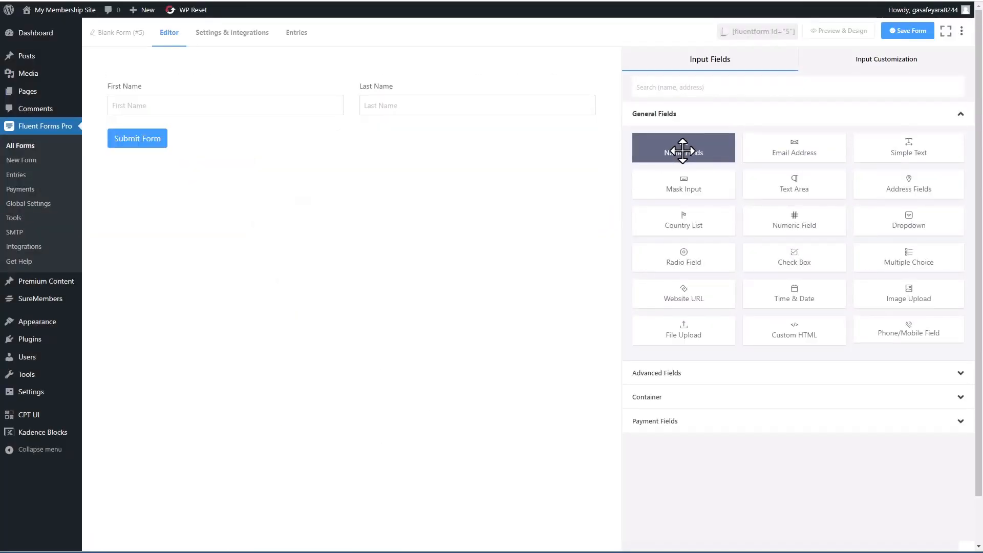
mouse_move(734, 380)
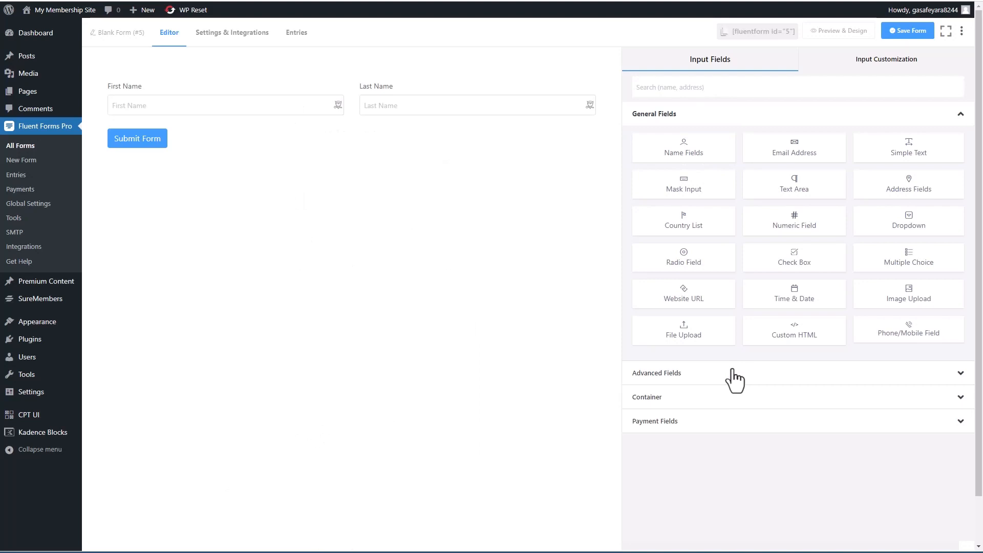
click(656, 373)
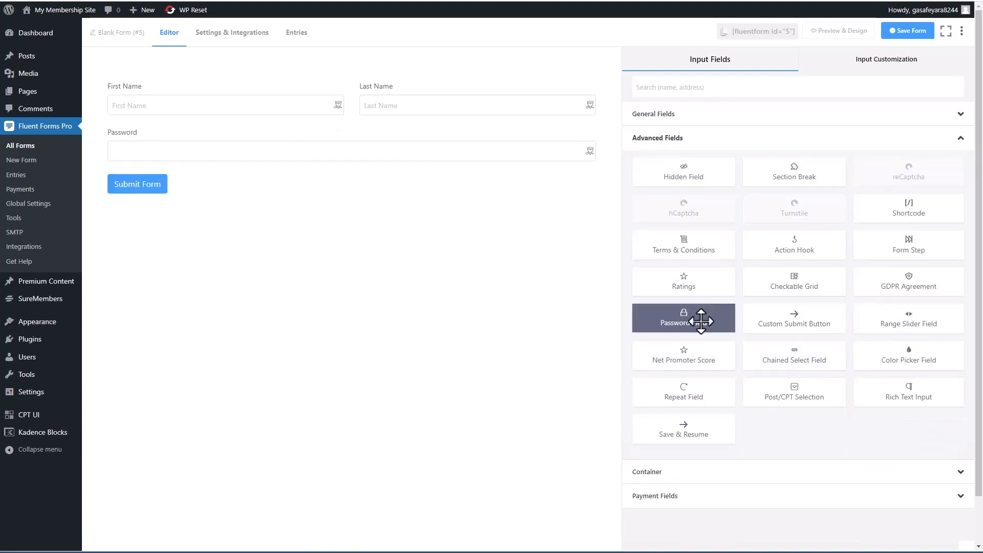
click(653, 113)
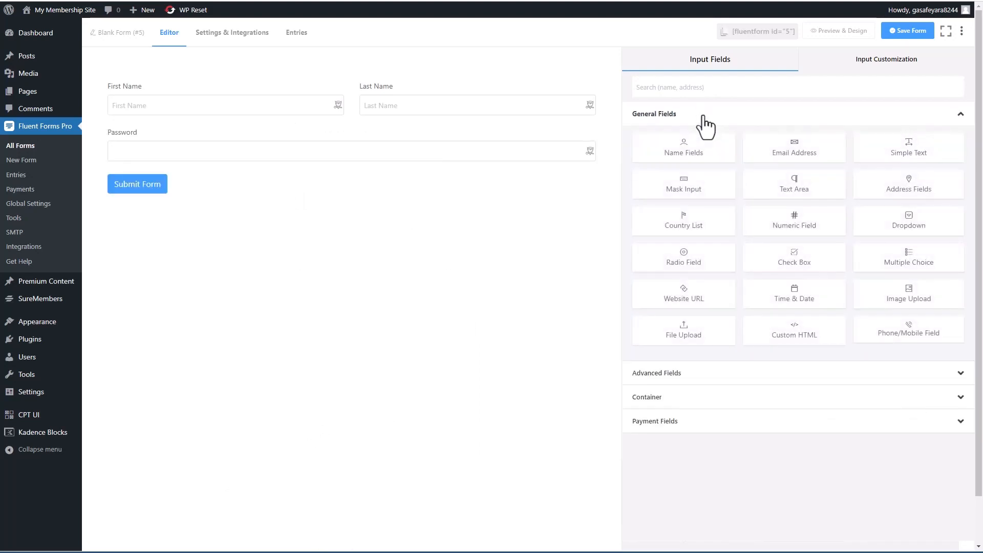
mouse_move(794, 148)
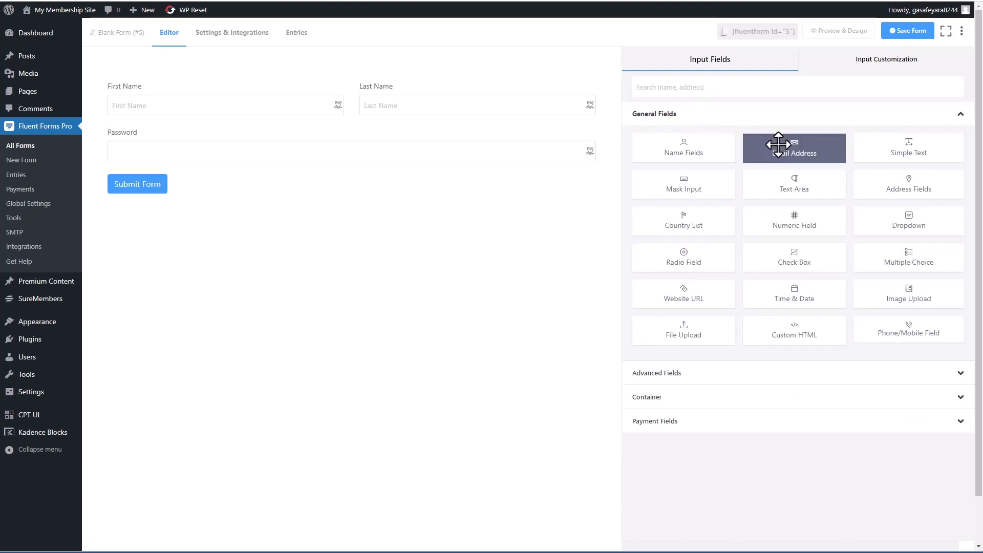
click(794, 148)
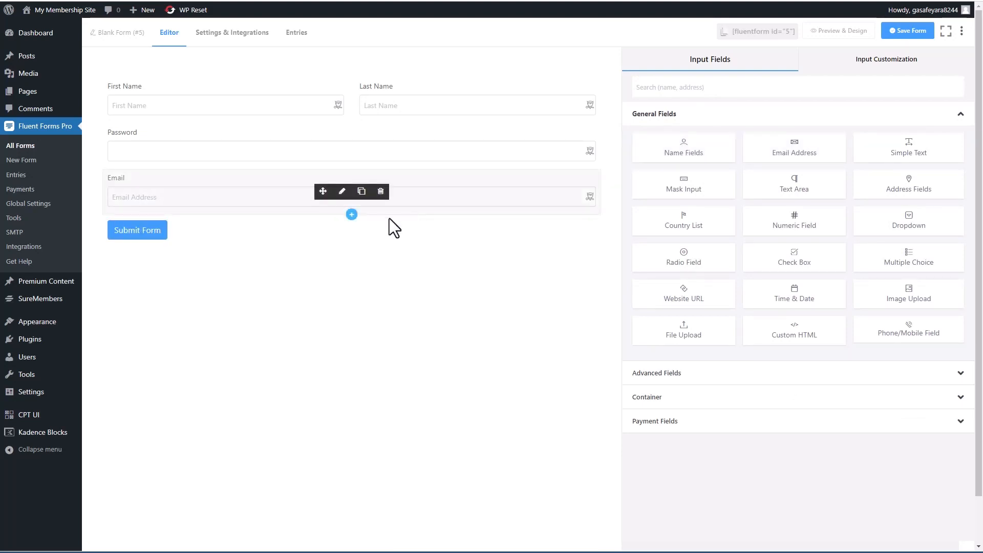
Step: Make the submit button large with the text 'Join Now', then save the form
click(138, 230)
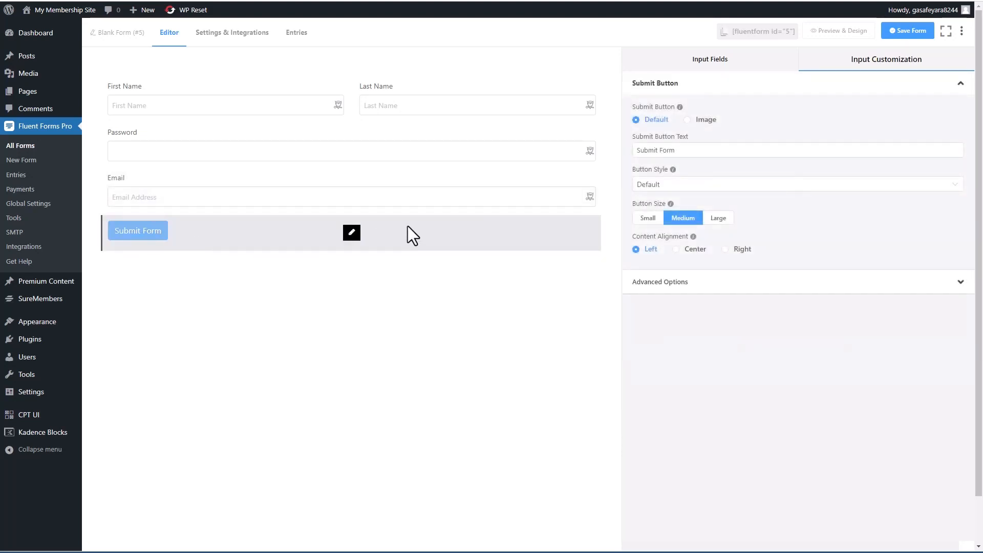
click(718, 218)
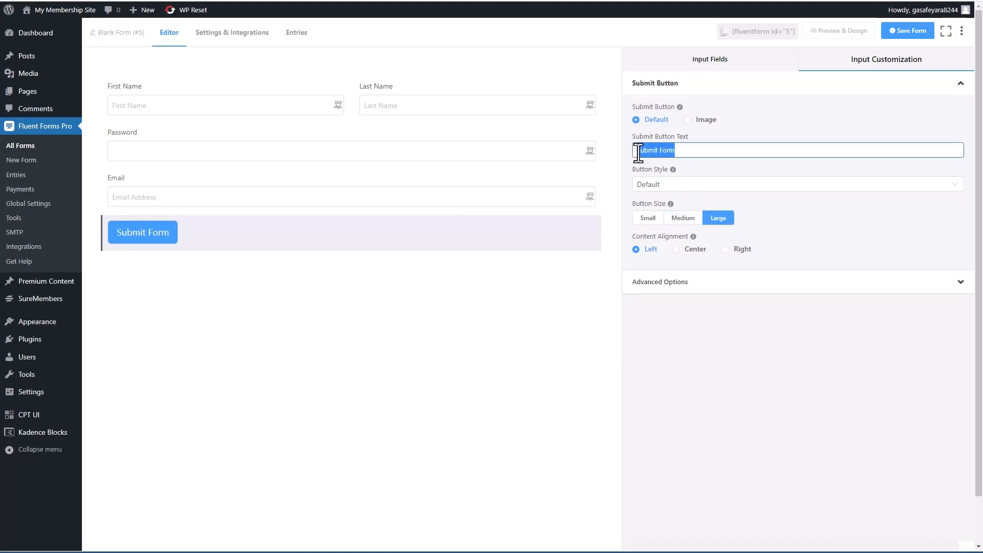
text(Join Now)
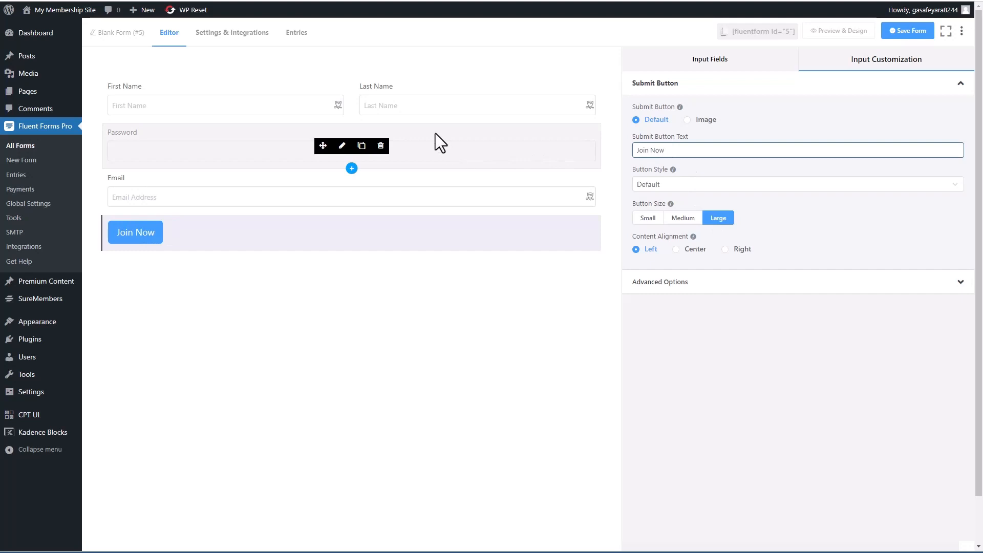
mouse_move(207, 181)
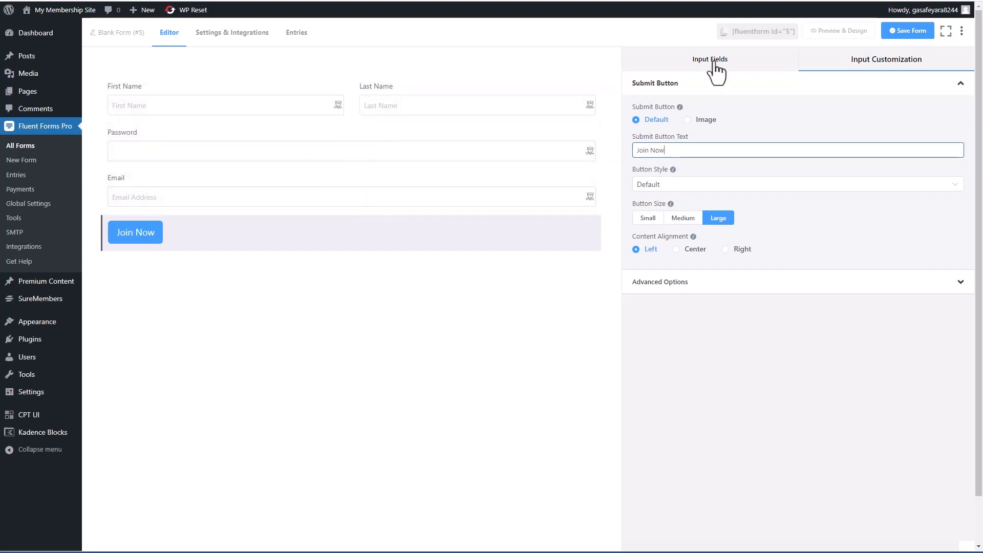
click(709, 59)
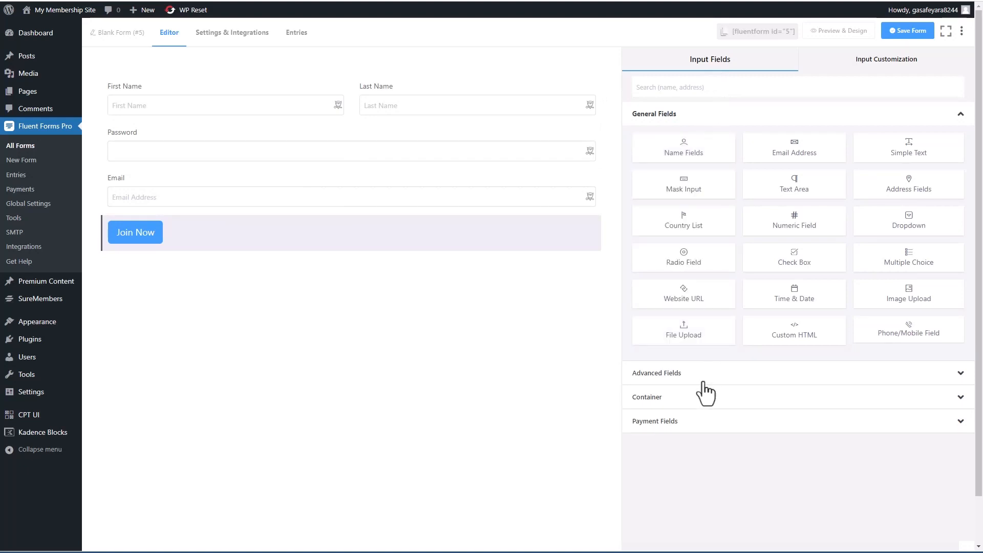
click(657, 372)
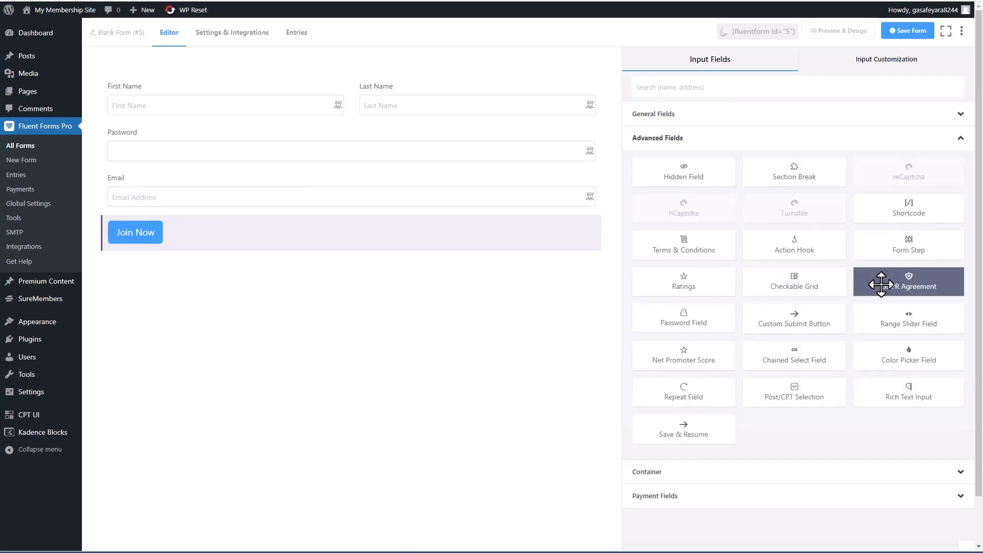
mouse_move(793, 209)
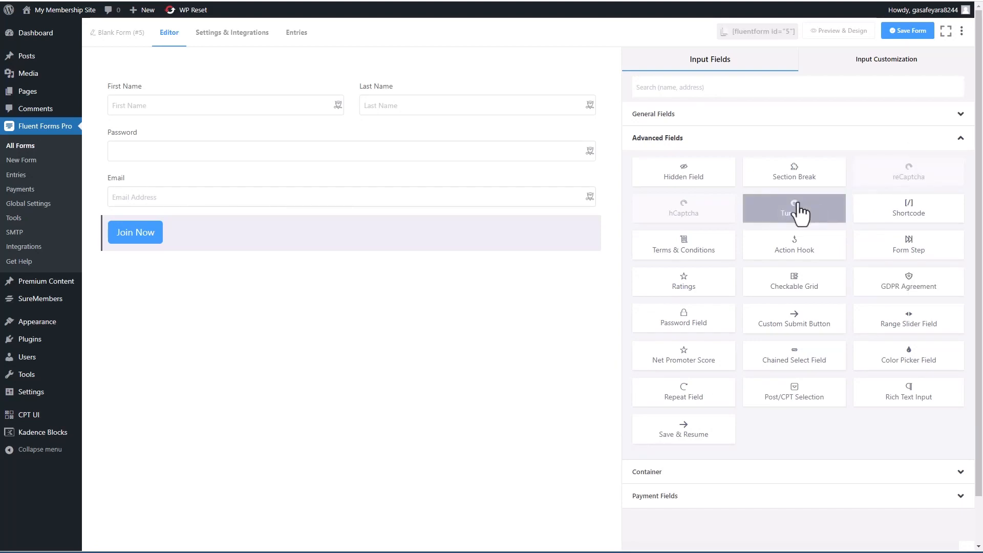
mouse_move(908, 177)
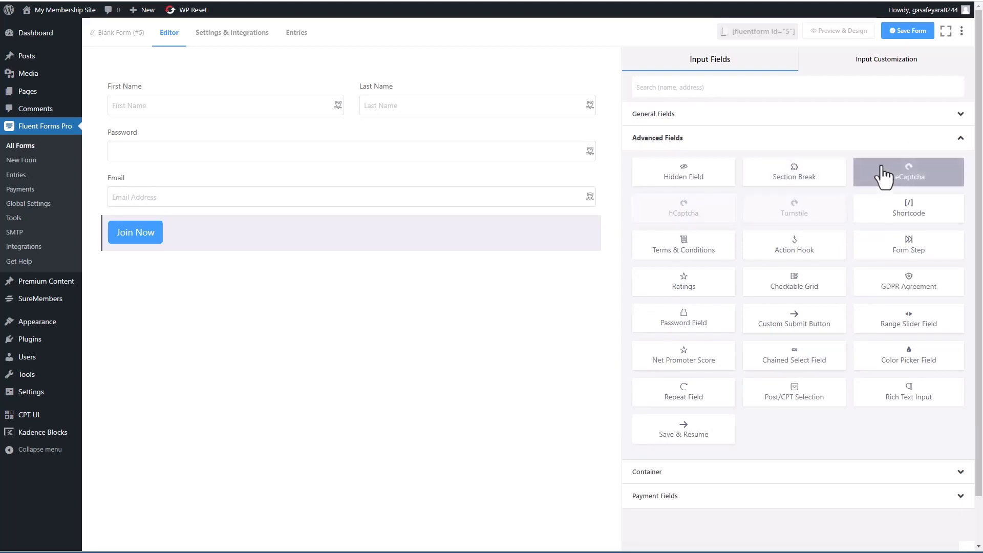
mouse_move(907, 31)
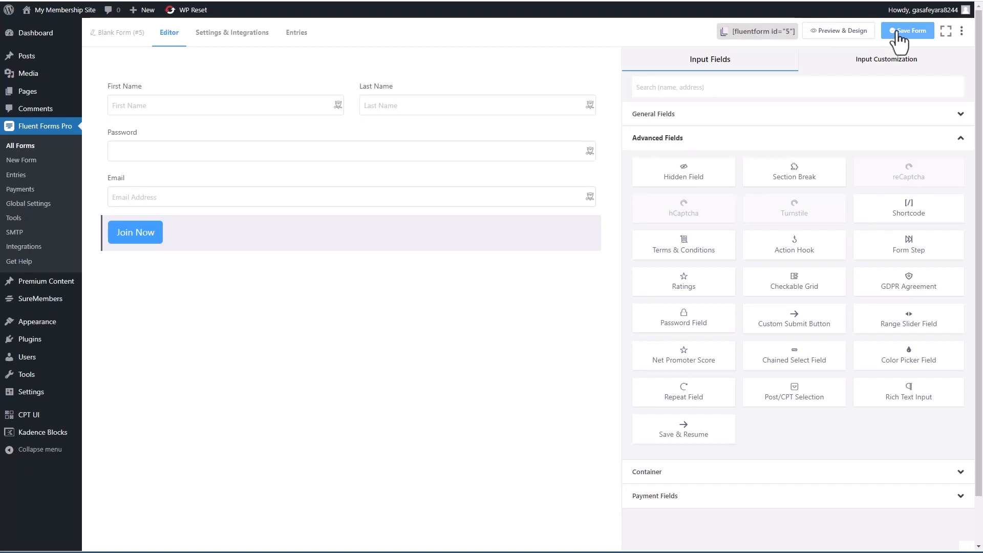
click(906, 31)
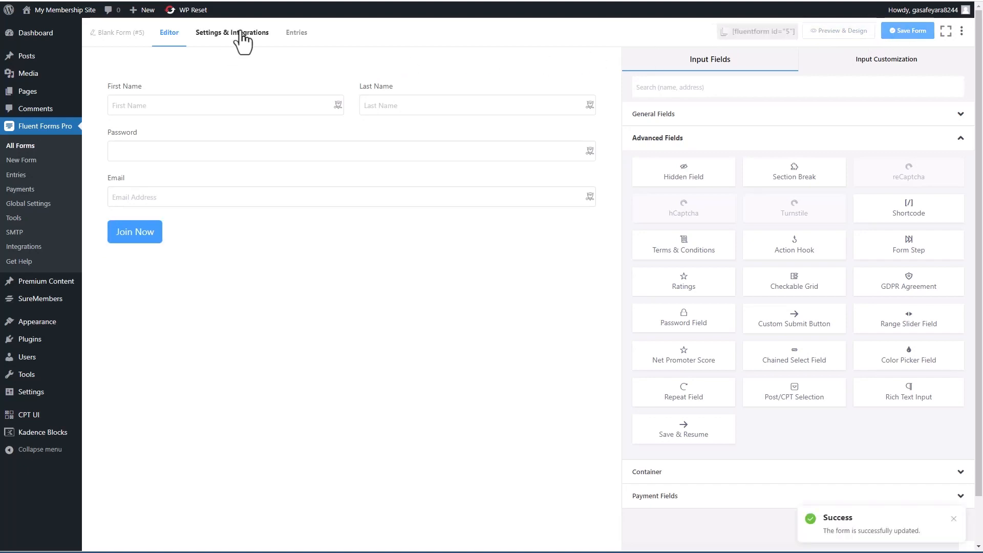
click(232, 32)
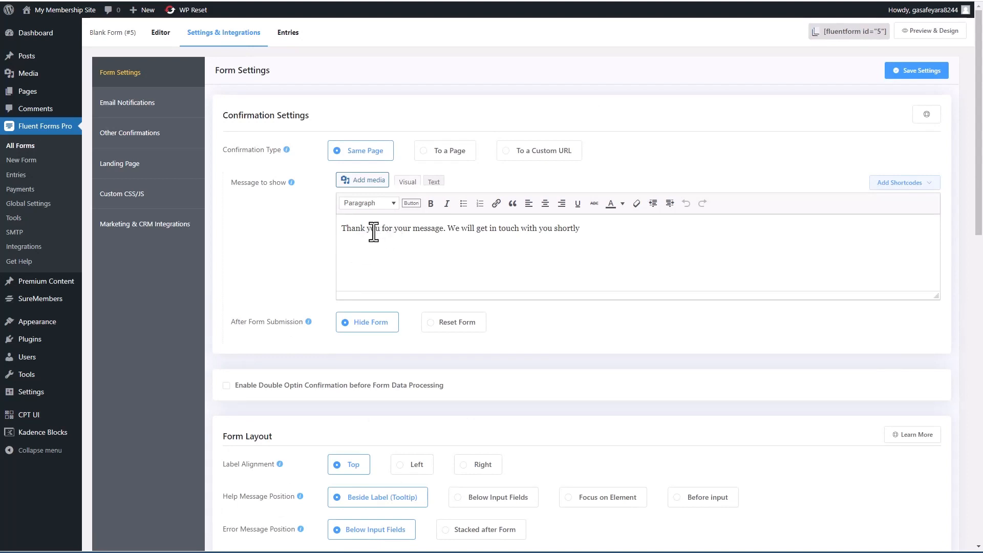
mouse_move(142, 41)
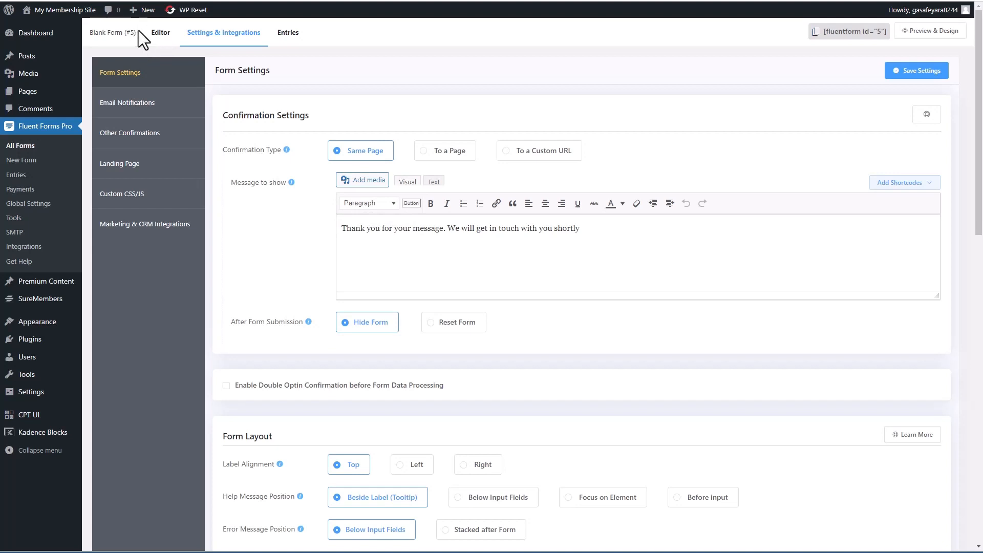
Step: Rename the form to 'Site Signup Form' and return to its settings page
click(161, 32)
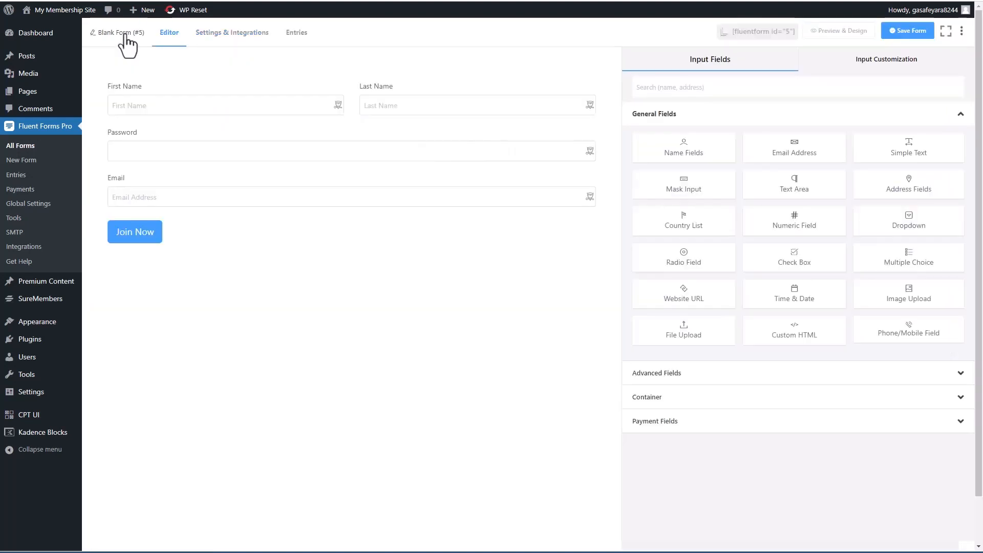
click(119, 32)
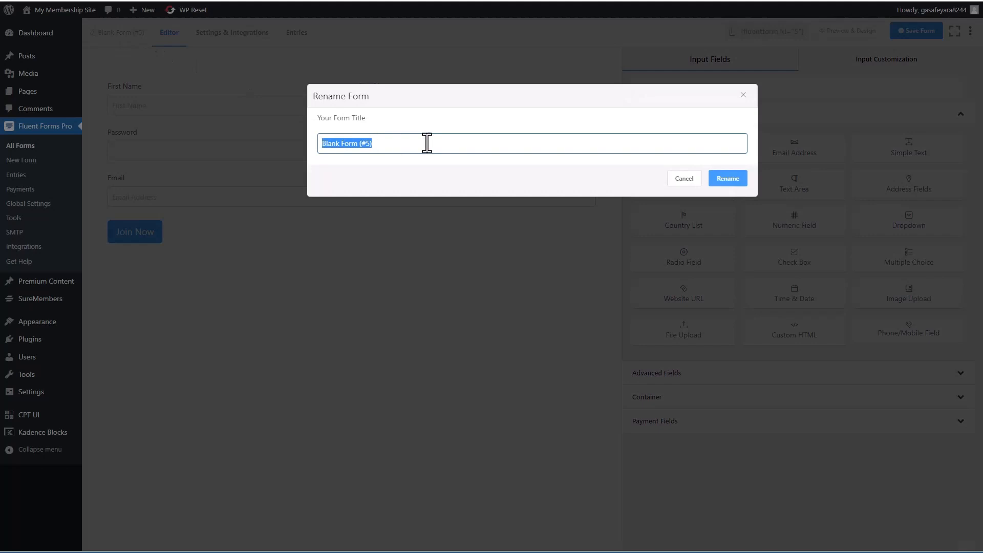
text(Site Signup)
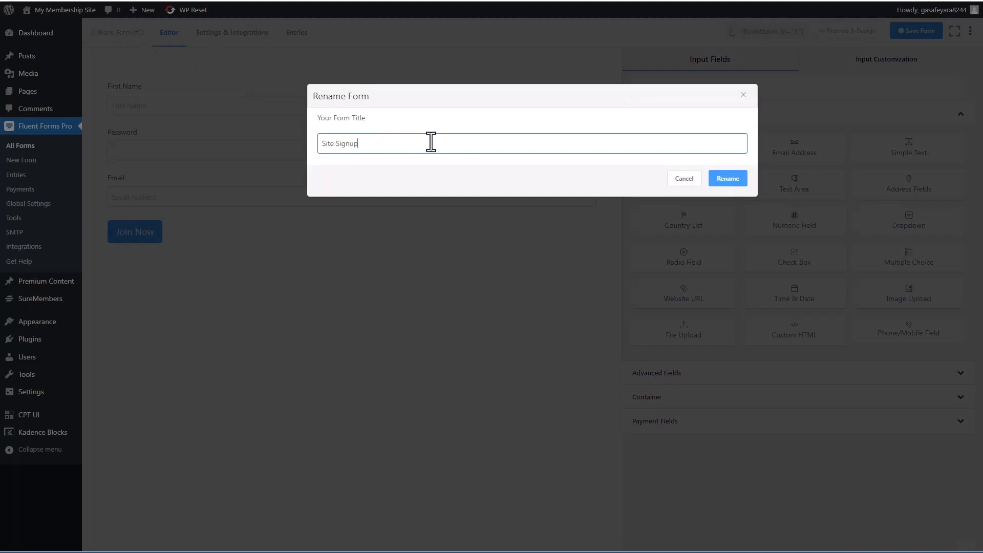
text(Form)
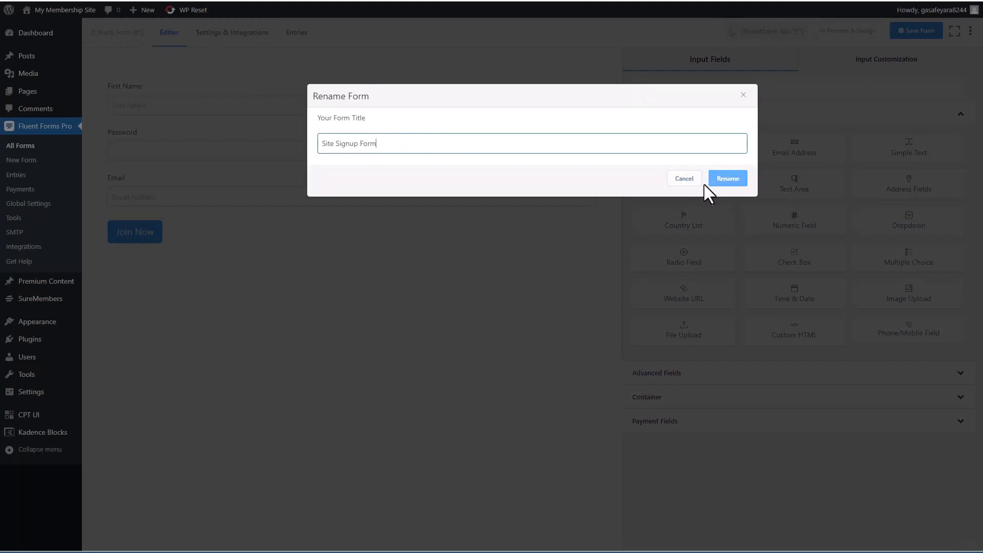
click(726, 178)
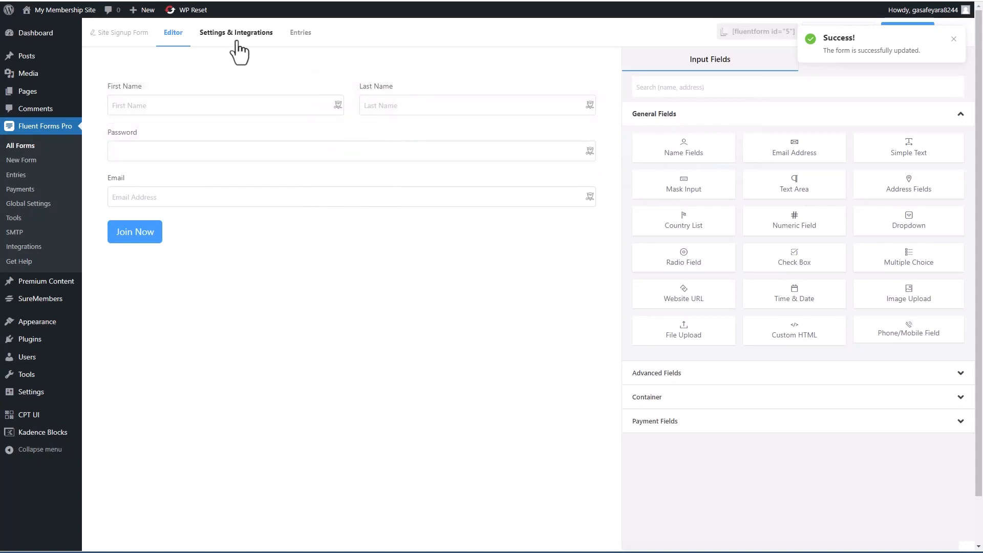
click(236, 32)
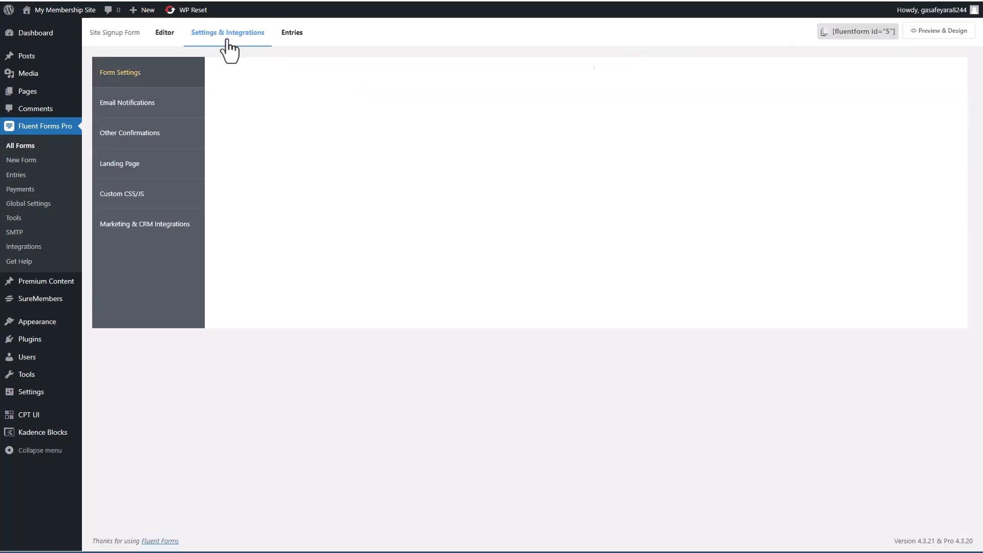
Step: Edit the confirmation message to read 'signing up. Hope you enjoy the content.'
click(120, 72)
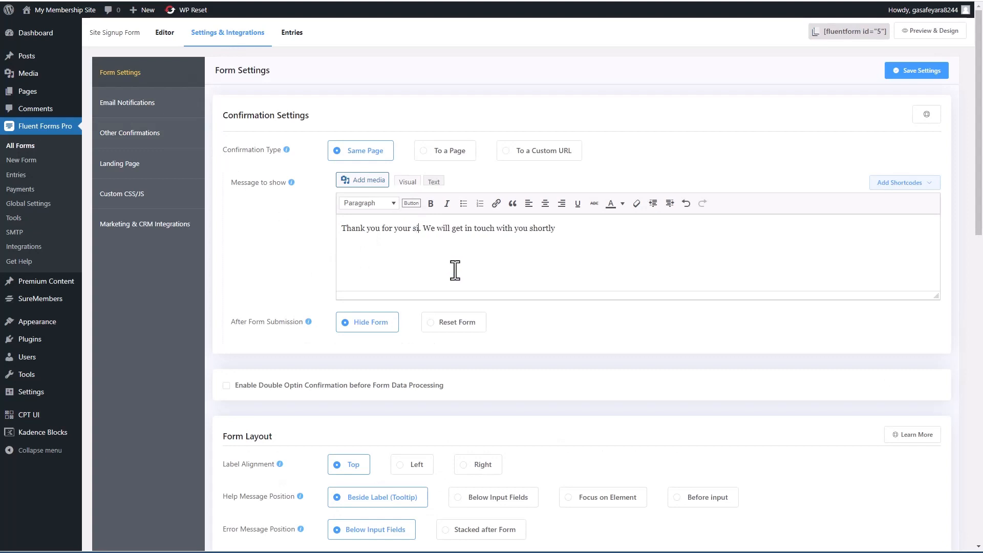
text(signing up.  Hope)
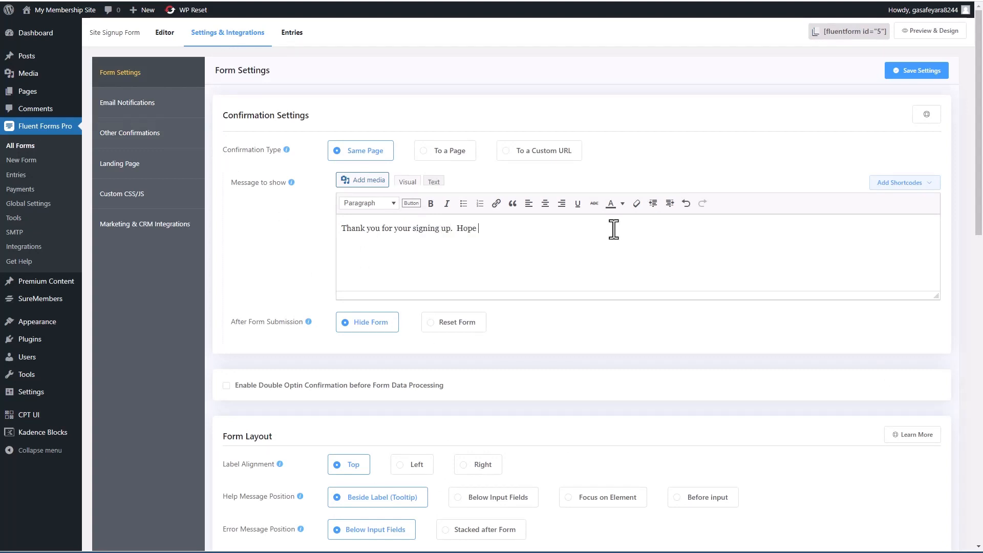
text(you enjoy the)
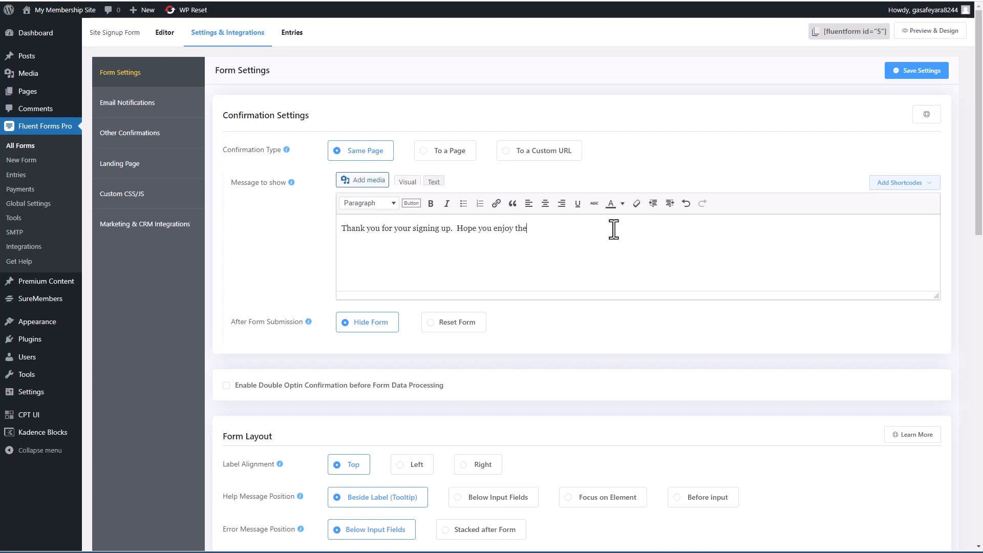
text(content.)
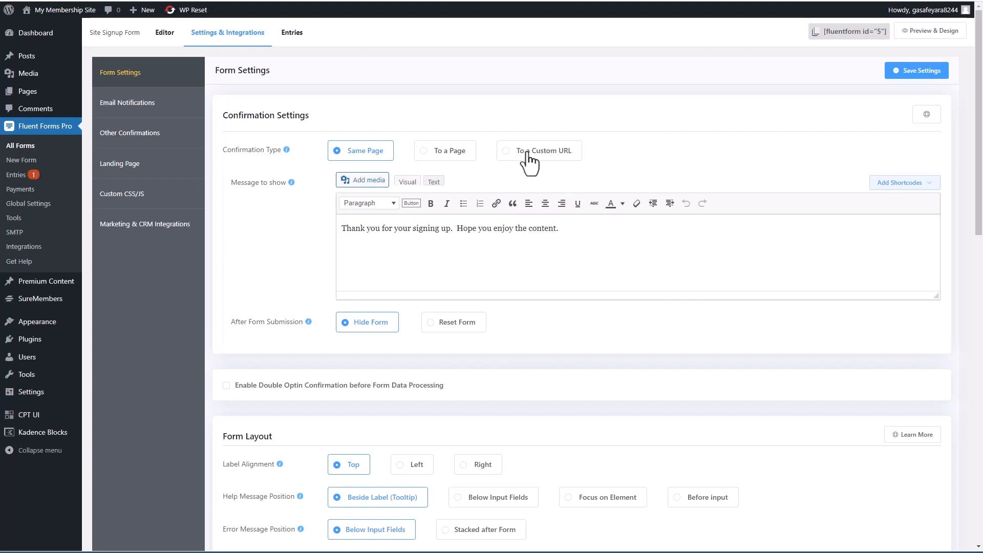
mouse_move(541, 160)
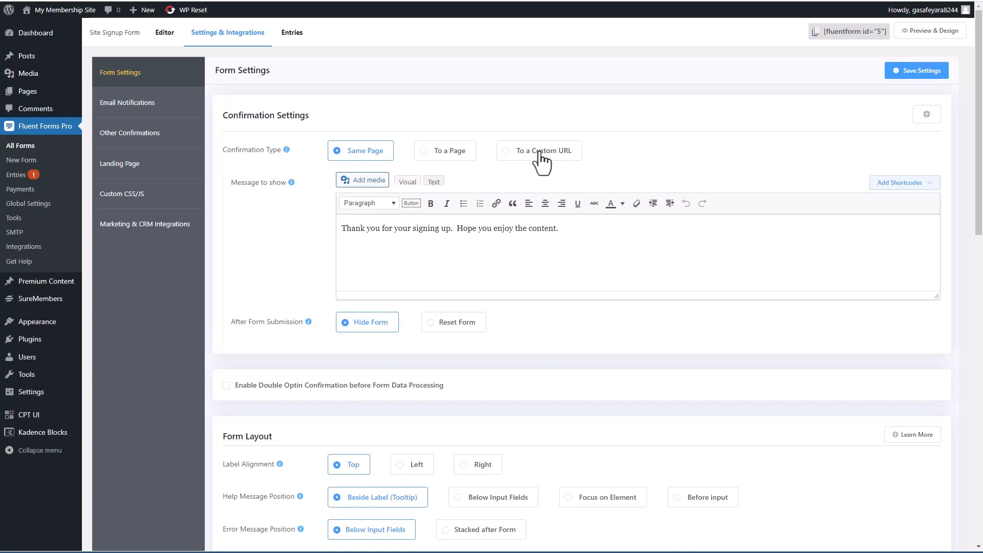
click(539, 150)
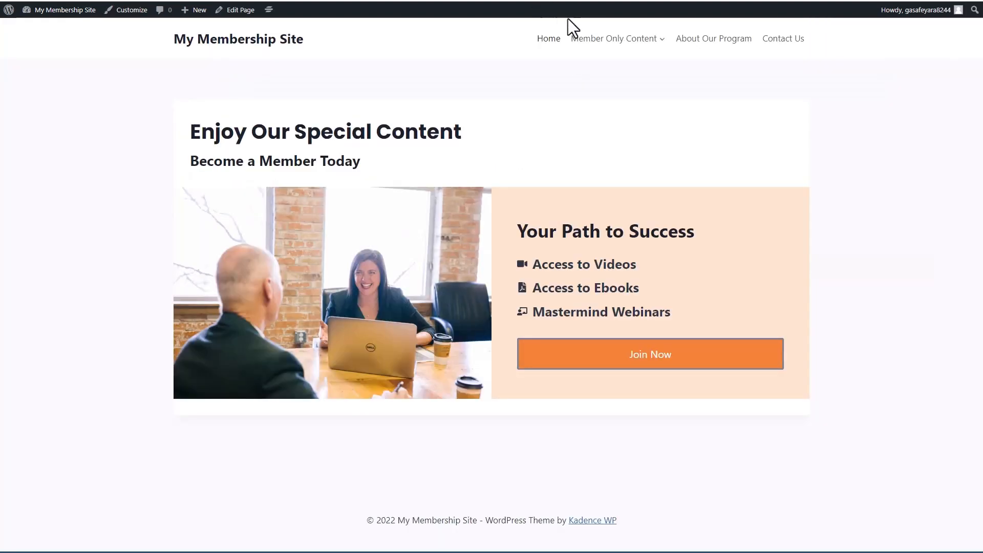
click(613, 39)
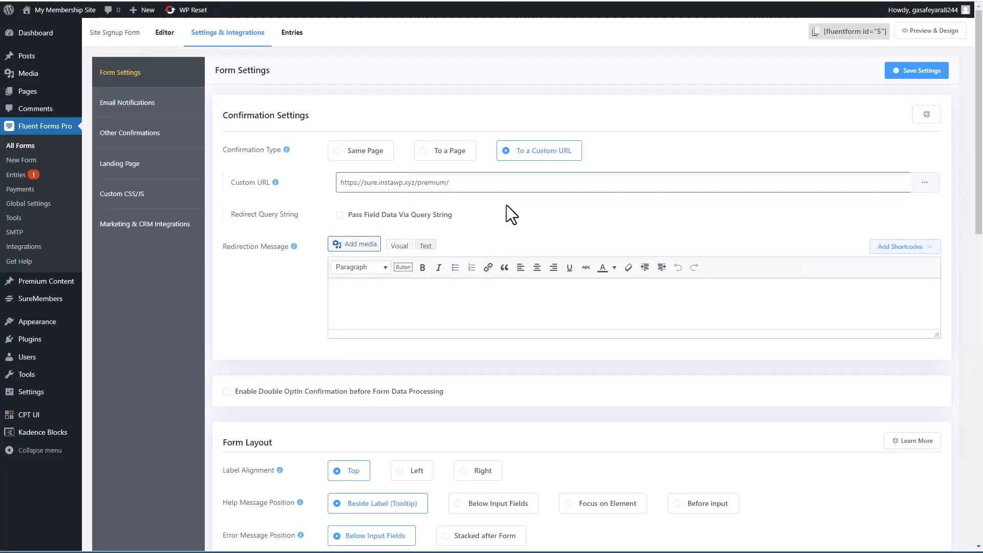
click(916, 70)
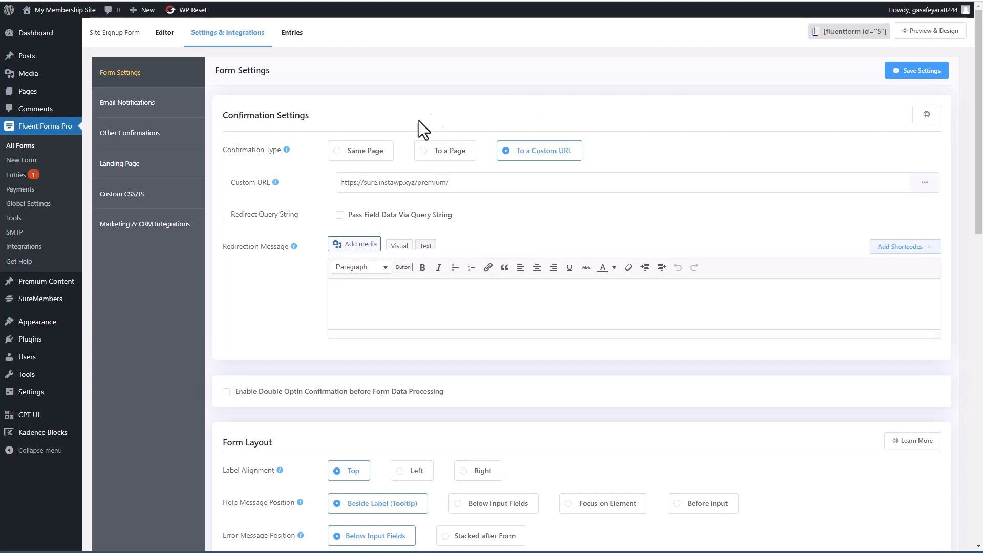
mouse_move(151, 224)
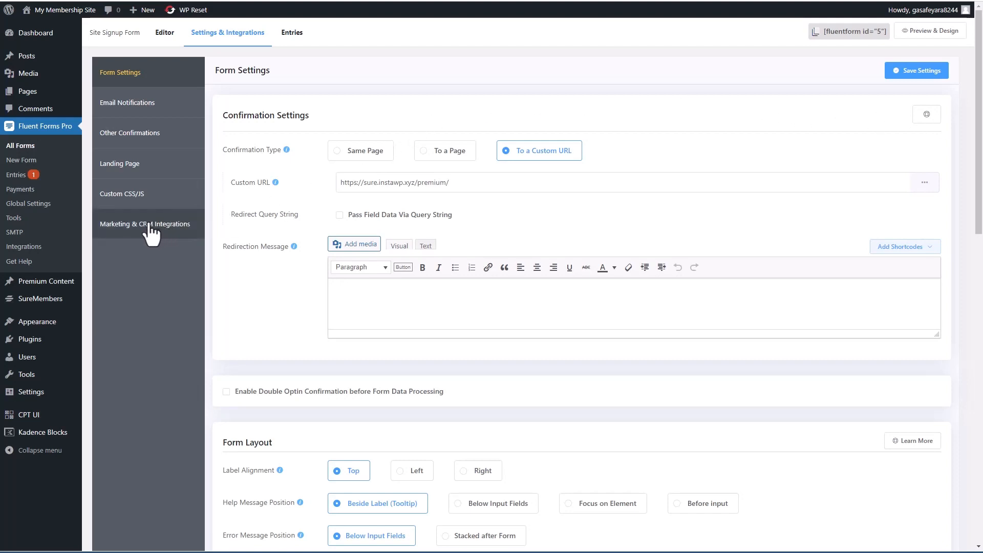
Step: Add a User Registration integration feed under Marketing & CRM Integrations
click(144, 224)
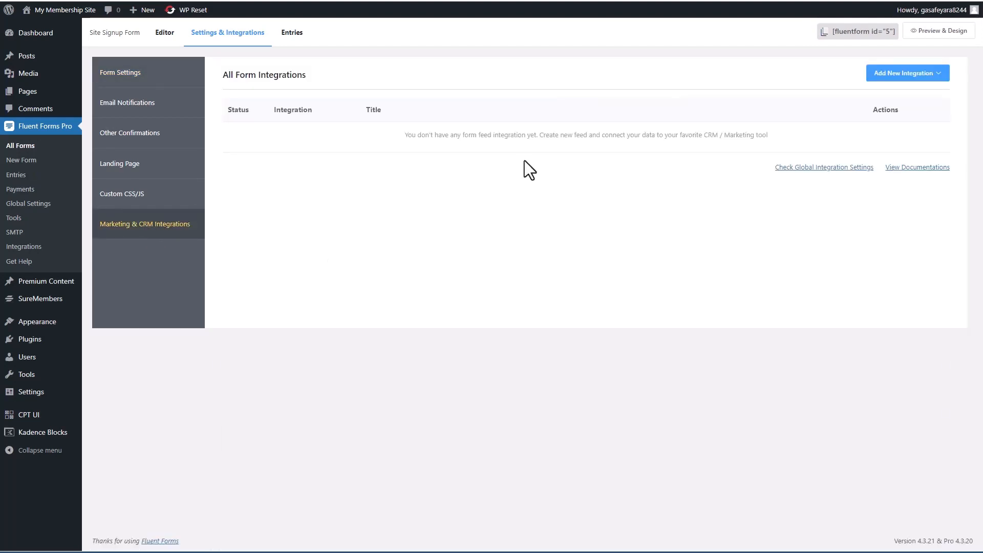
click(907, 73)
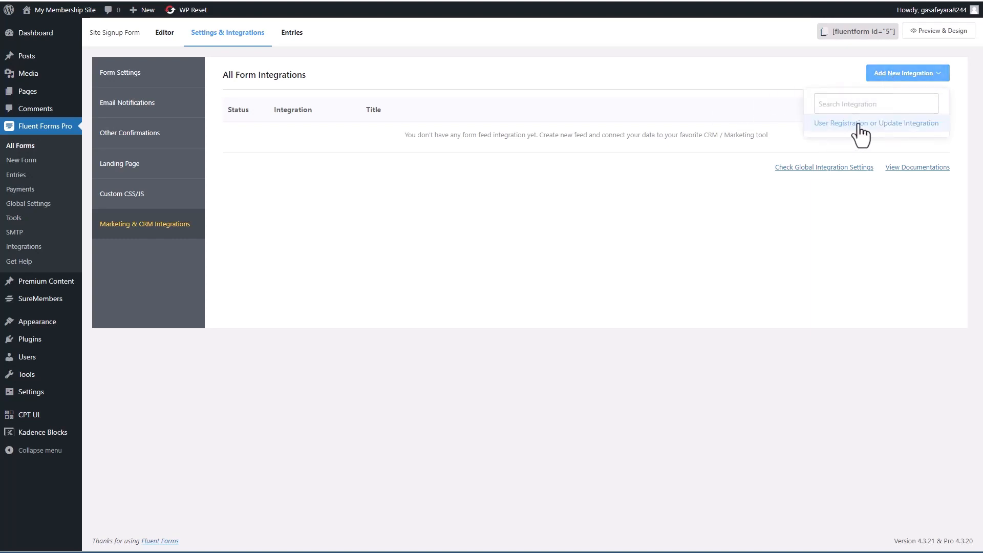
click(874, 123)
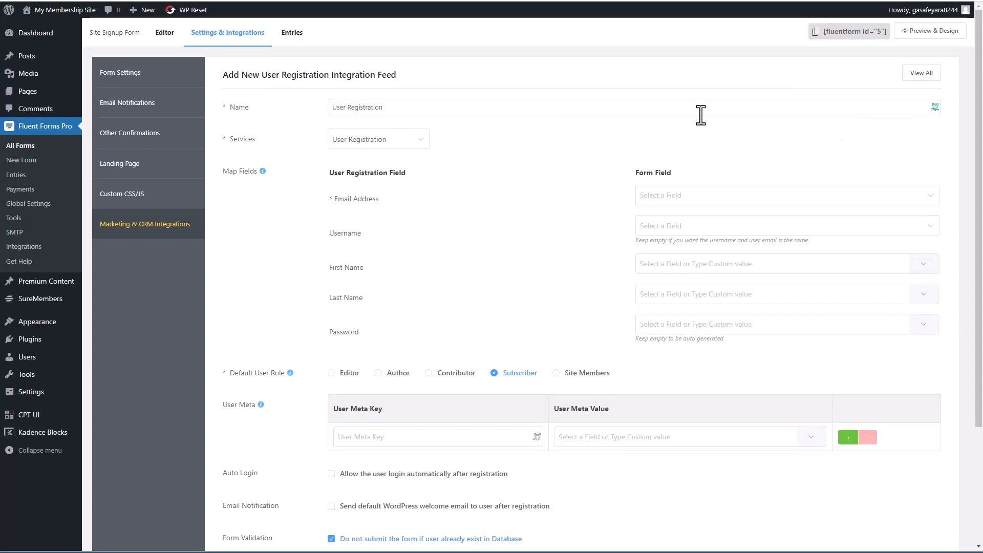
mouse_move(469, 205)
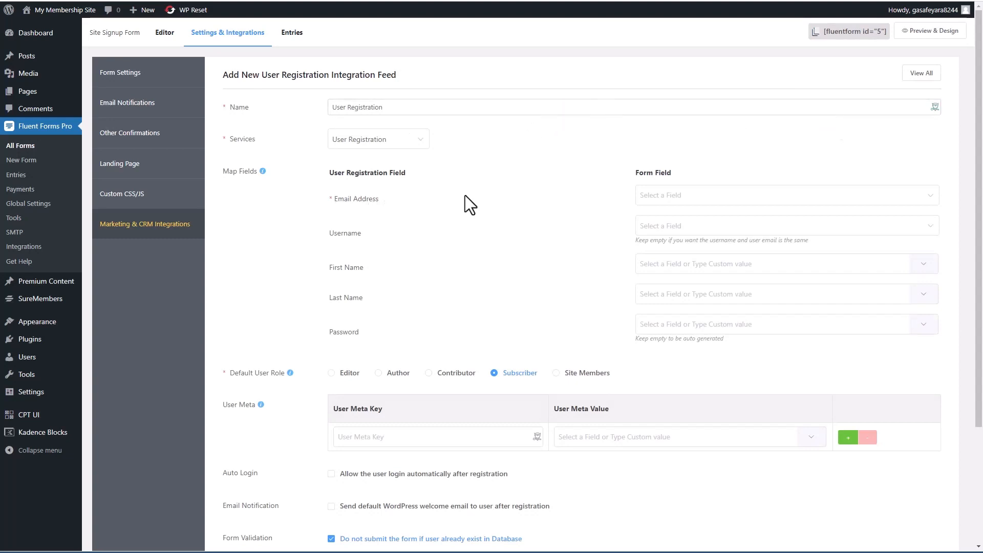
mouse_move(662, 239)
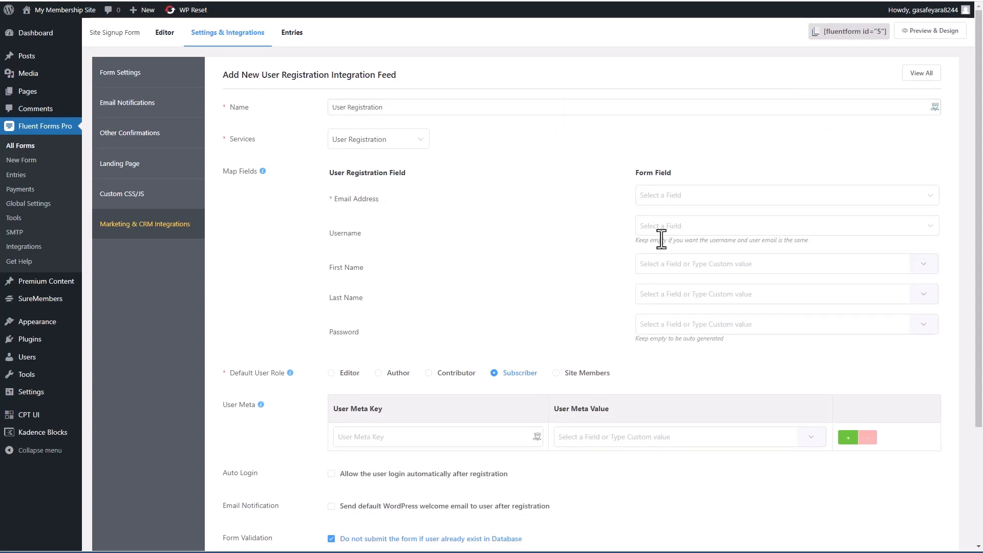
mouse_move(670, 245)
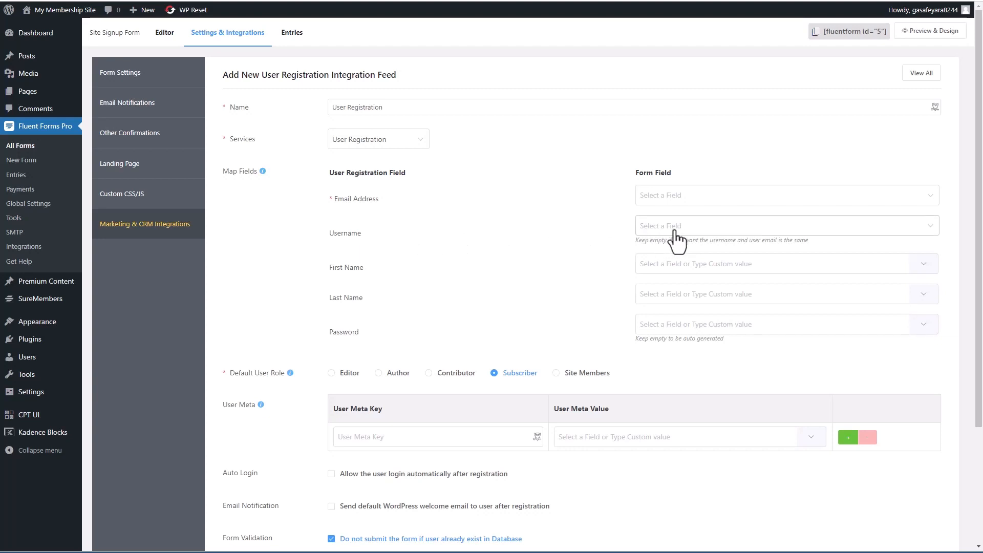
mouse_move(423, 337)
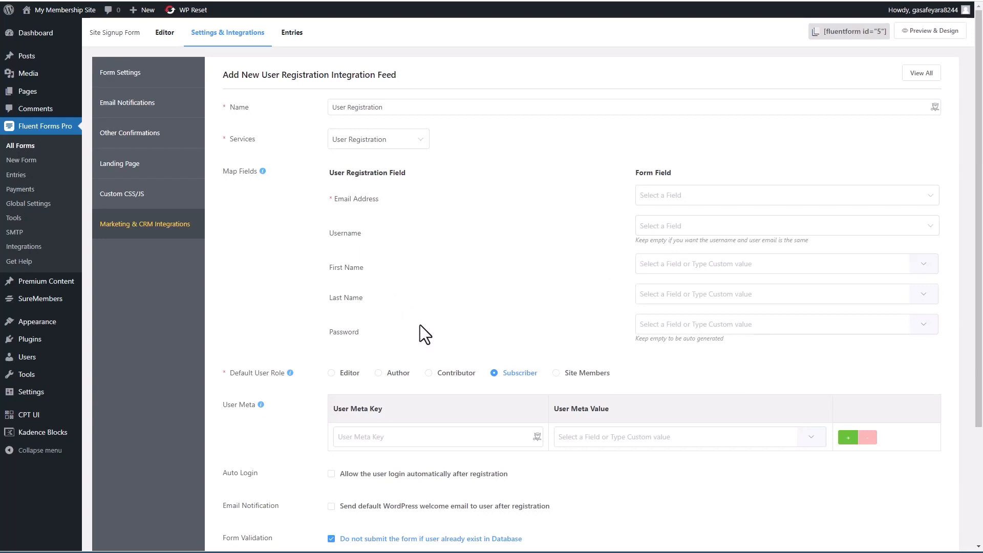
mouse_move(344, 240)
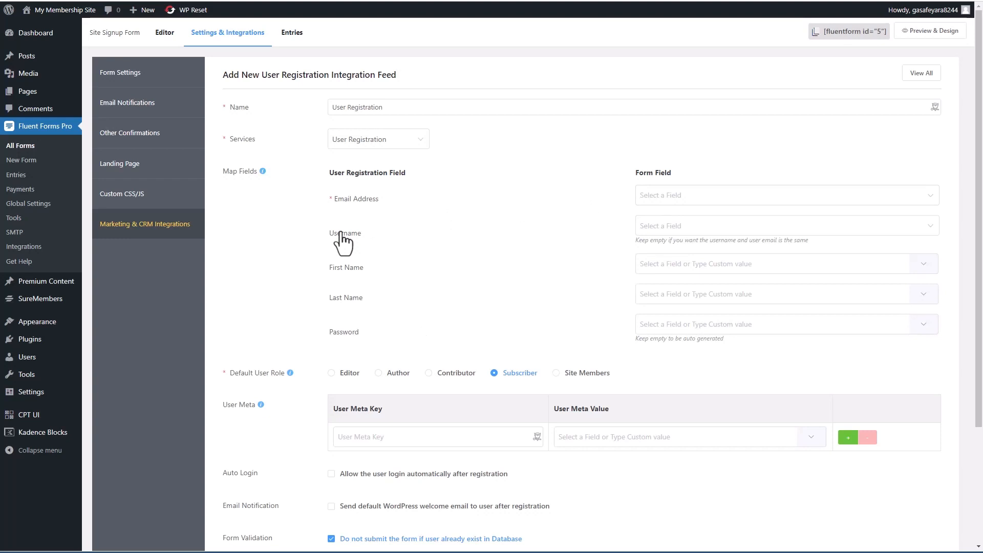
mouse_move(168, 41)
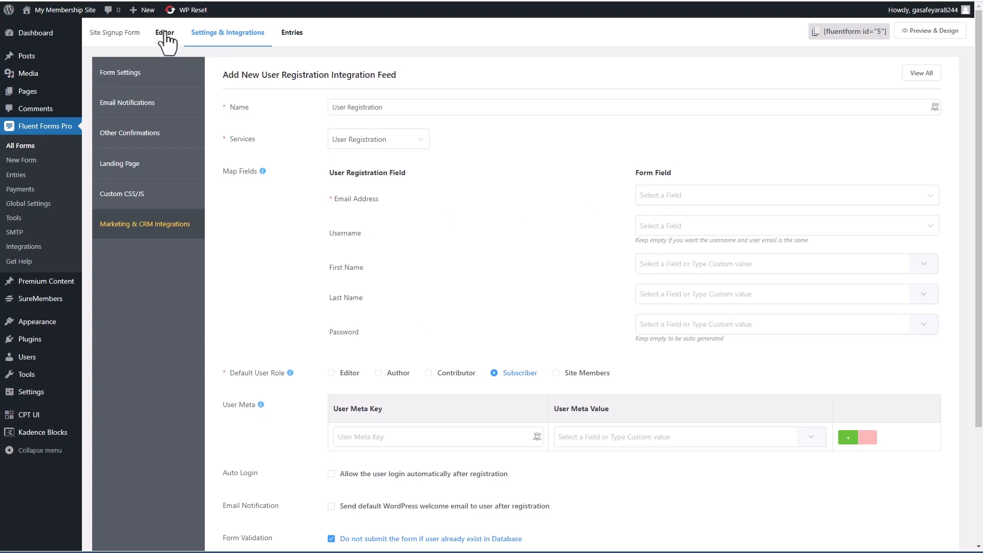
Step: Make the text field a required 'Username' field, set 25 in advanced options, and save
click(164, 32)
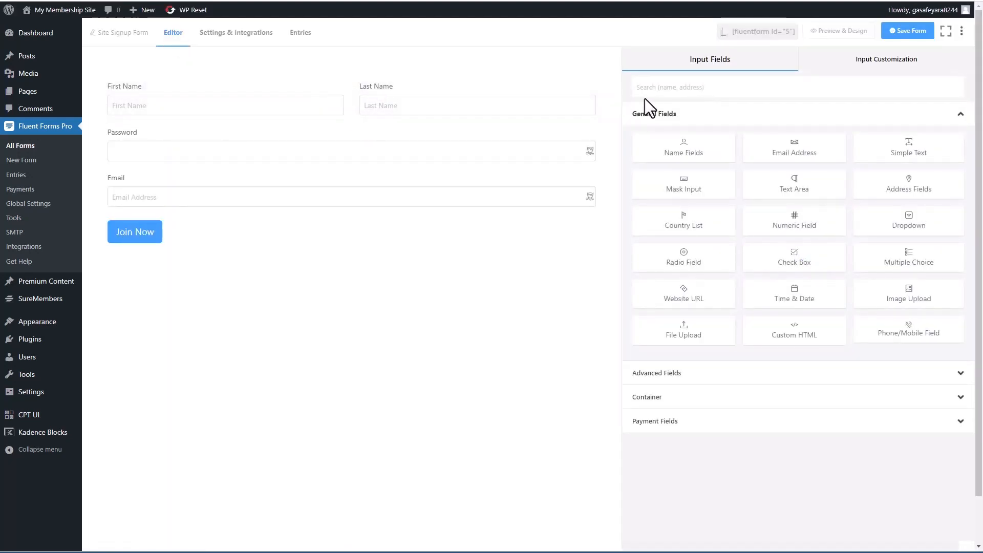
mouse_move(673, 92)
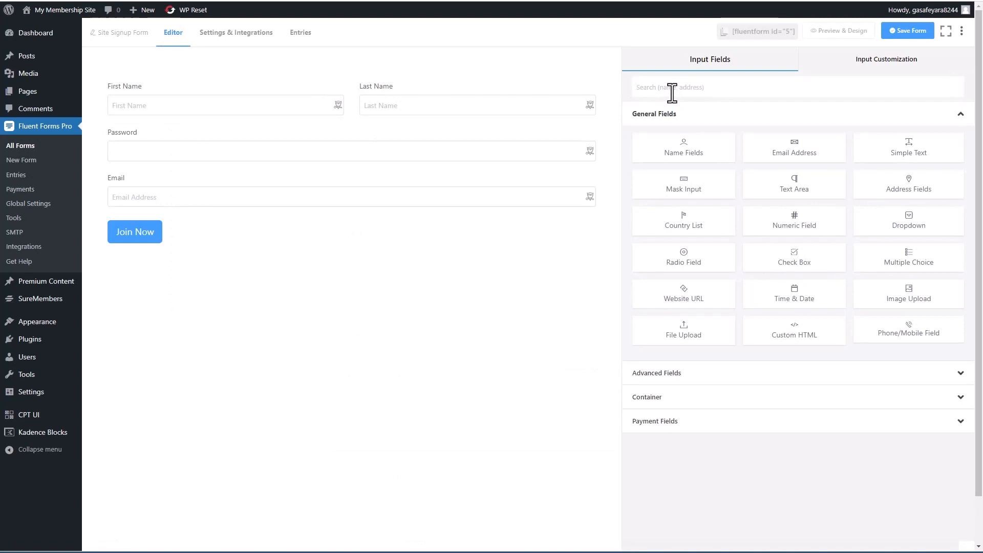
mouse_move(712, 139)
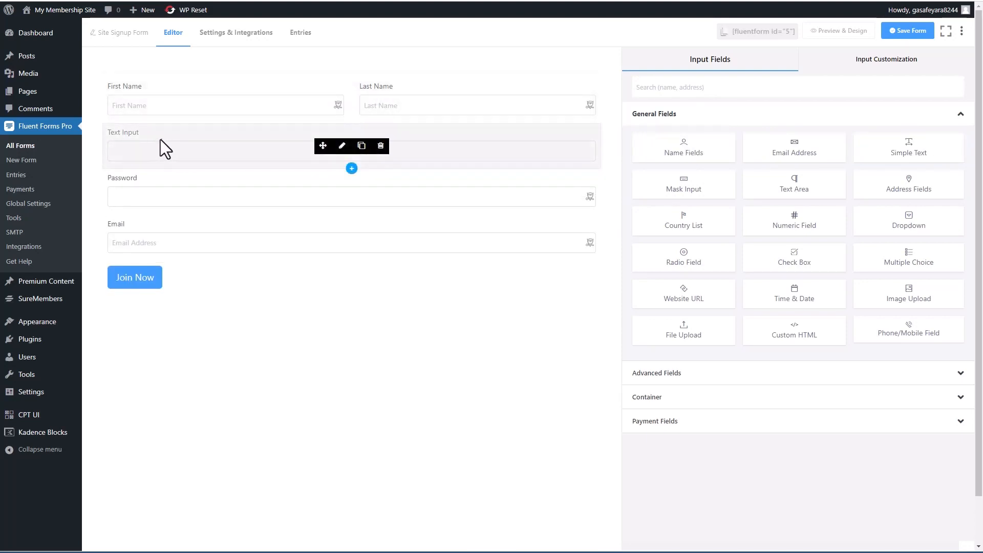
click(341, 145)
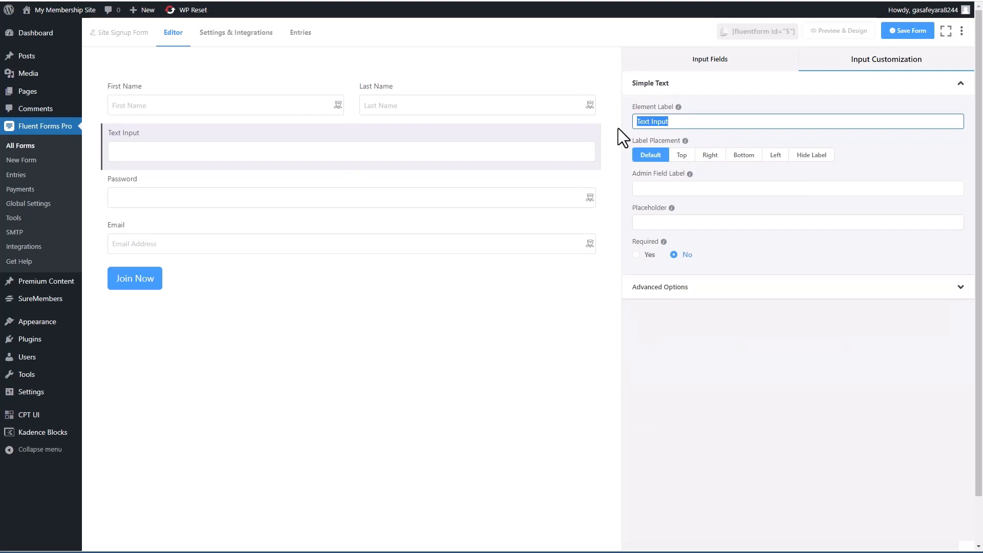
click(635, 255)
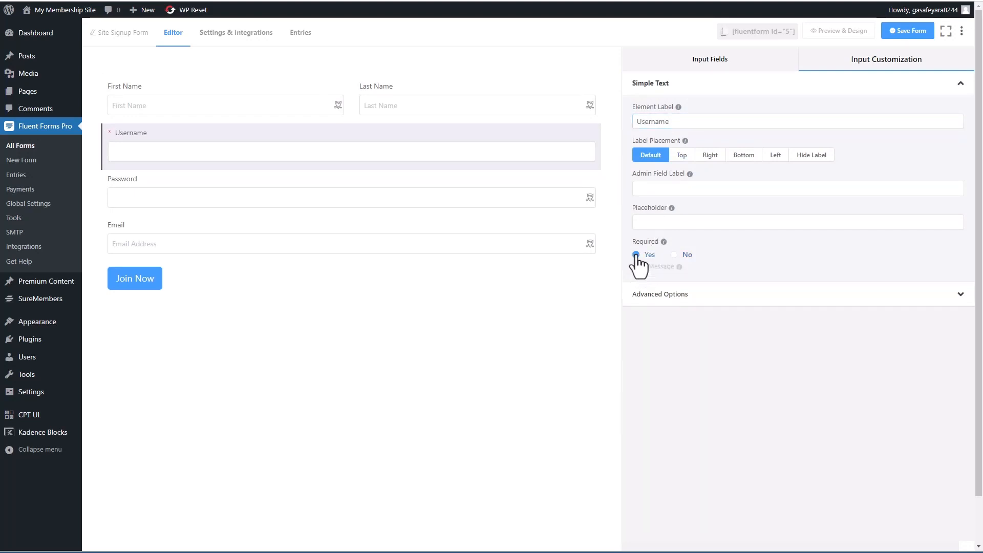
click(634, 253)
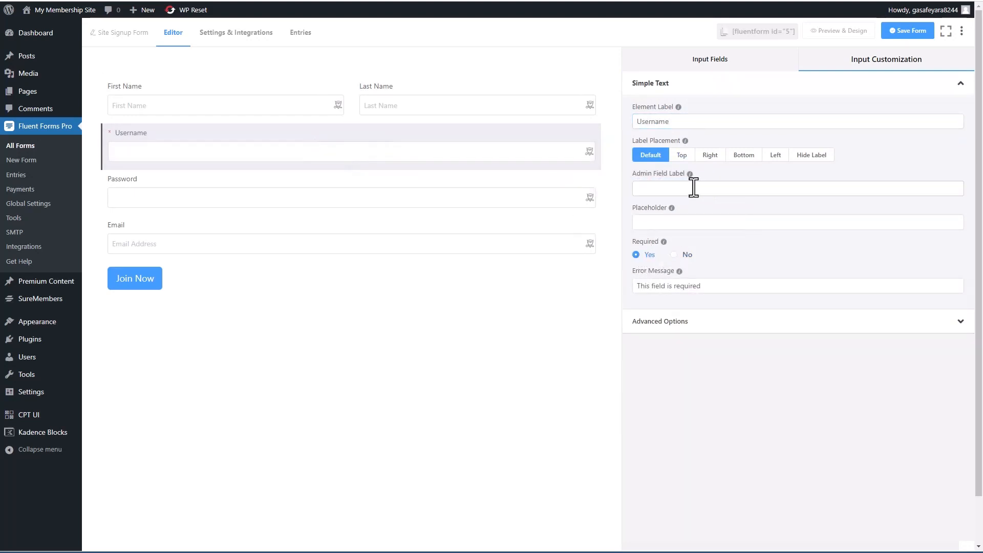
text(Username)
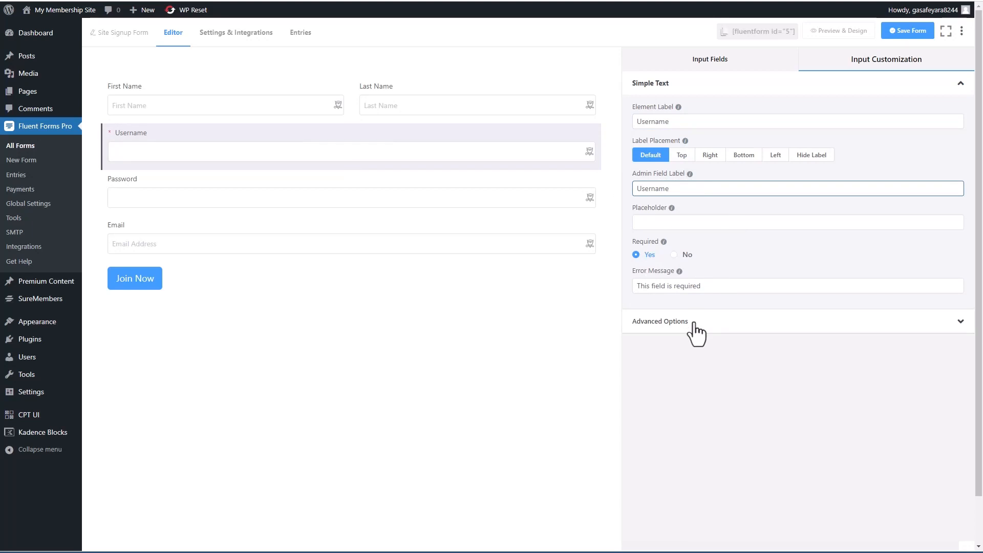
click(659, 321)
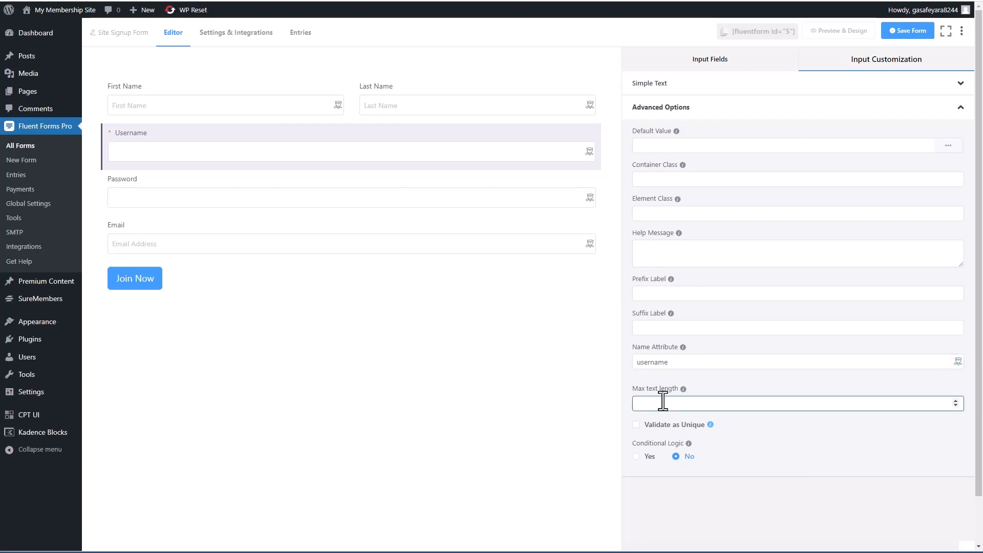
text(25)
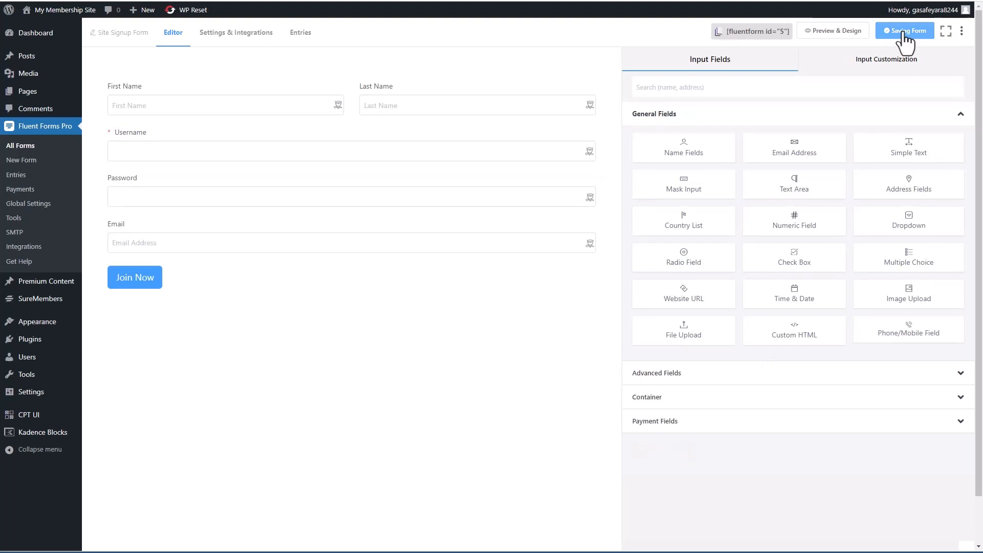
click(907, 30)
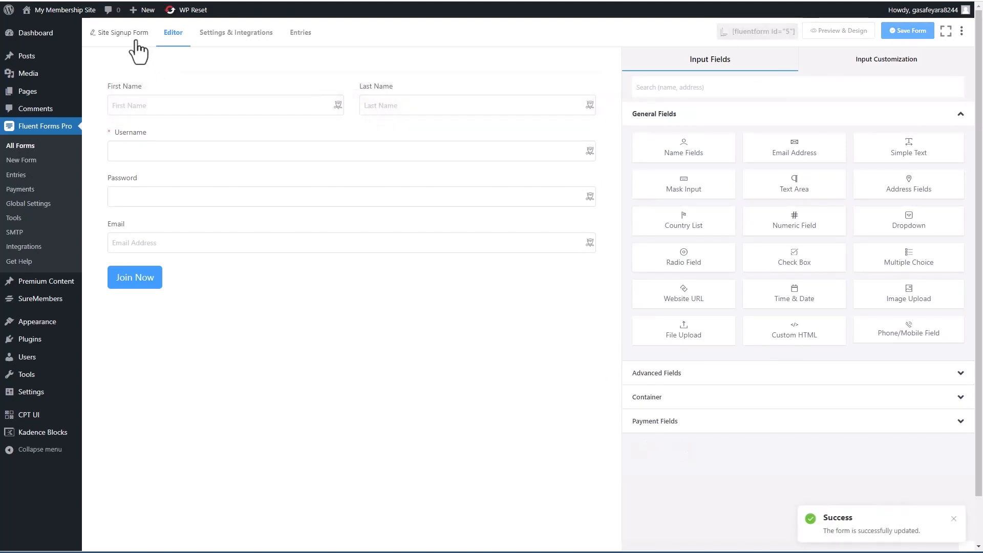
click(228, 32)
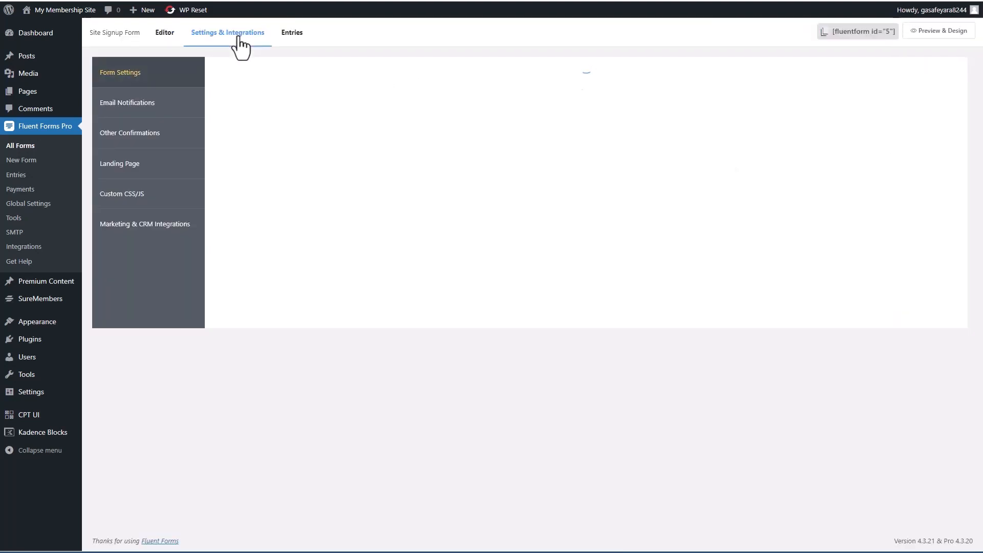
Step: Add a User Registration feed mapping email, first name, last name and password fields
click(145, 224)
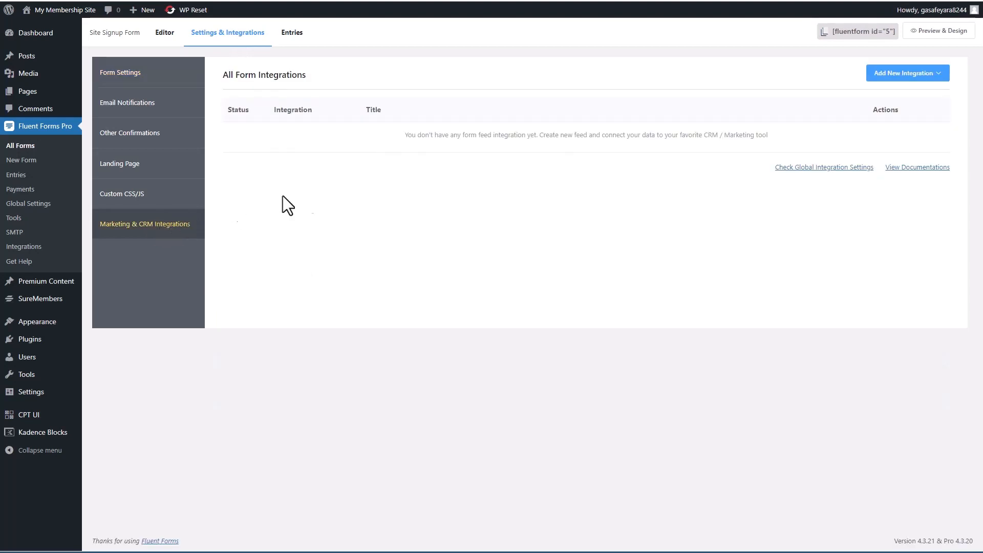
click(906, 73)
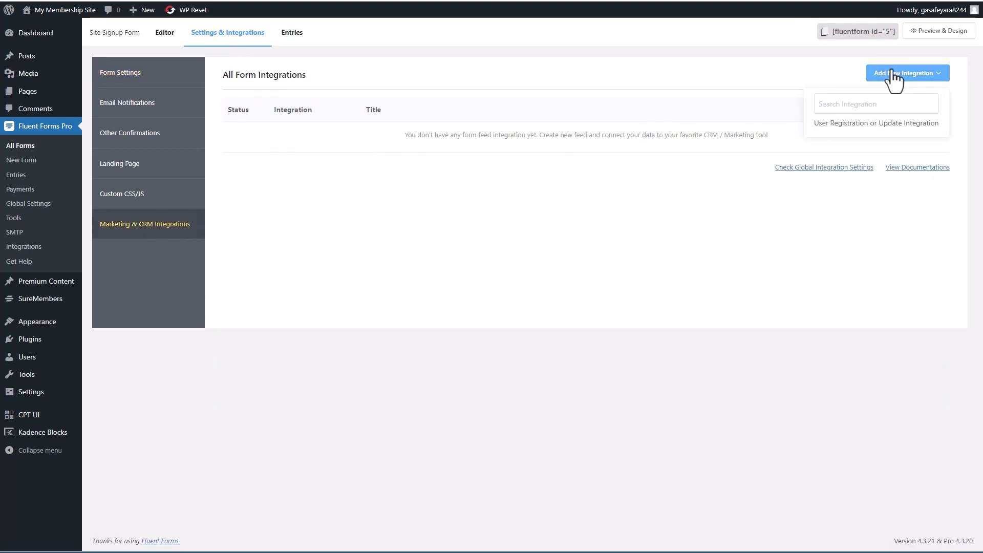
click(875, 123)
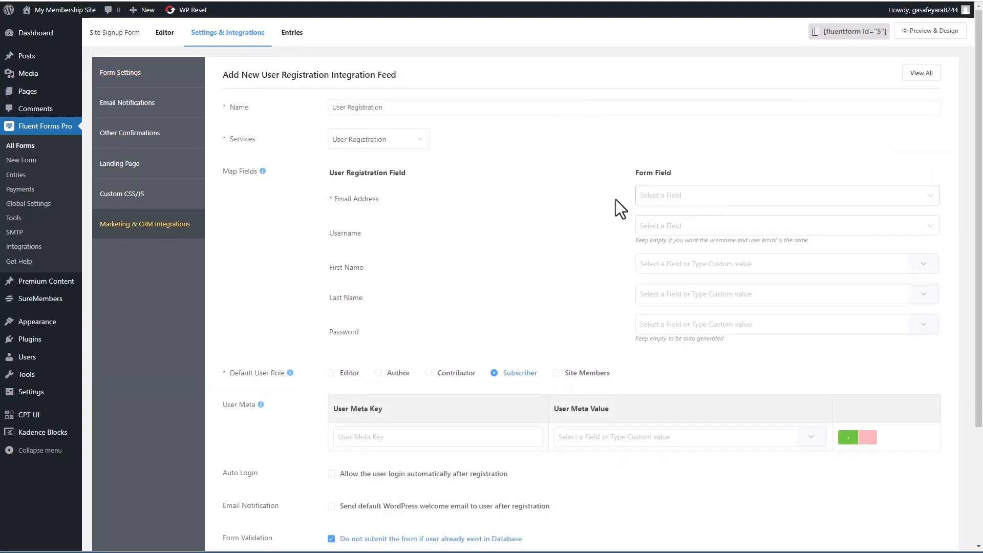
click(784, 195)
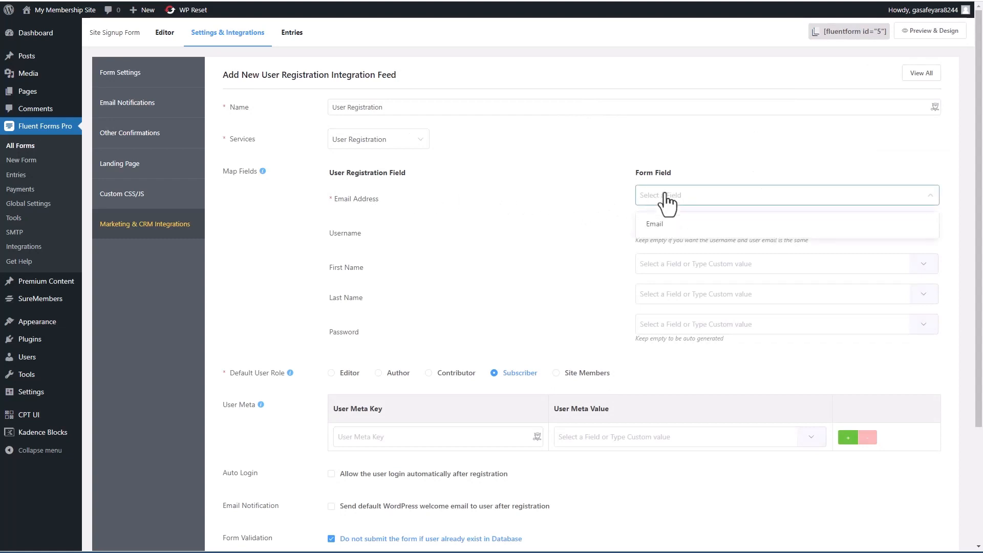
click(655, 223)
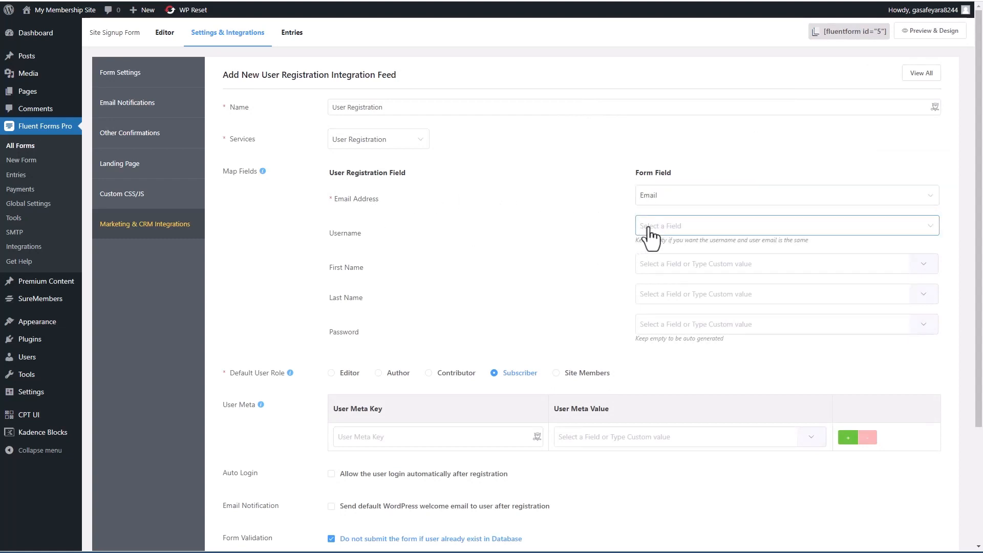
mouse_move(777, 231)
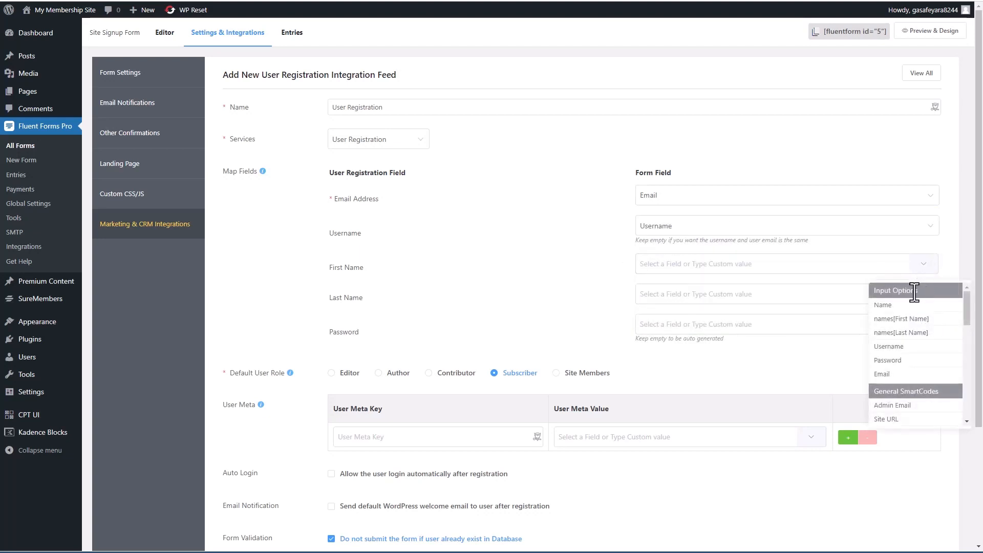
click(901, 319)
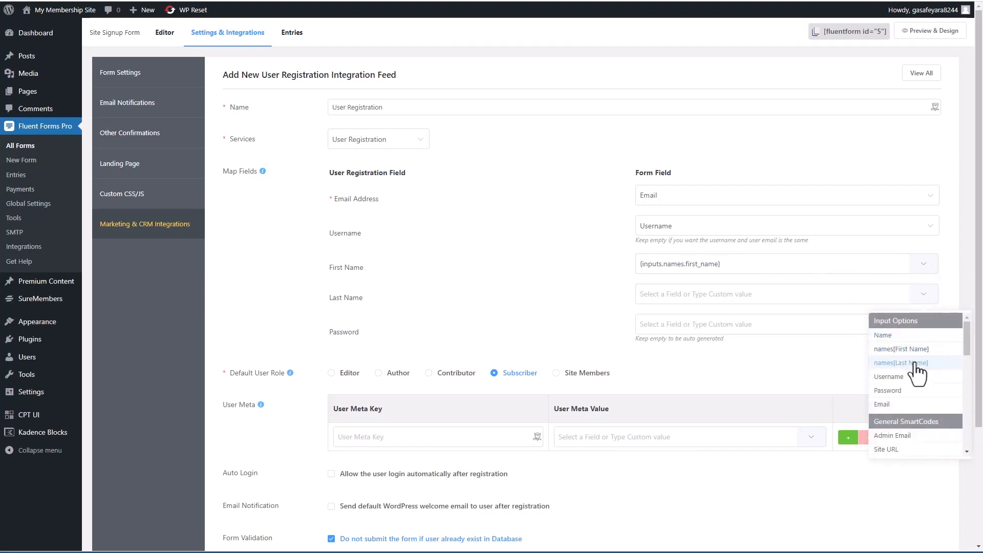
click(901, 363)
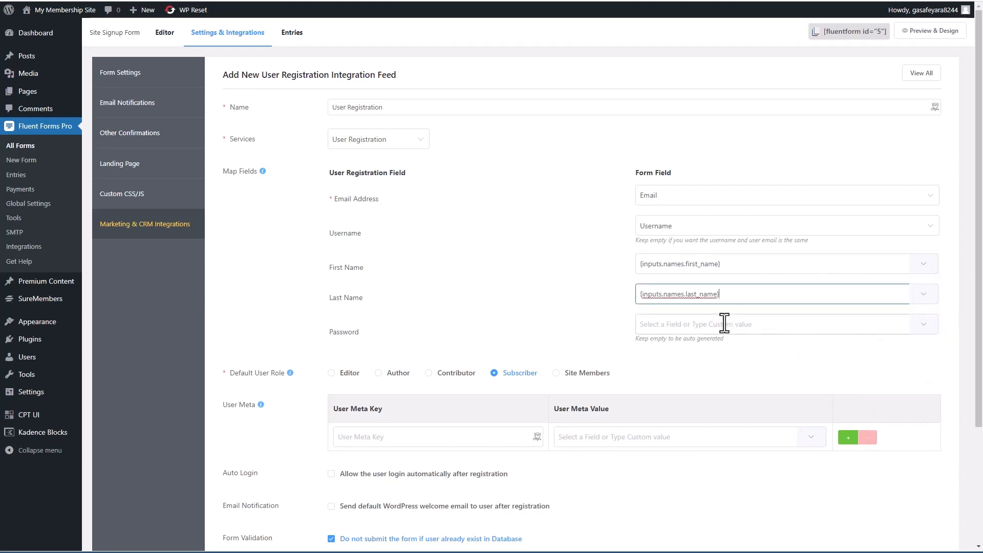
click(922, 323)
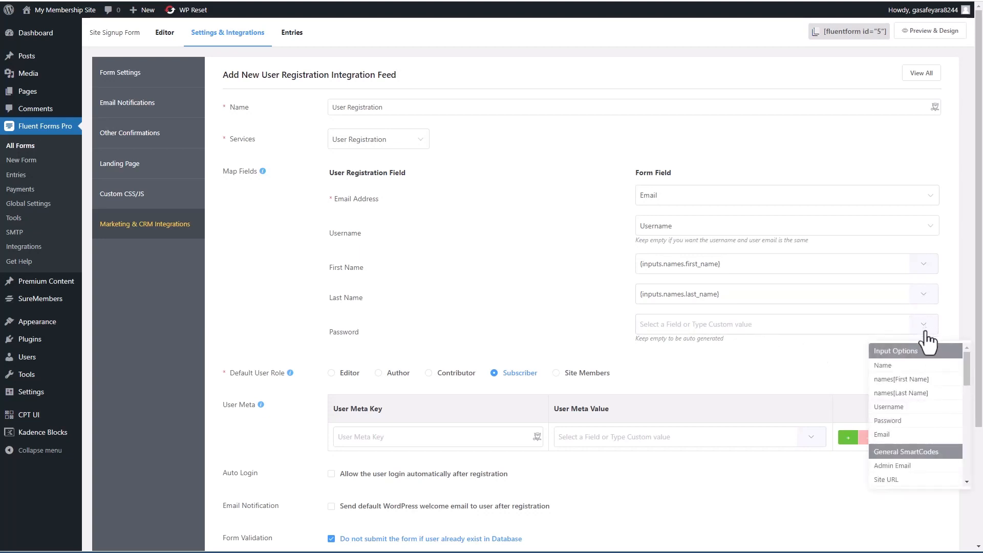
click(887, 420)
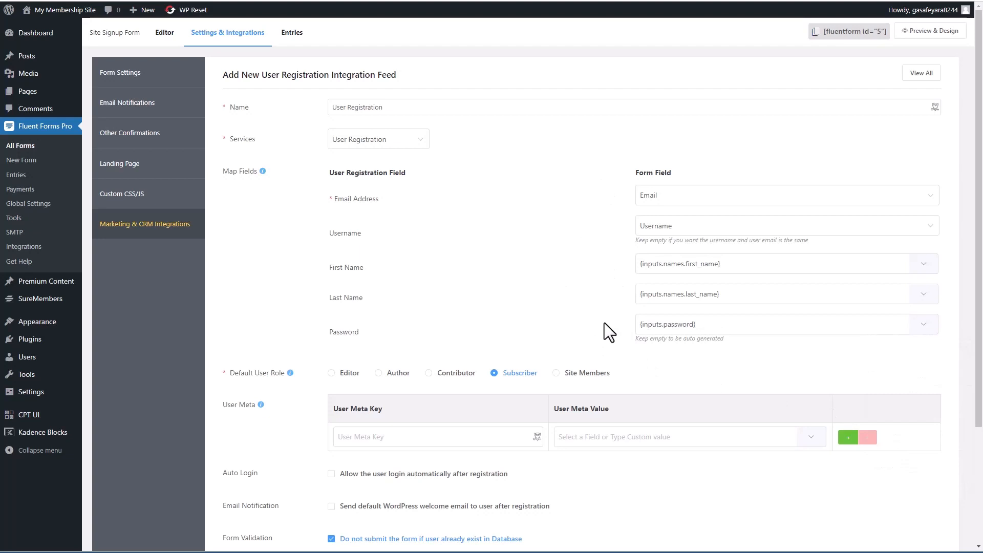
mouse_move(376, 311)
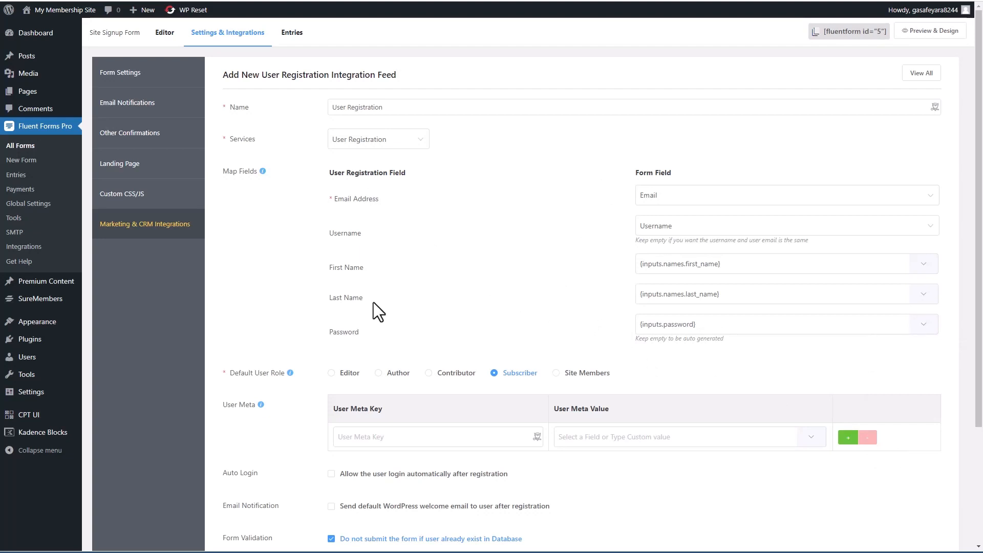
mouse_move(562, 382)
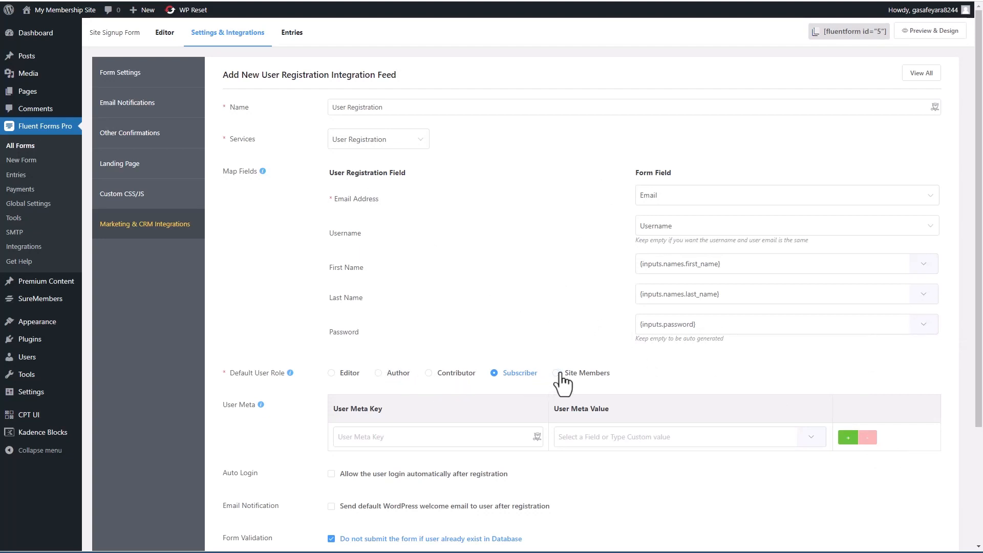
mouse_move(558, 382)
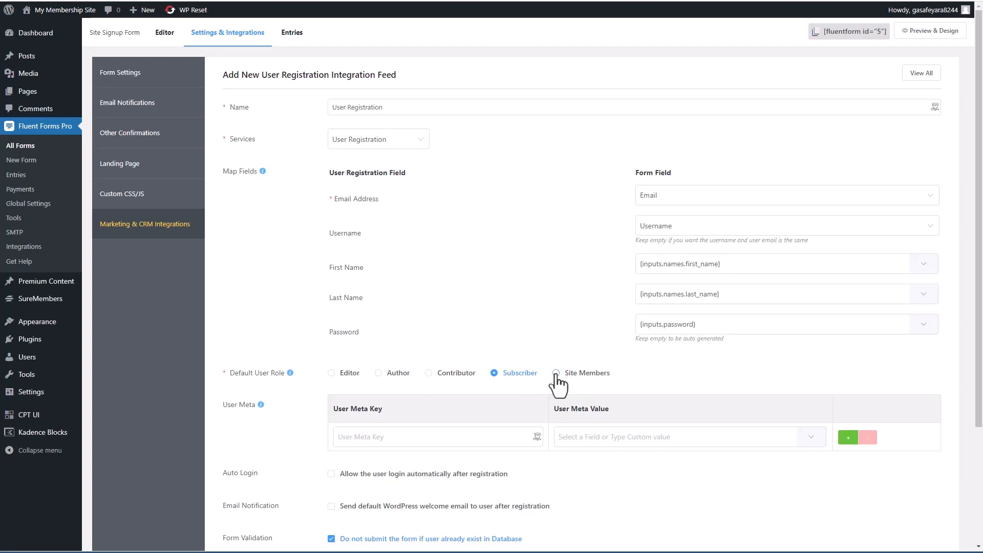
mouse_move(258, 379)
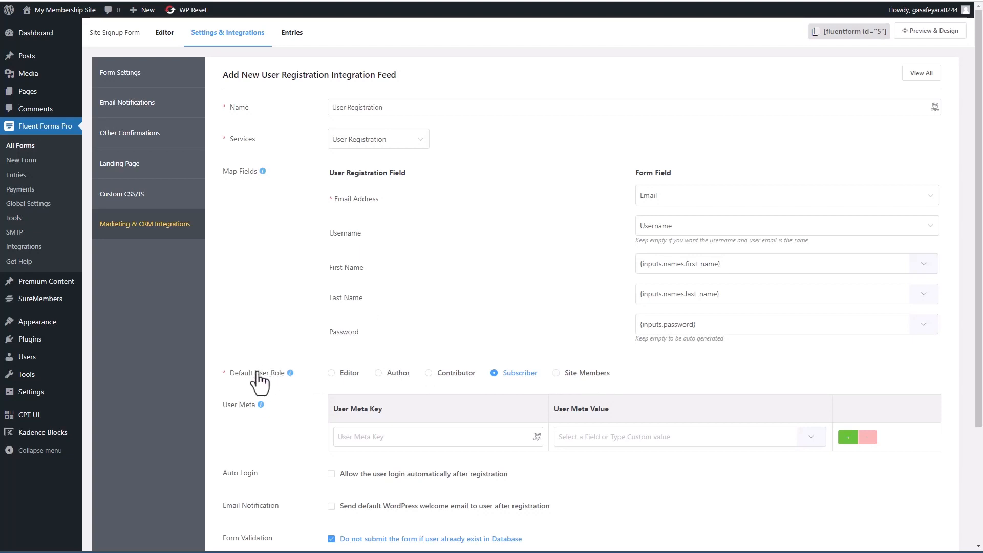
Step: Assign the Site Members role, enable auto login, save the feed and copy the shortcode
click(556, 372)
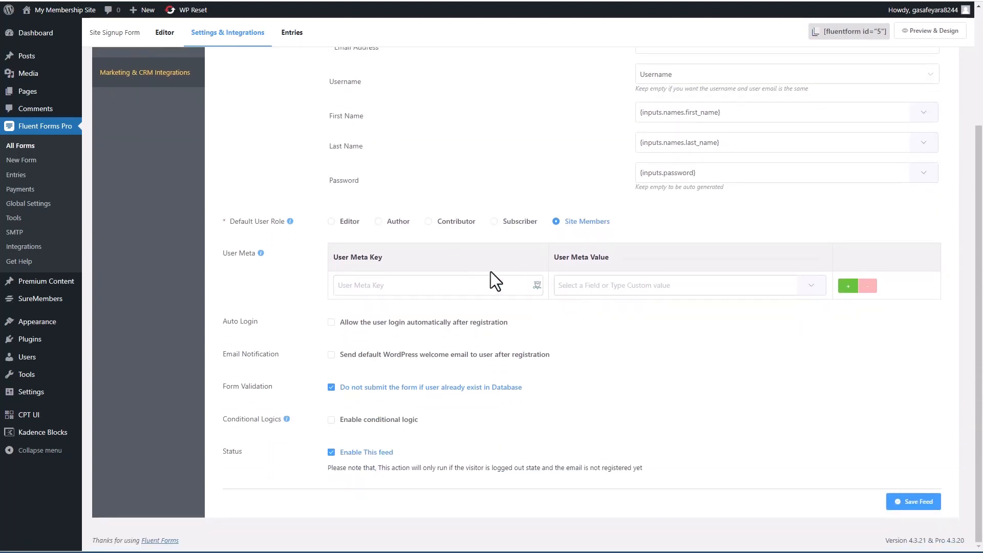
mouse_move(330, 330)
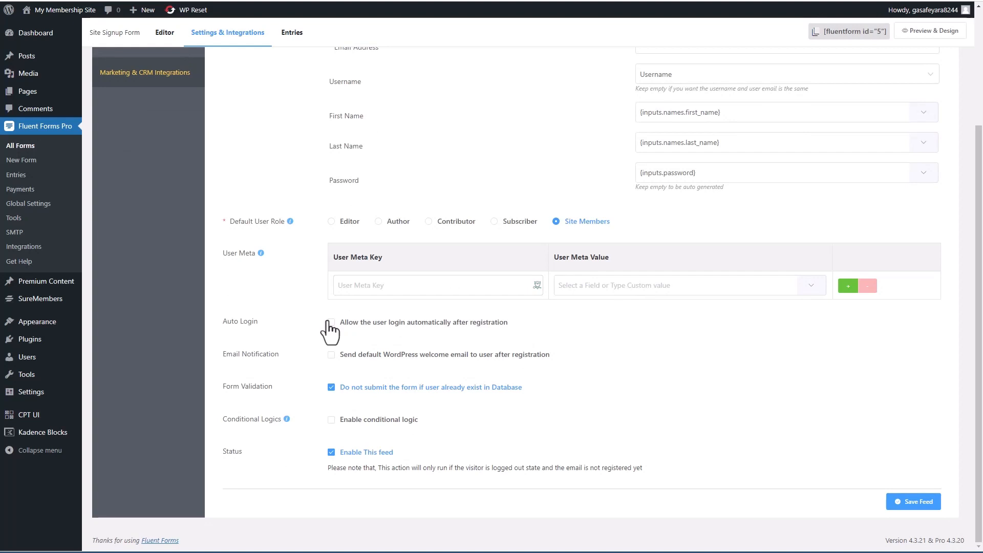
click(331, 321)
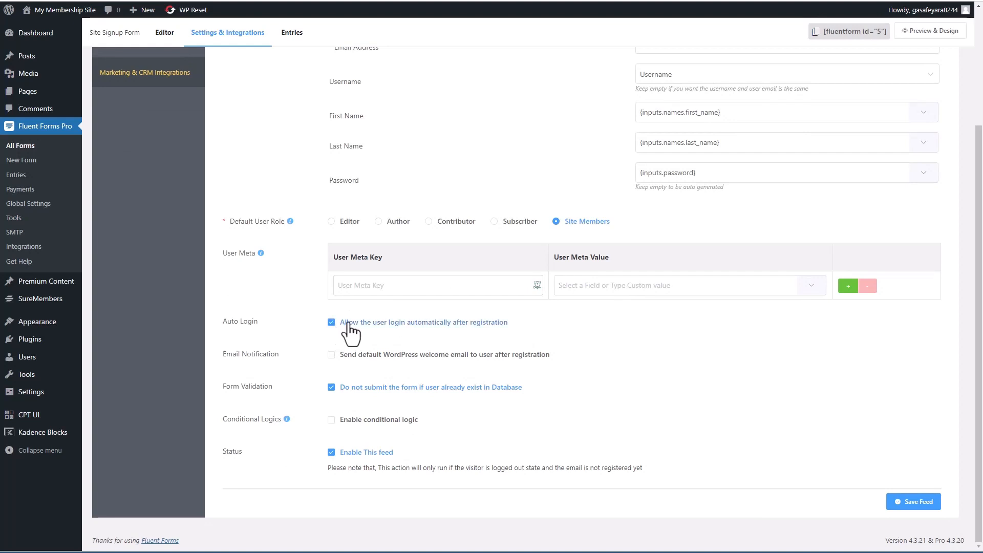
mouse_move(494, 334)
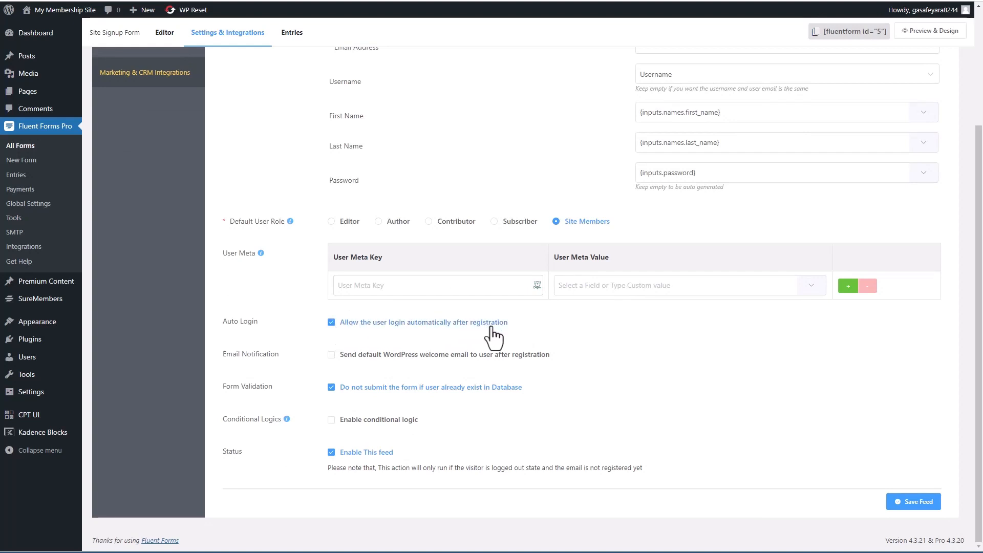
mouse_move(912, 500)
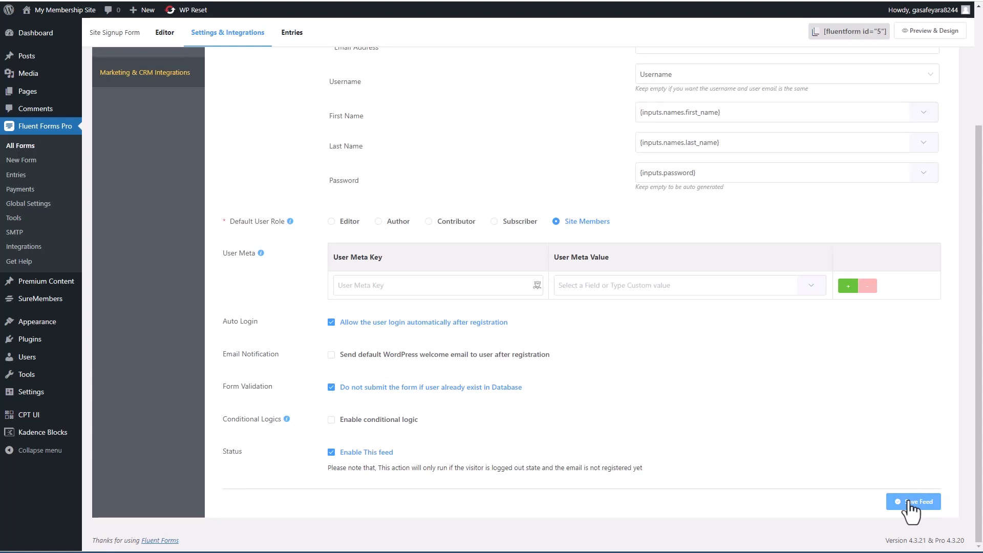
click(913, 500)
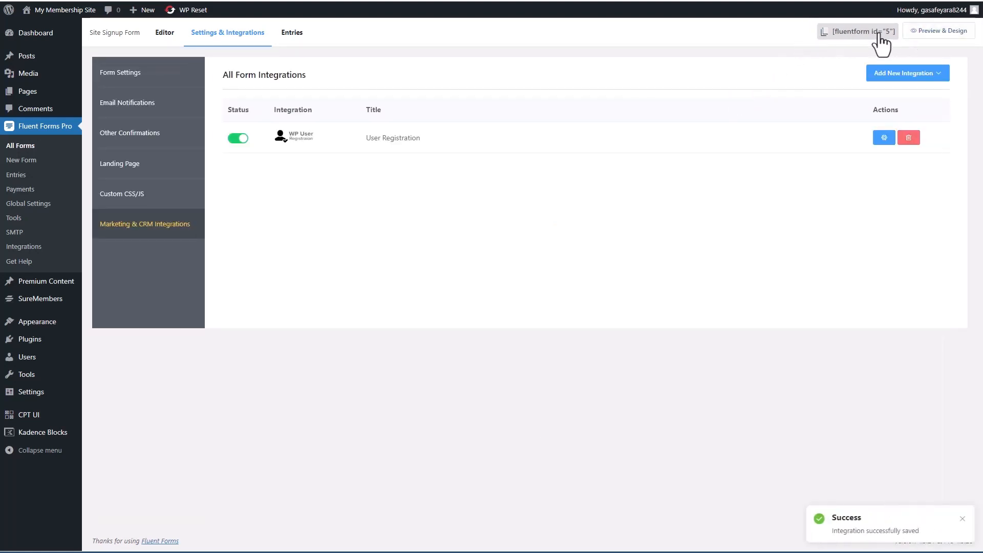
click(857, 31)
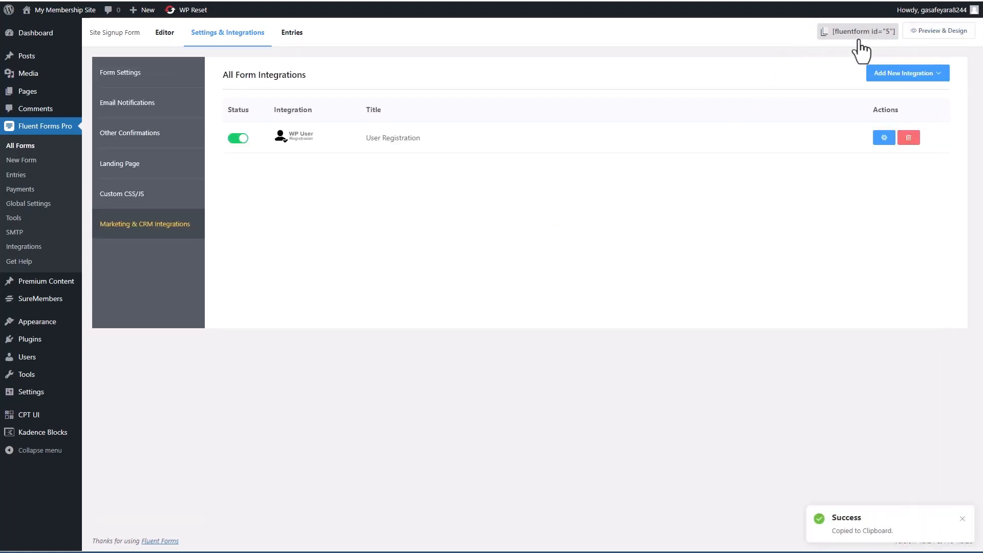
click(27, 91)
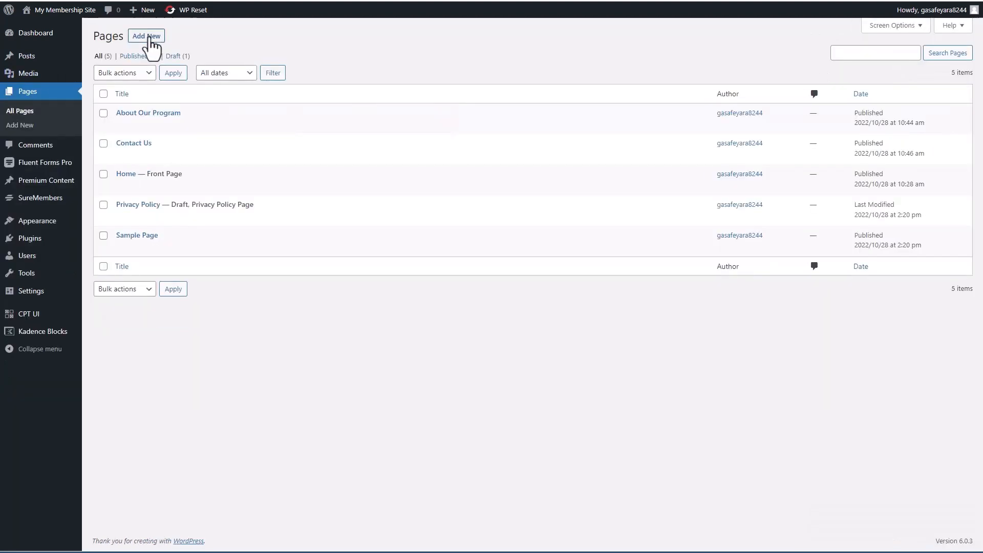
Step: Create a new page embedding Site Signup Form through a Fluent Forms block
click(146, 35)
text(Join Our Program)
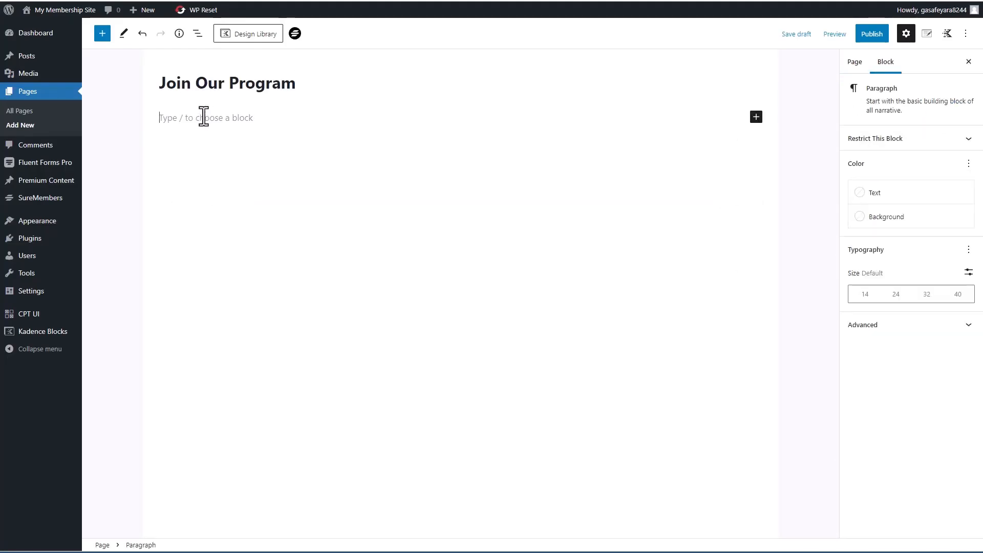
text(/fl)
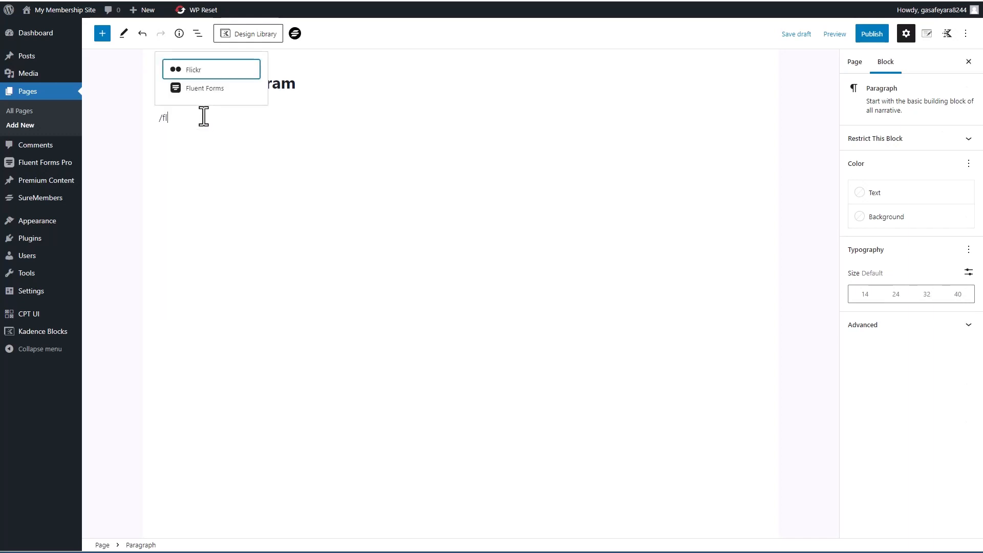
click(204, 87)
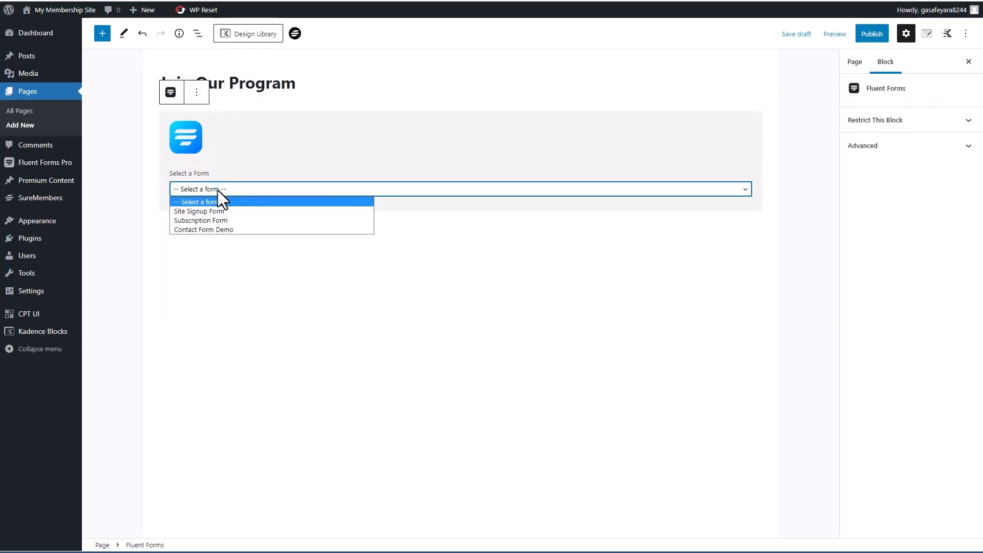
click(199, 212)
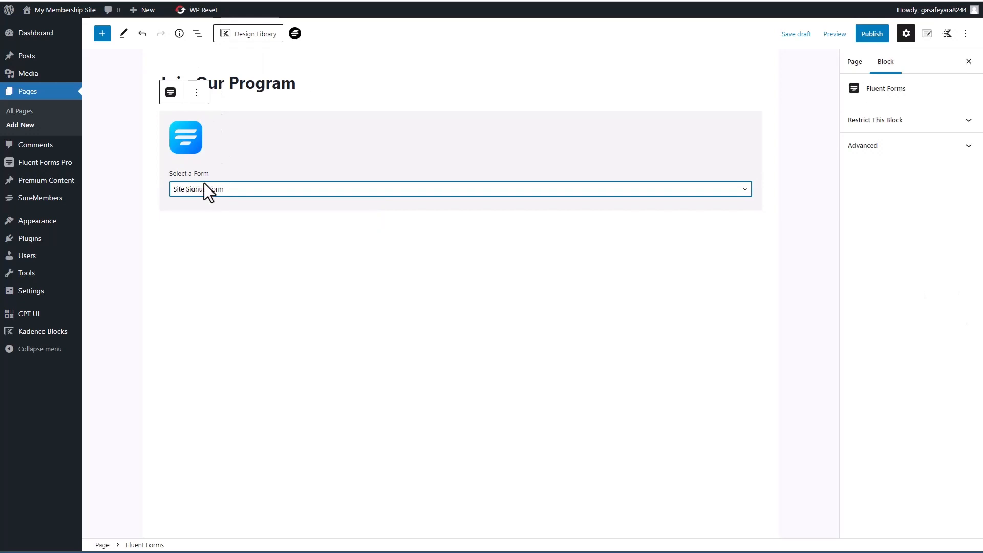
Step: Publish the Join Our Program page, copy its address, and view the homepage
click(870, 34)
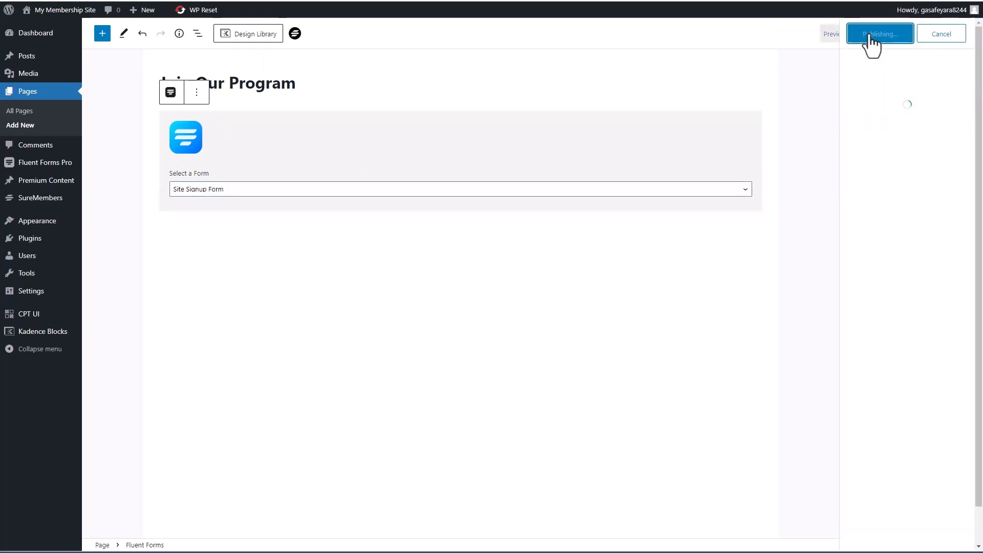
click(879, 34)
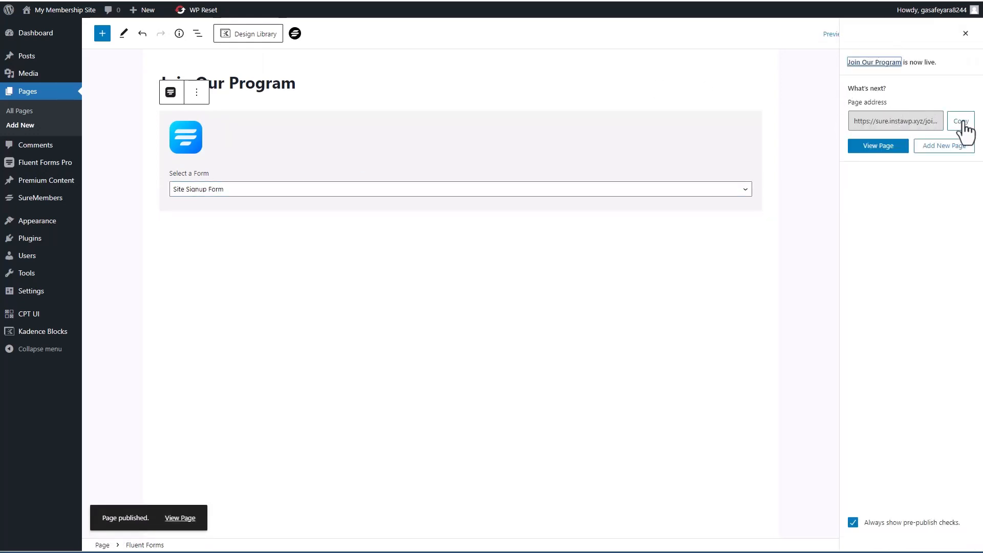
click(960, 120)
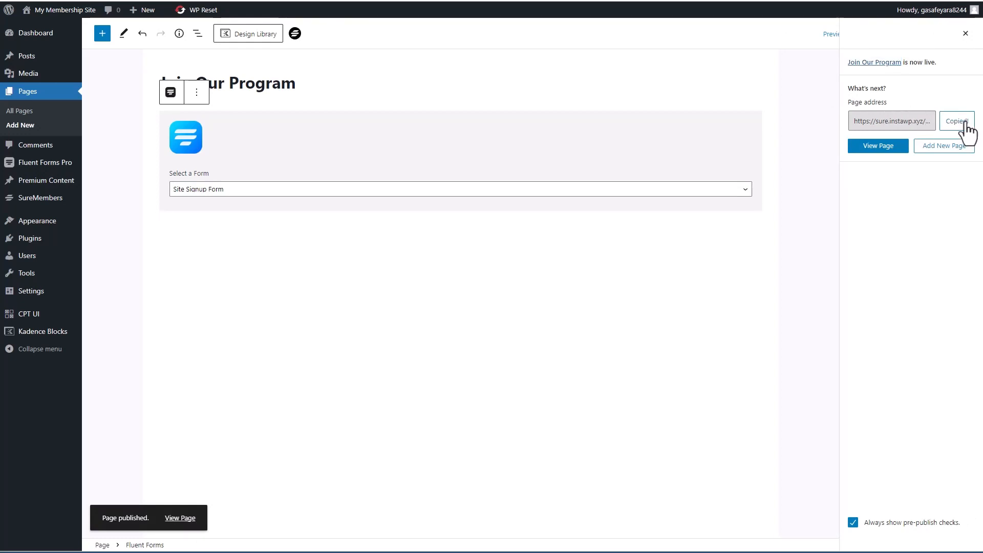
click(878, 145)
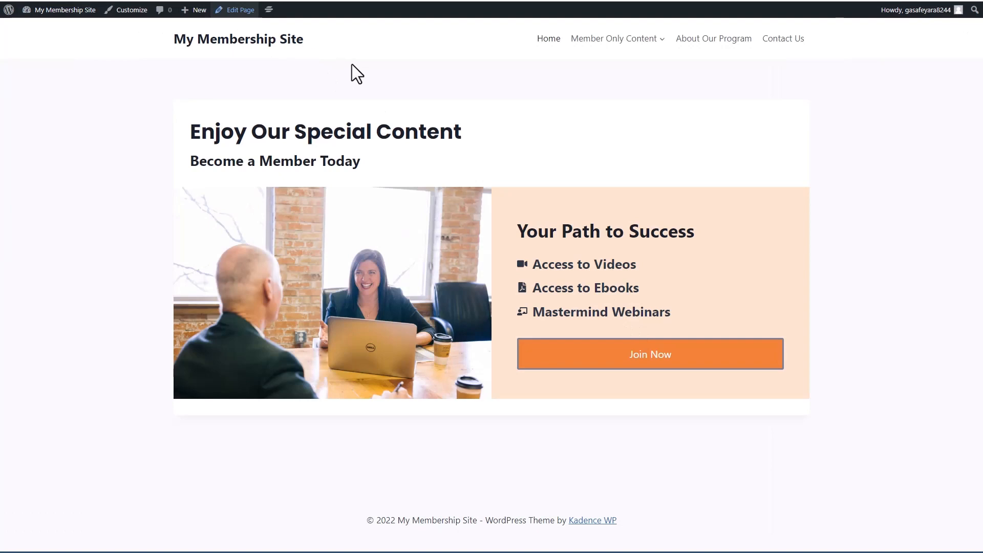
Step: Link the homepage's Join Now button to the Join Our Program page
click(240, 9)
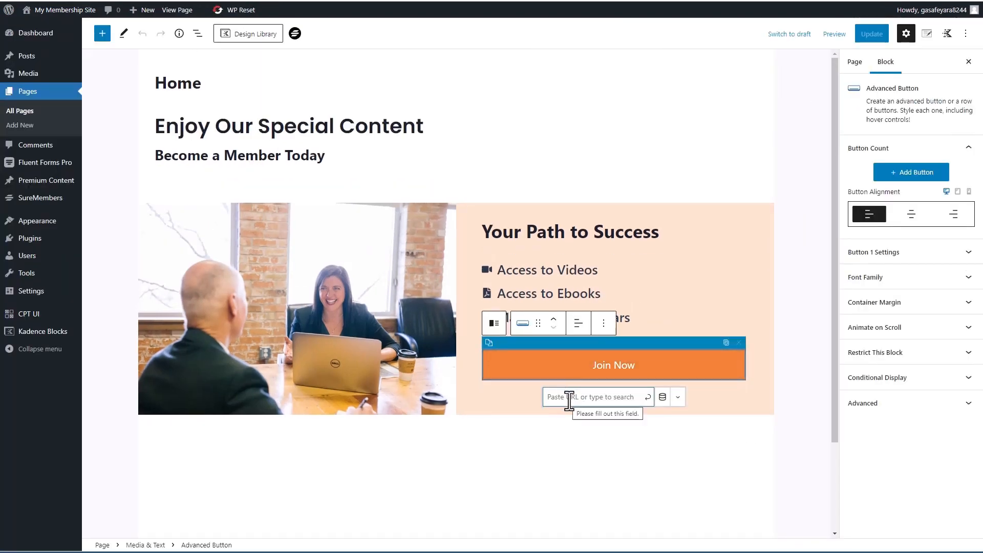
text(Join)
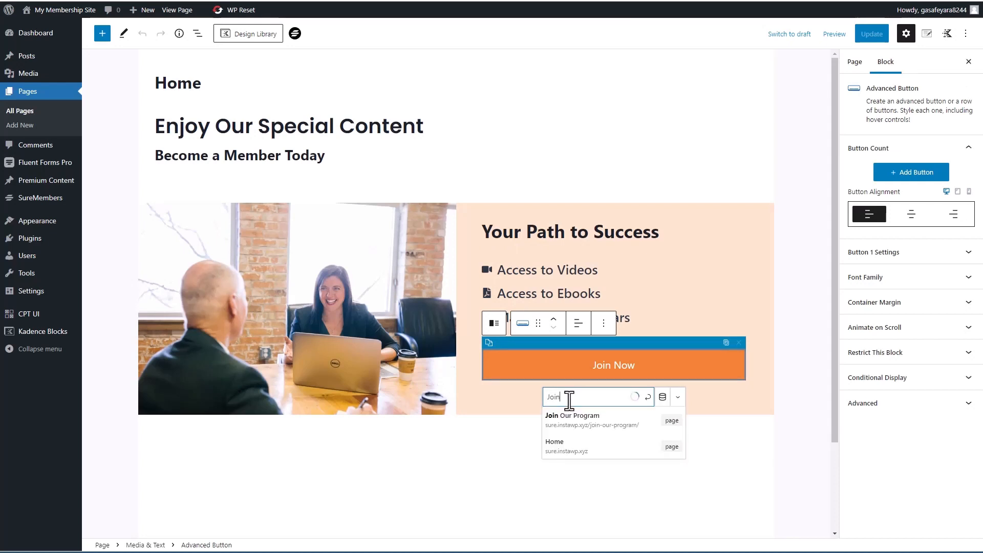
click(590, 419)
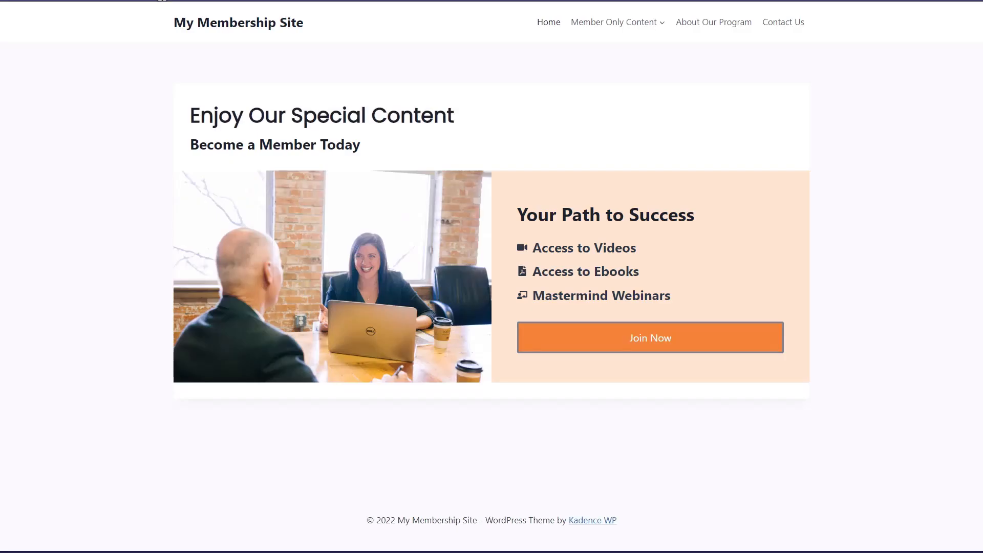
mouse_move(531, 89)
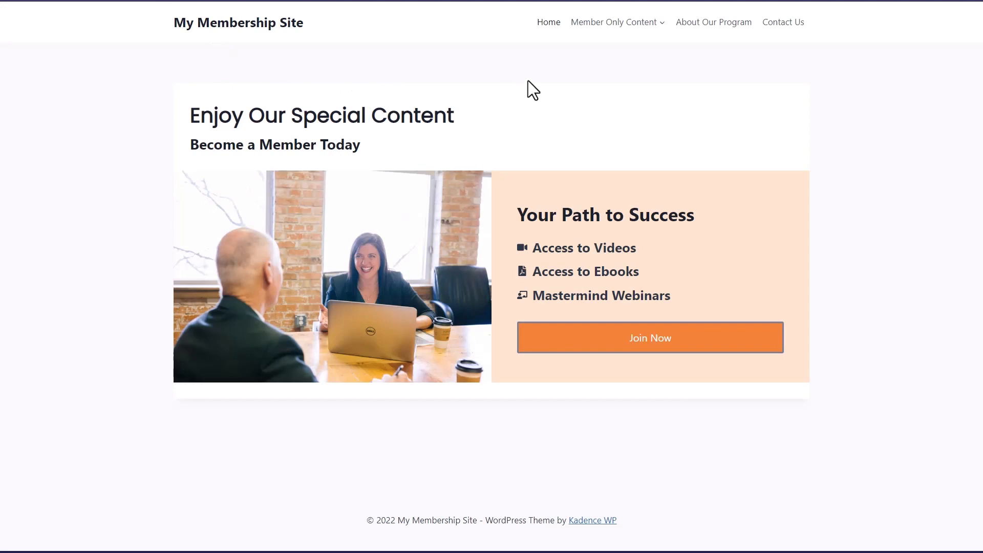
Step: Visit Member Only Videos and Mastermind Webinars, then follow the homepage Join Now button
click(613, 22)
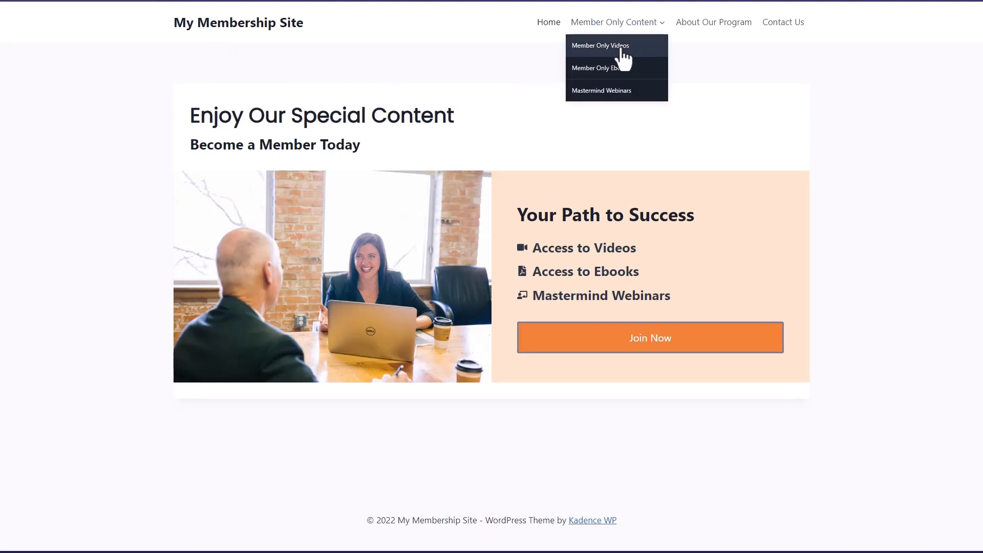
click(599, 45)
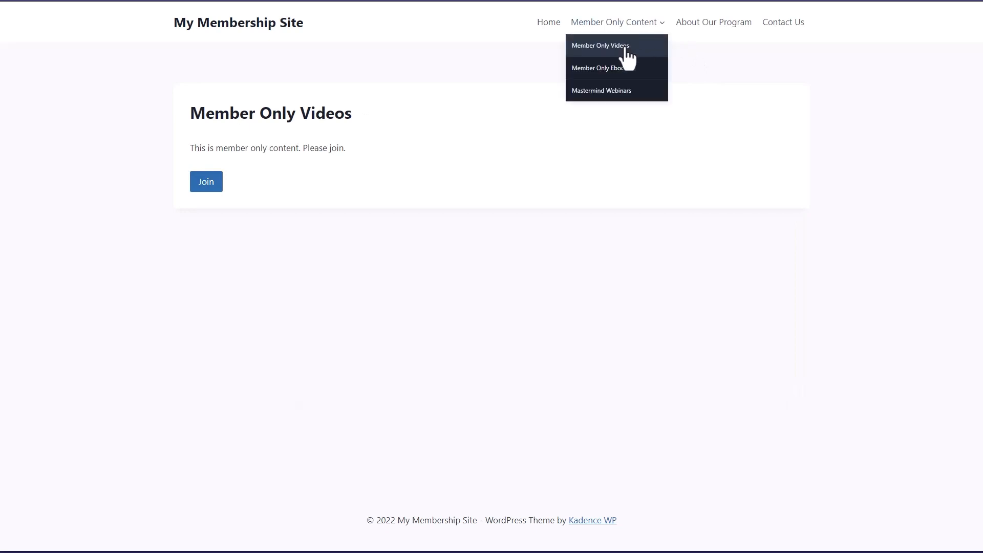
click(595, 67)
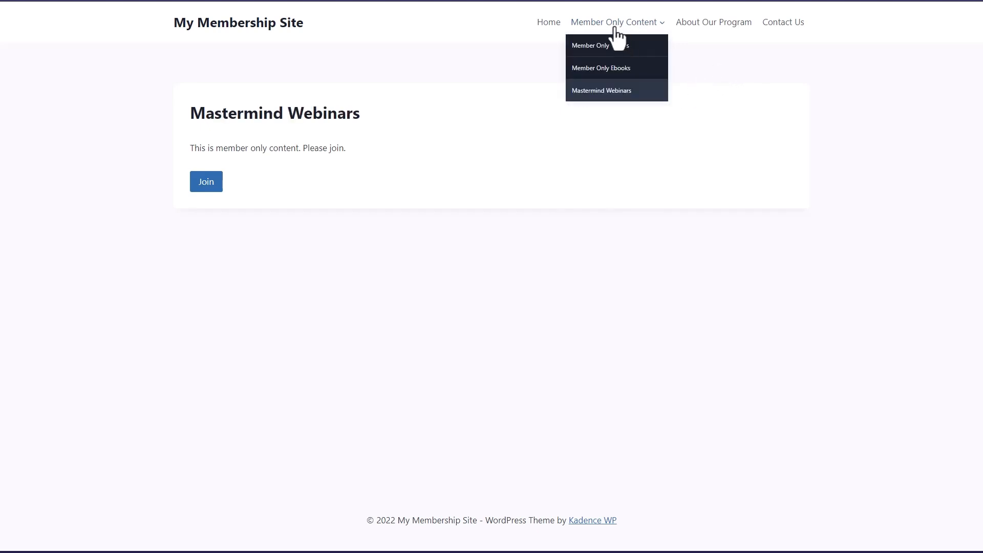
mouse_move(257, 36)
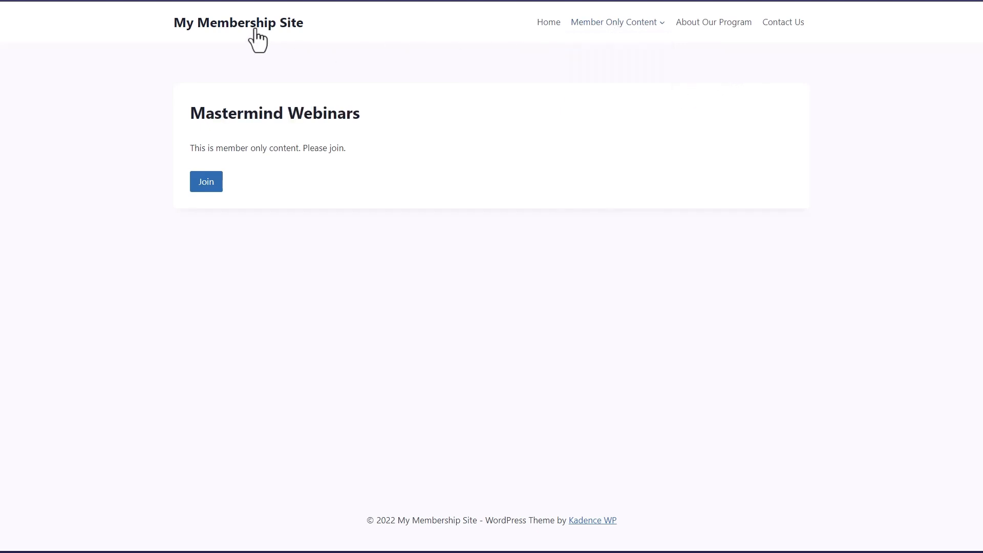
click(547, 22)
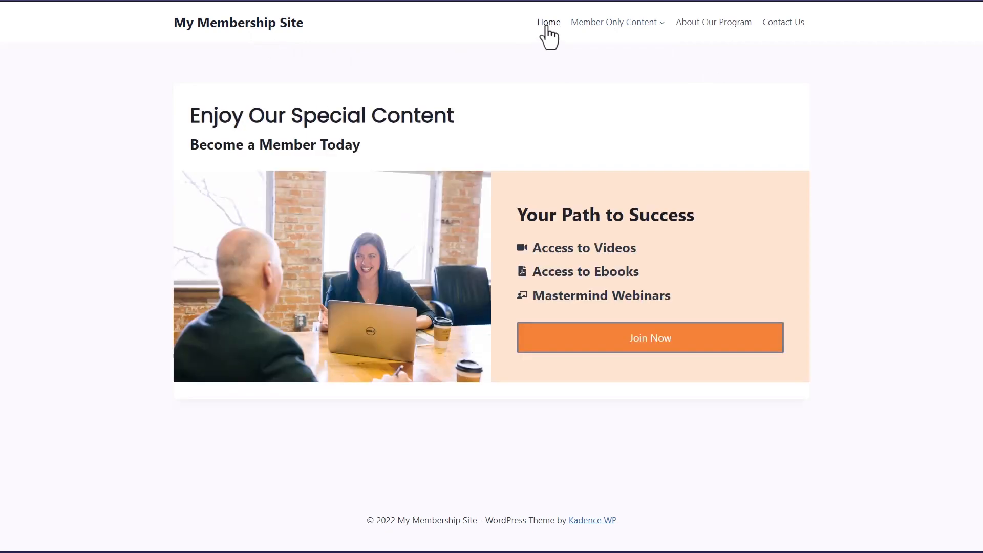
mouse_move(645, 351)
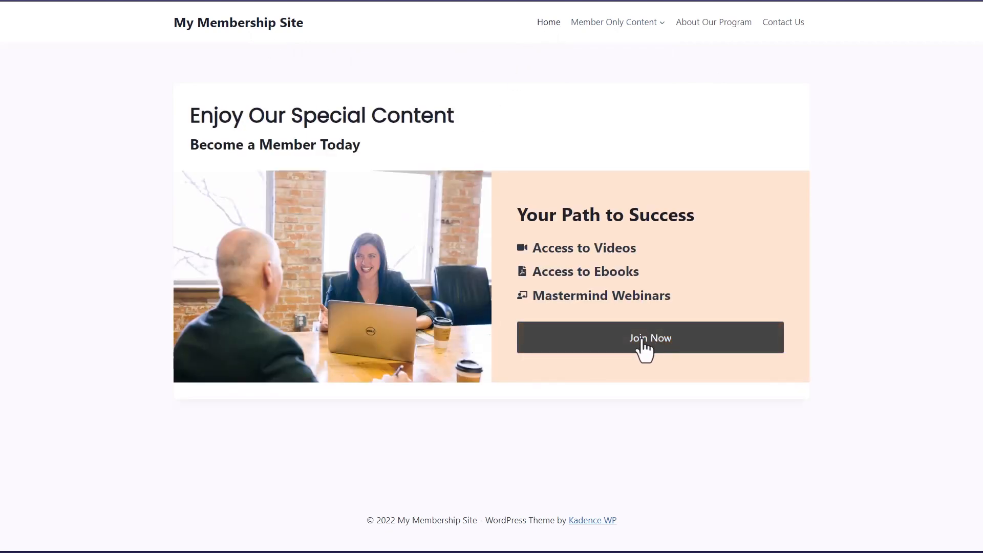
click(650, 338)
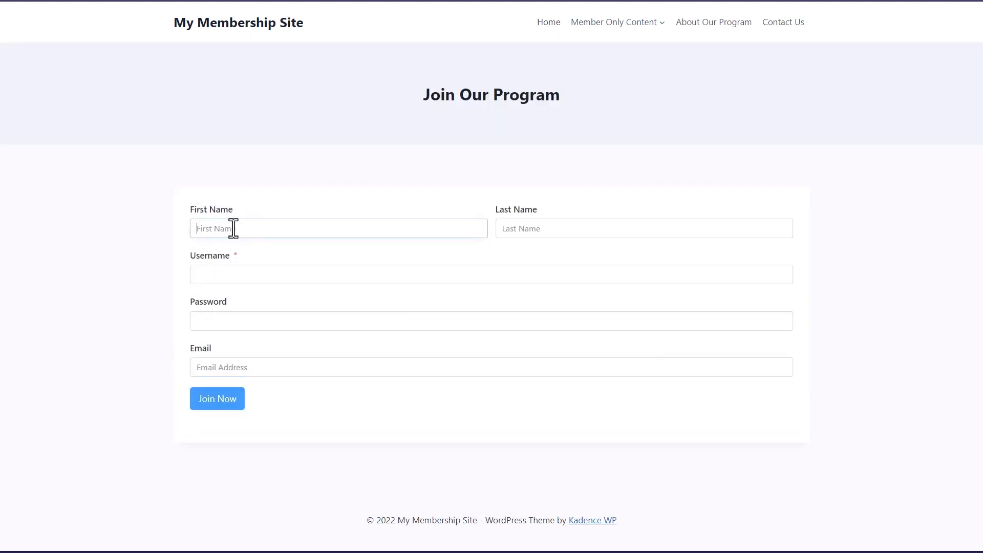
Step: Register new member Pippa via the signup form, open Mastermind Webinars, then return to the admin tab
text(Pippa)
click(645, 228)
text(McCan)
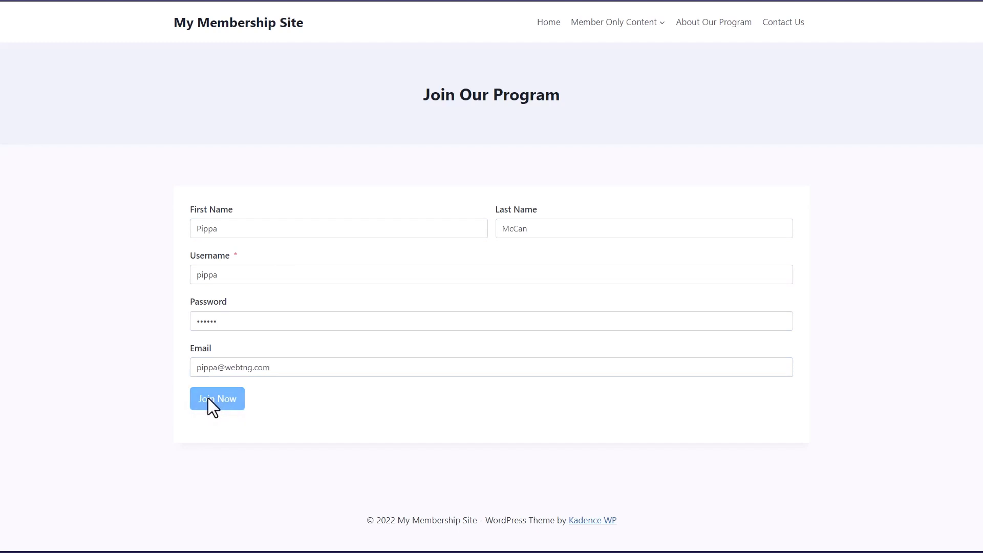
click(216, 398)
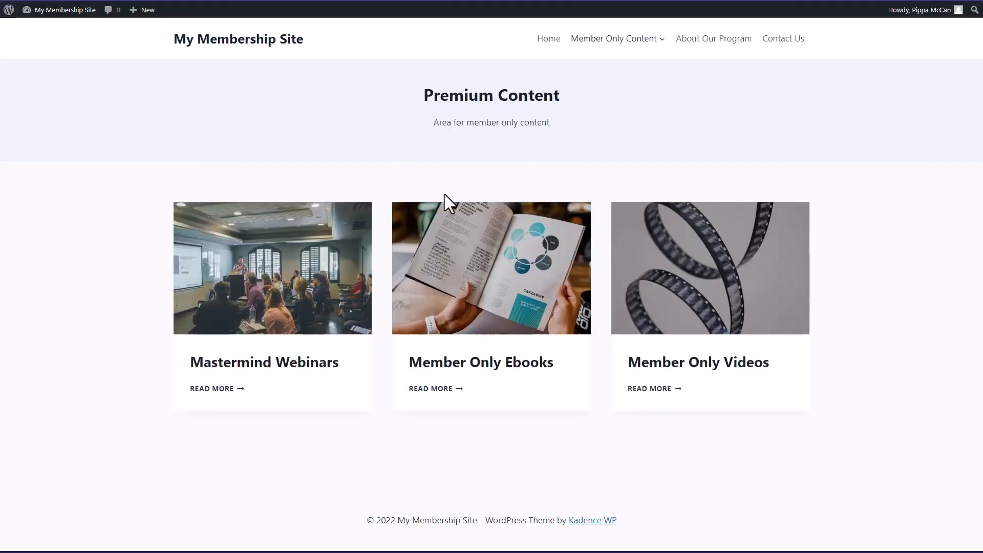
mouse_move(308, 274)
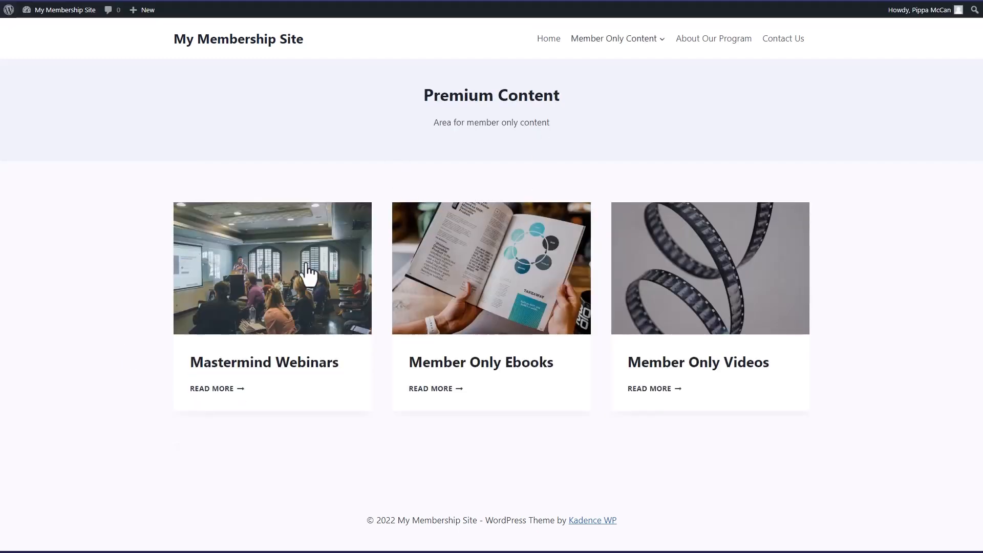
click(216, 388)
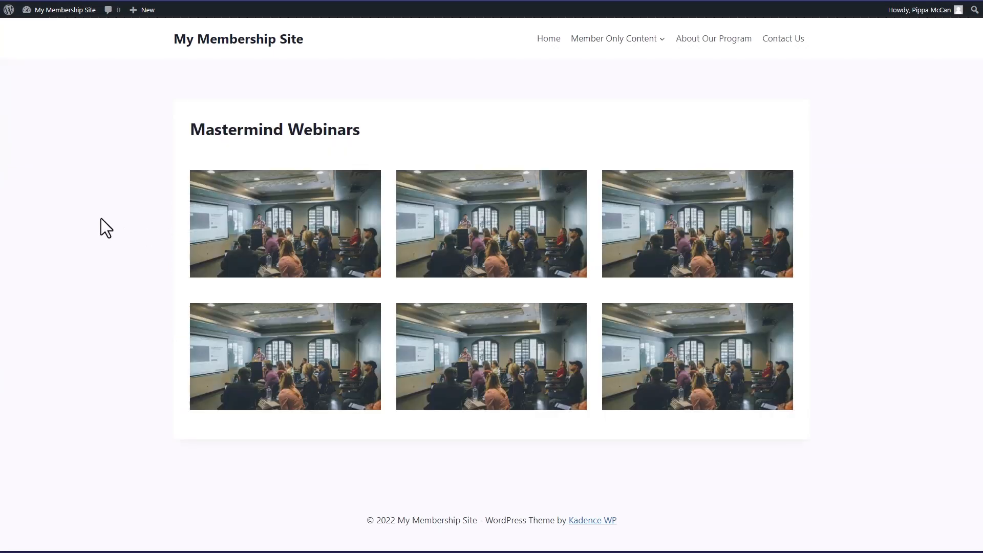
mouse_move(103, 232)
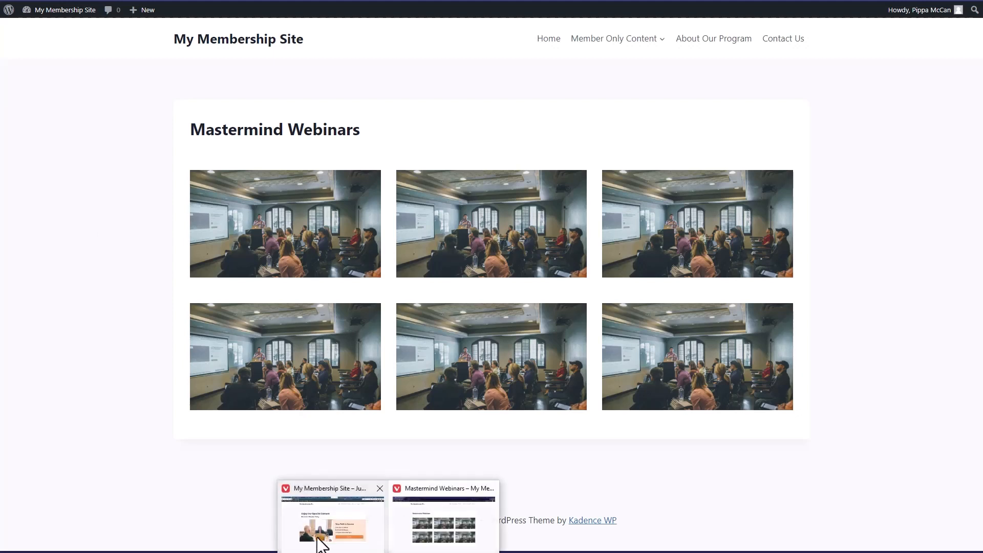
click(331, 527)
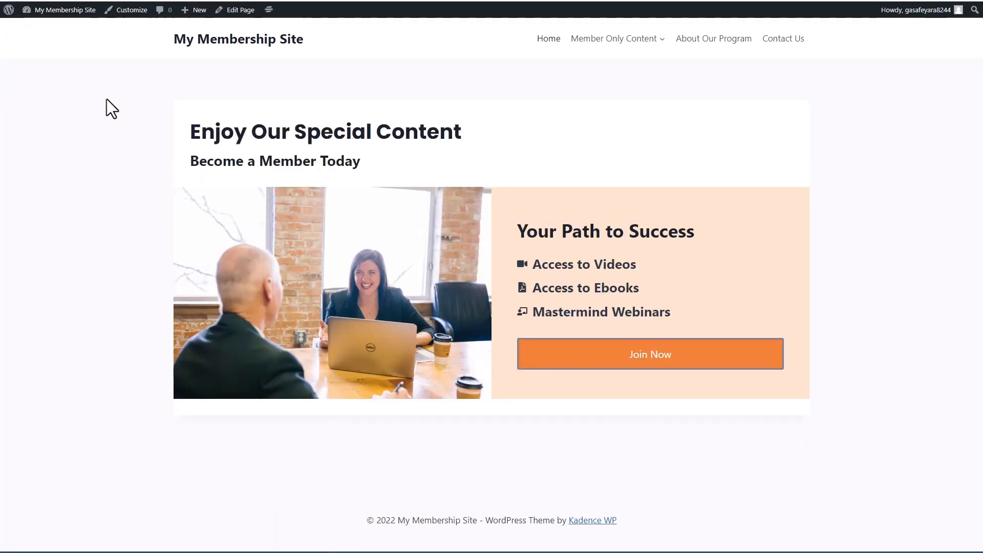
click(65, 9)
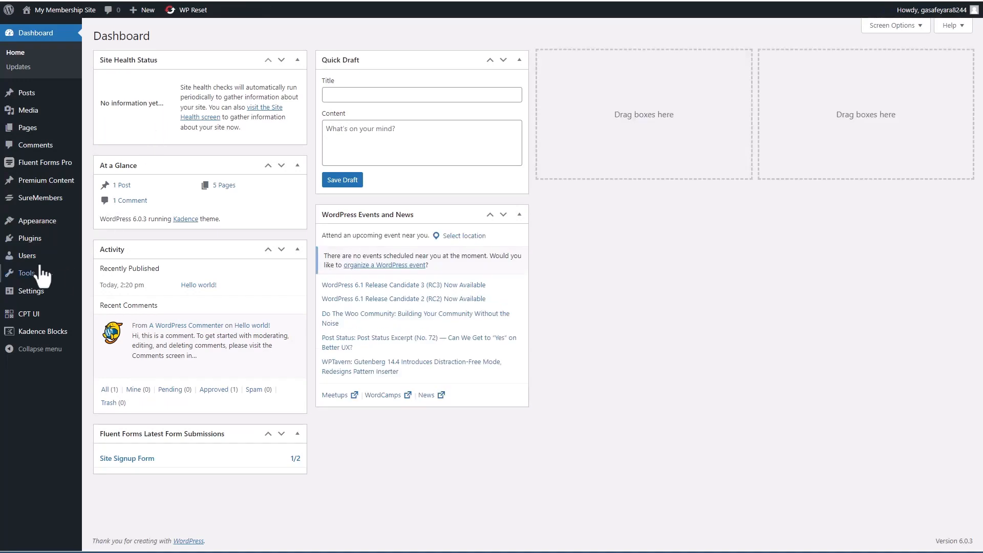
click(28, 255)
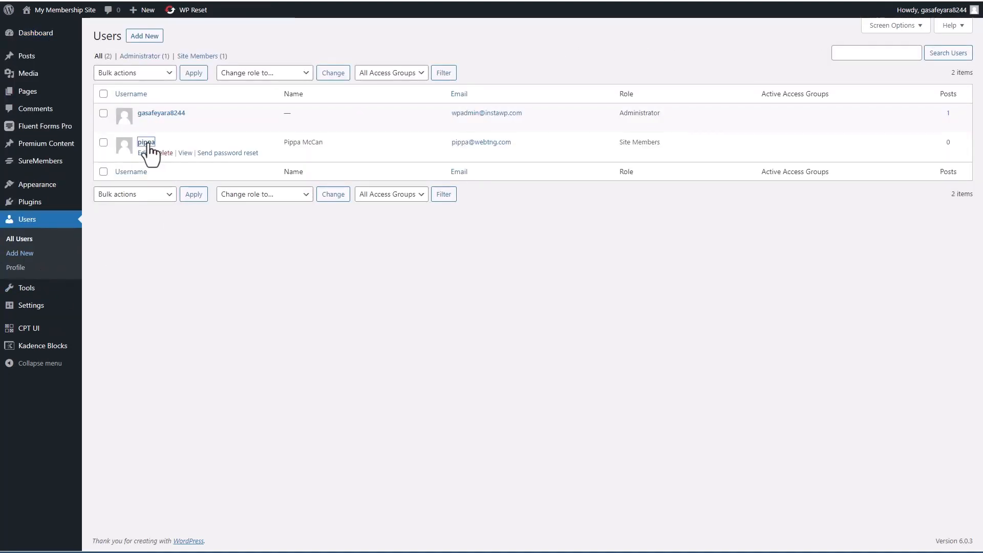
click(145, 142)
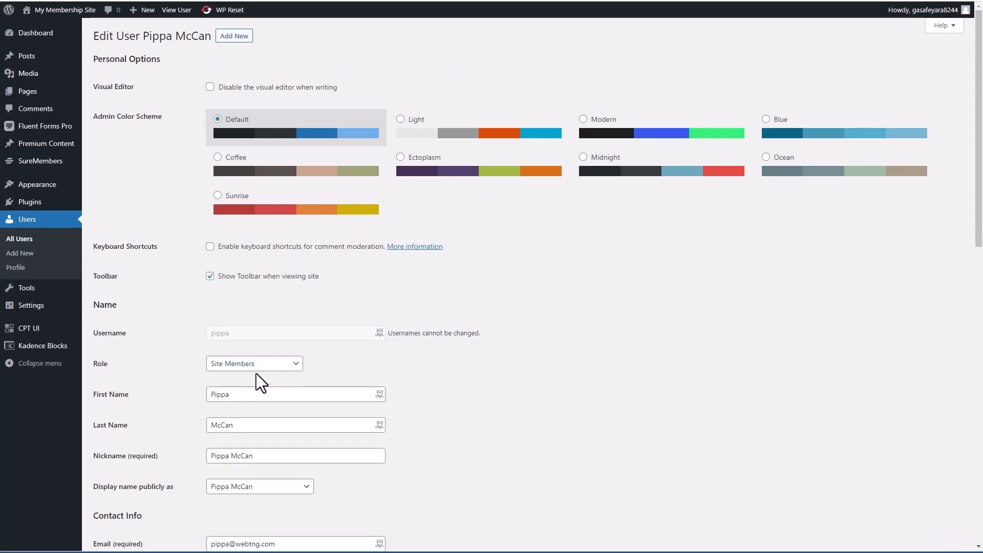
scroll(down, 3)
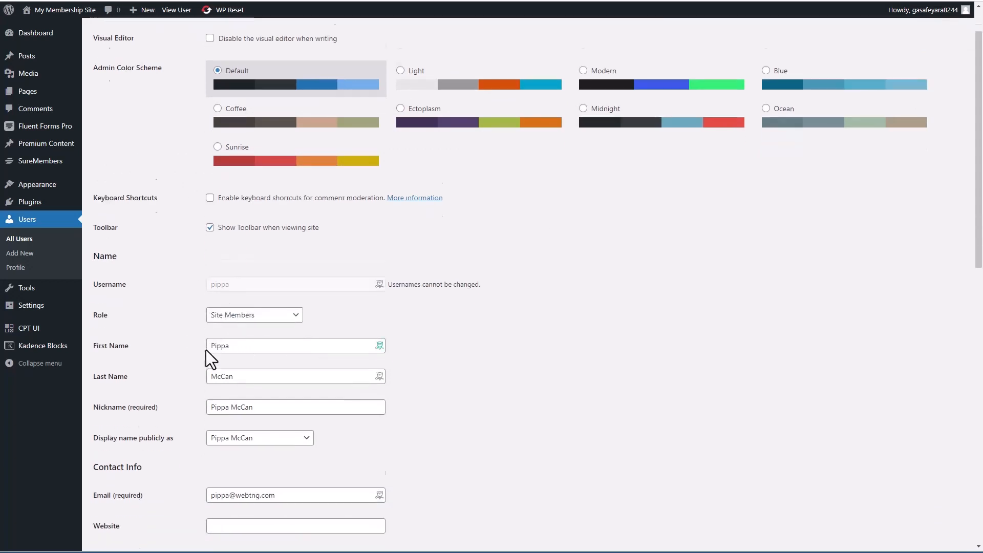
scroll(down, 3)
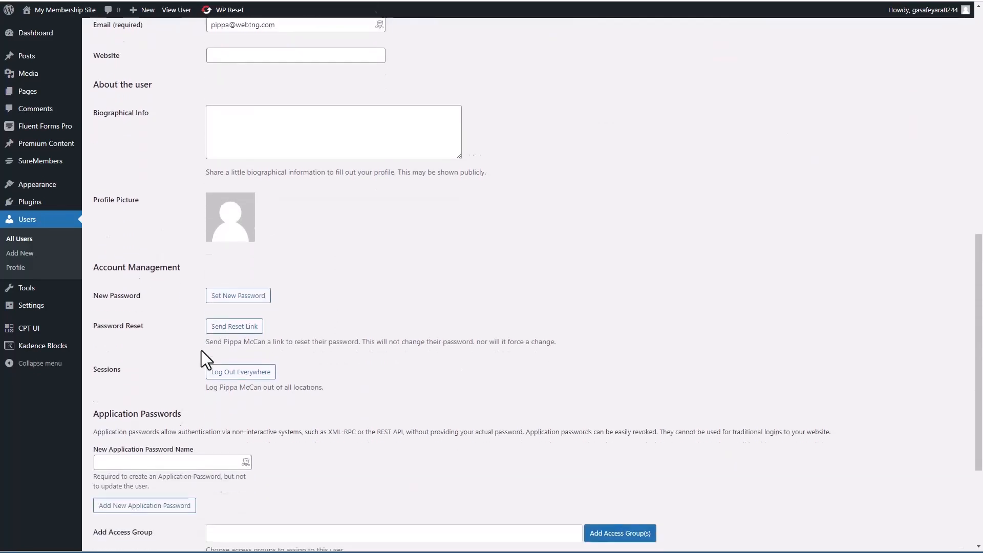
scroll(down, 3)
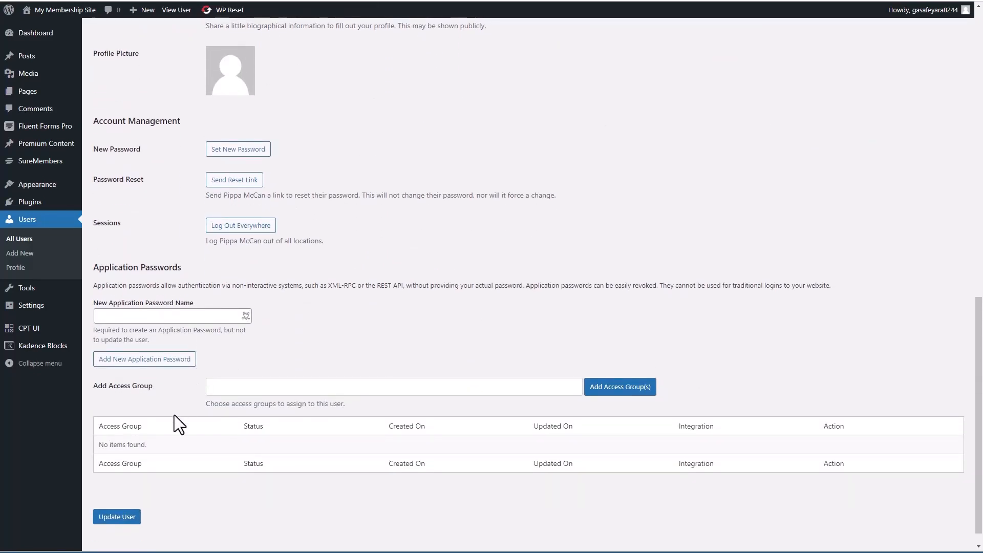